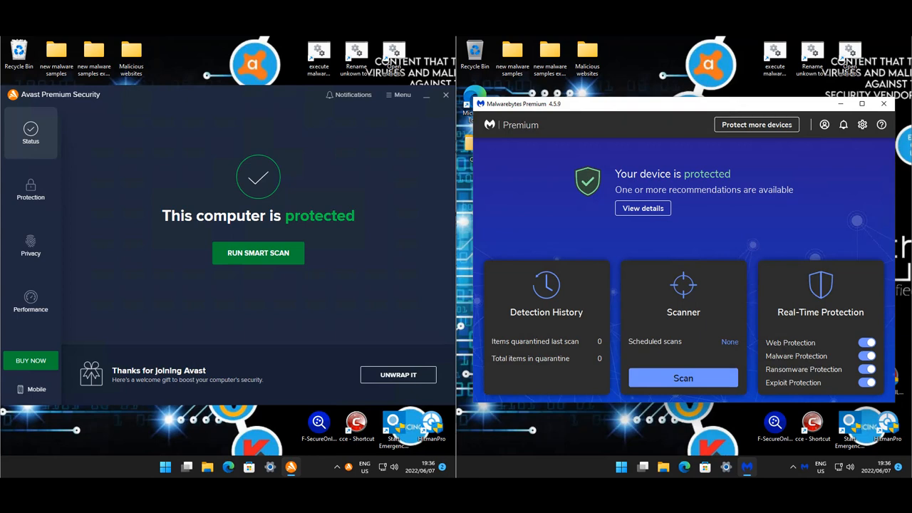
mouse_move(325, 154)
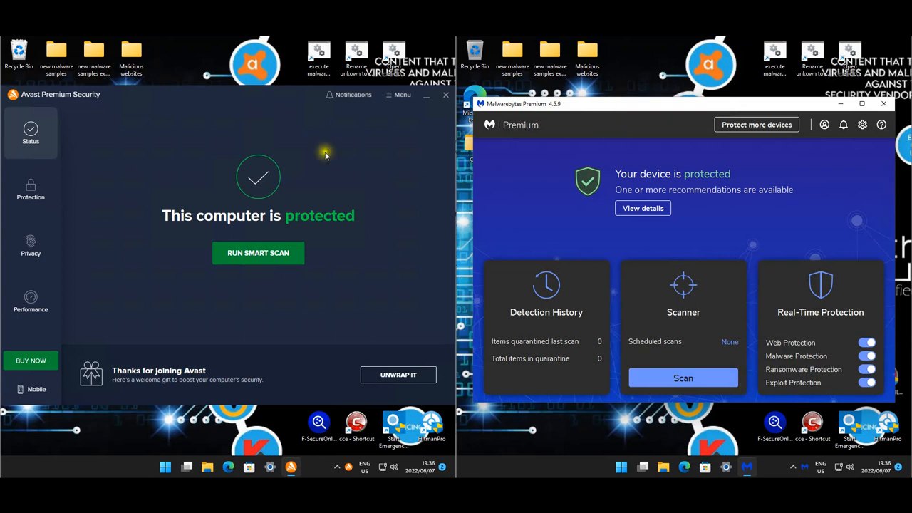
Step: Open Avast's Settings from the Menu to reach General > User Interface
left_click(399, 95)
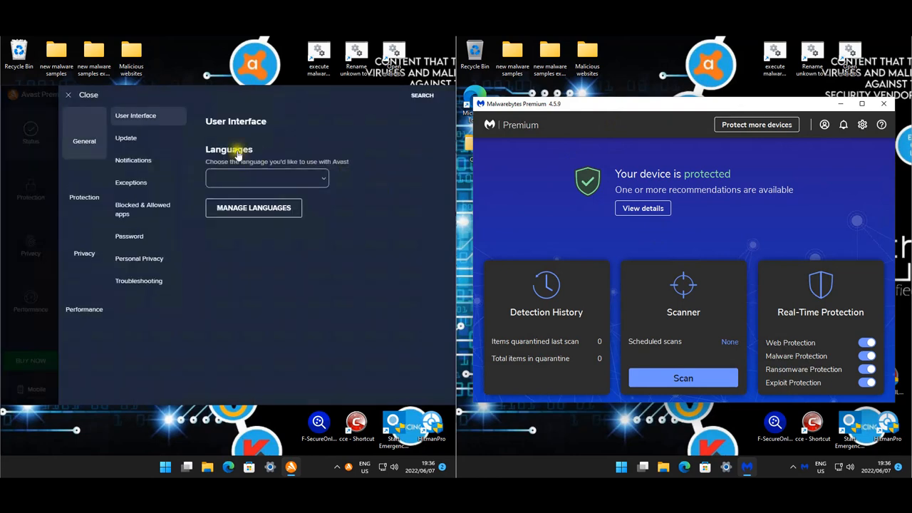
Step: Review the three file exceptions, then the empty Blocked & Allowed apps lists
left_click(131, 182)
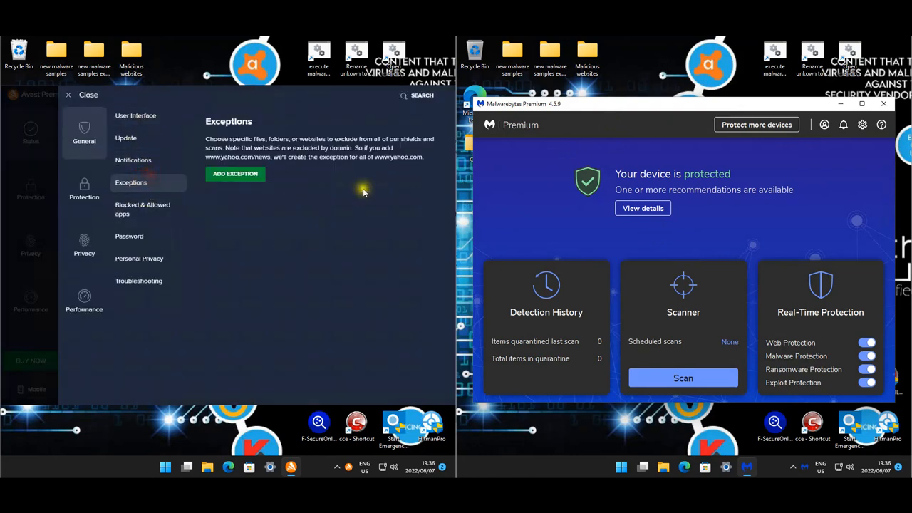
left_click(235, 173)
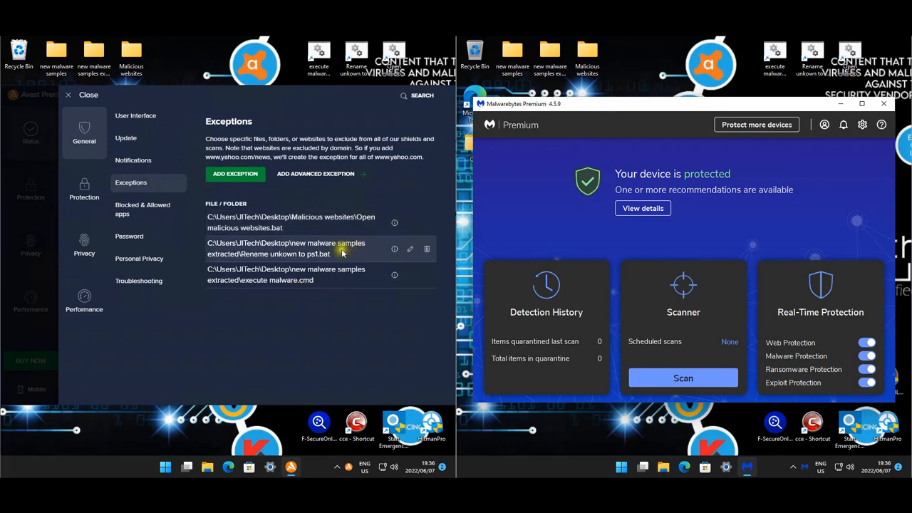
mouse_move(301, 248)
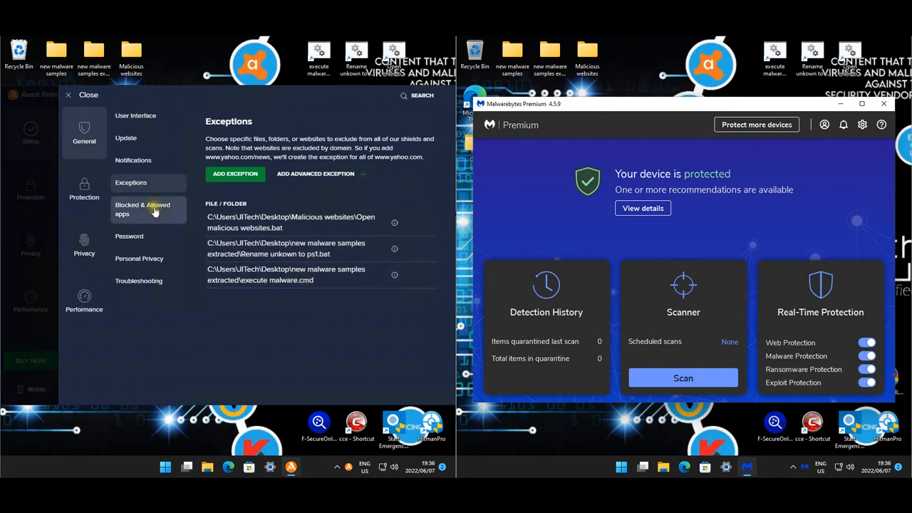
left_click(142, 209)
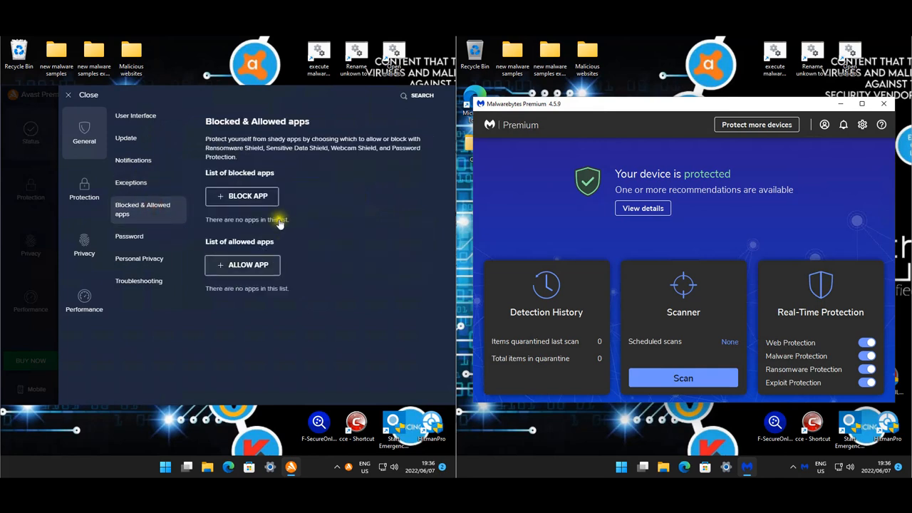
mouse_move(92, 159)
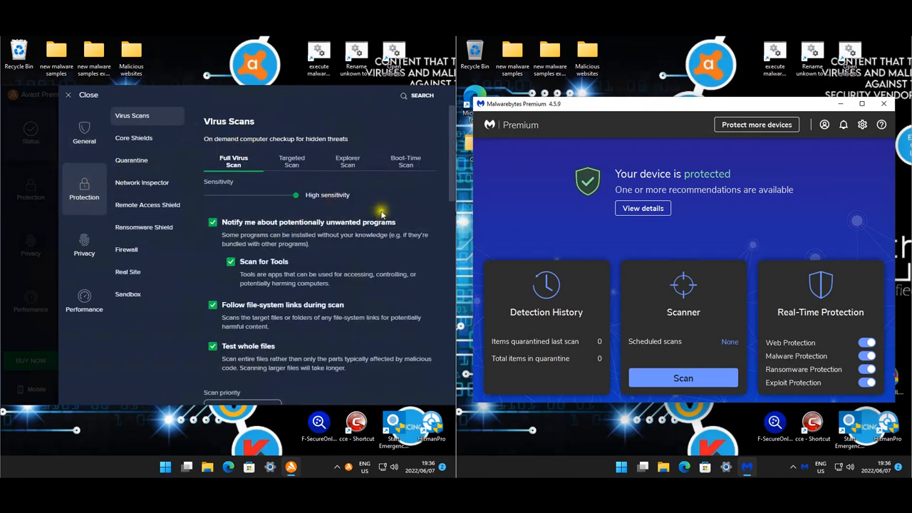
Step: Scroll through the Protection > Virus Scans settings
scroll("down", 3)
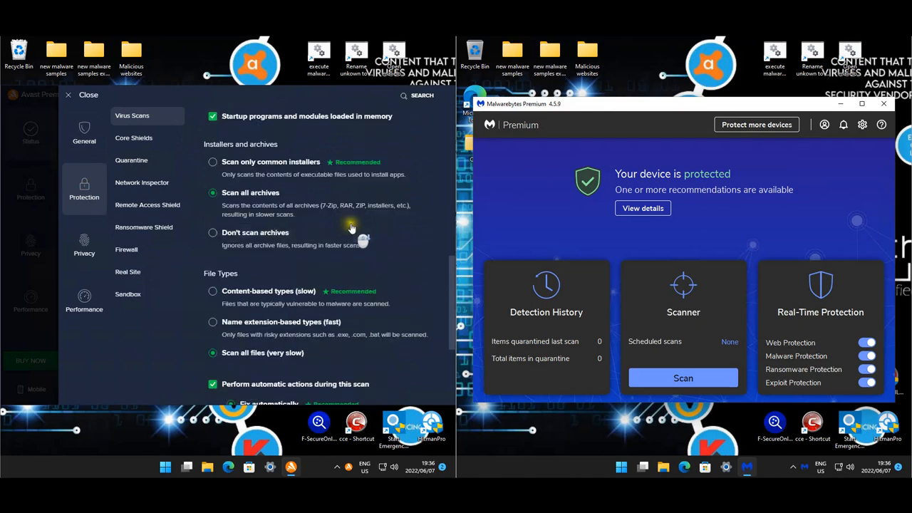
scroll("down", 3)
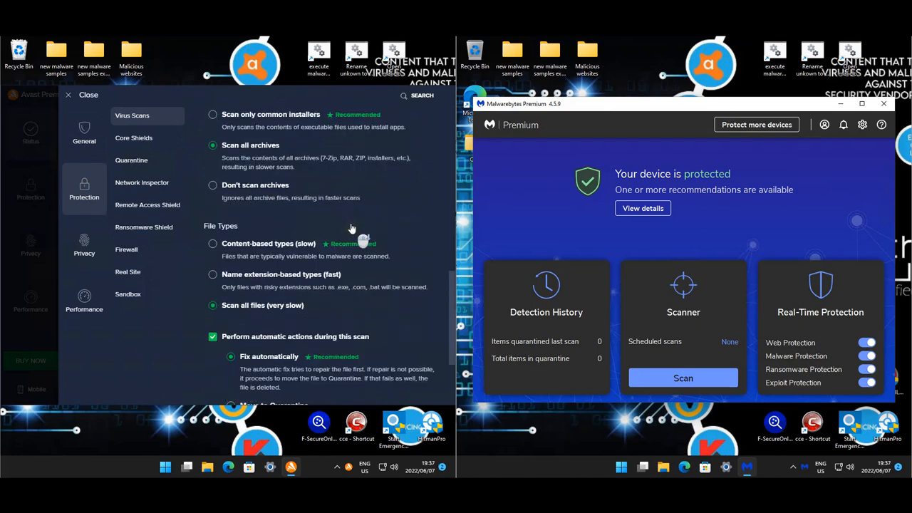
scroll("down", 3)
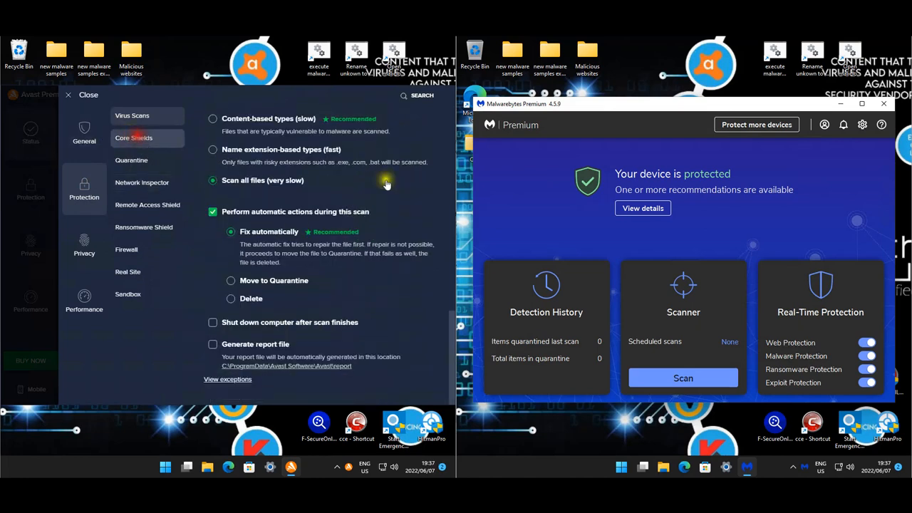
Step: Browse Core Shields settings, including the Behavior Shield and Web Shield tabs
left_click(133, 137)
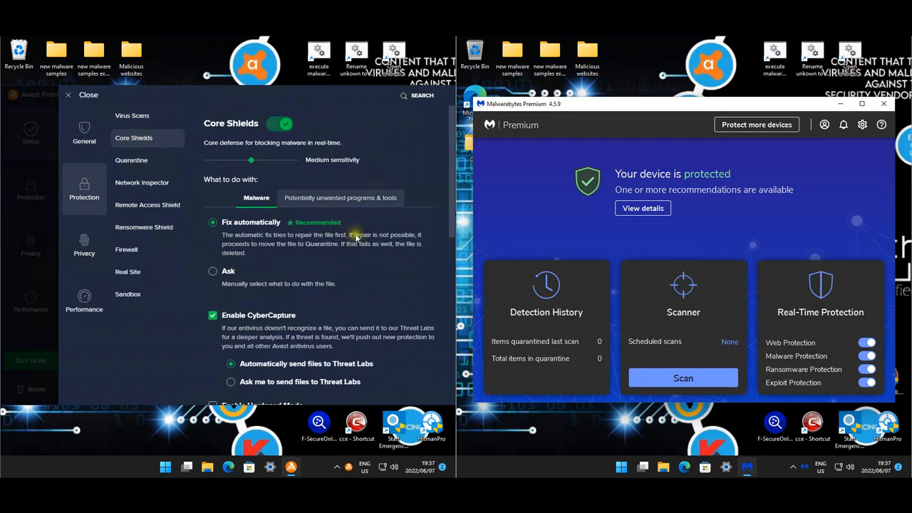
scroll("down", 3)
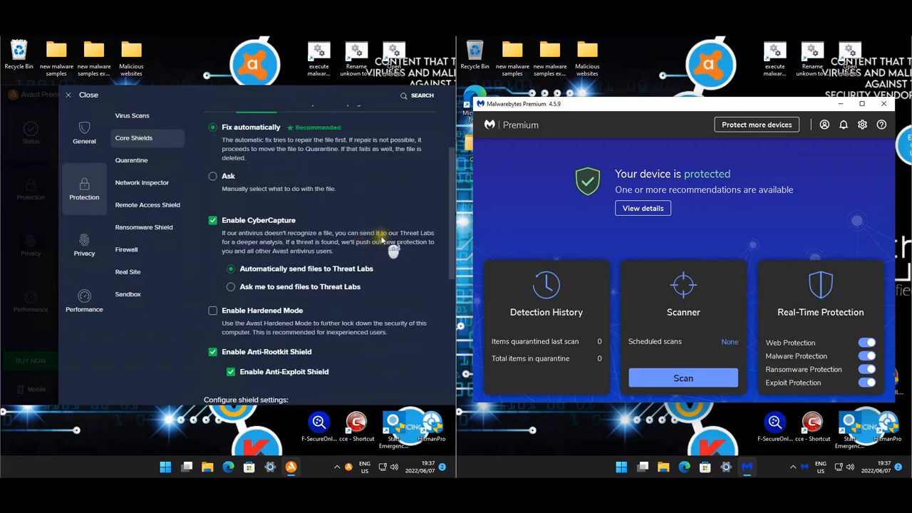
scroll("down", 3)
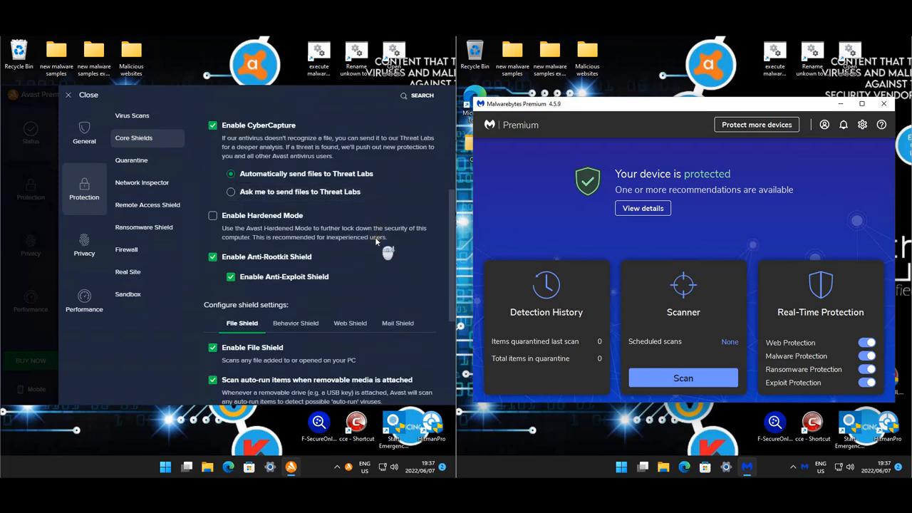
scroll("down", 3)
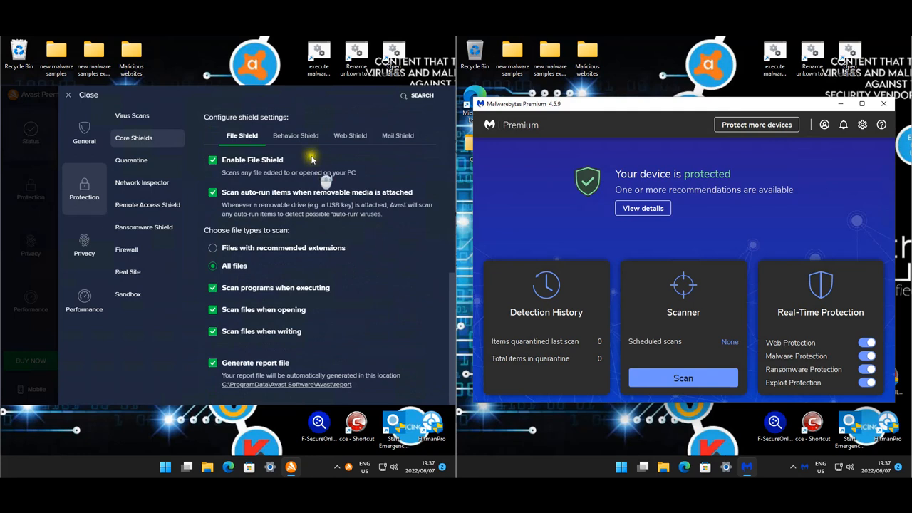
left_click(295, 135)
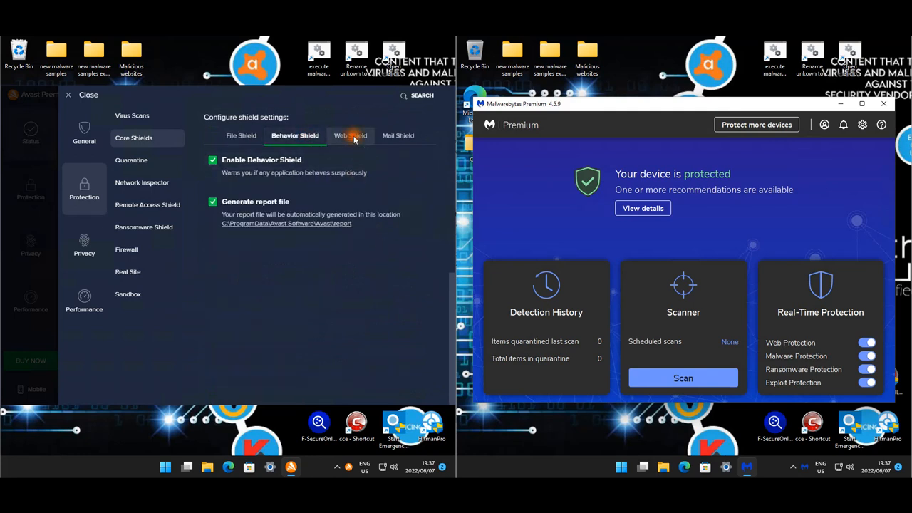
left_click(397, 136)
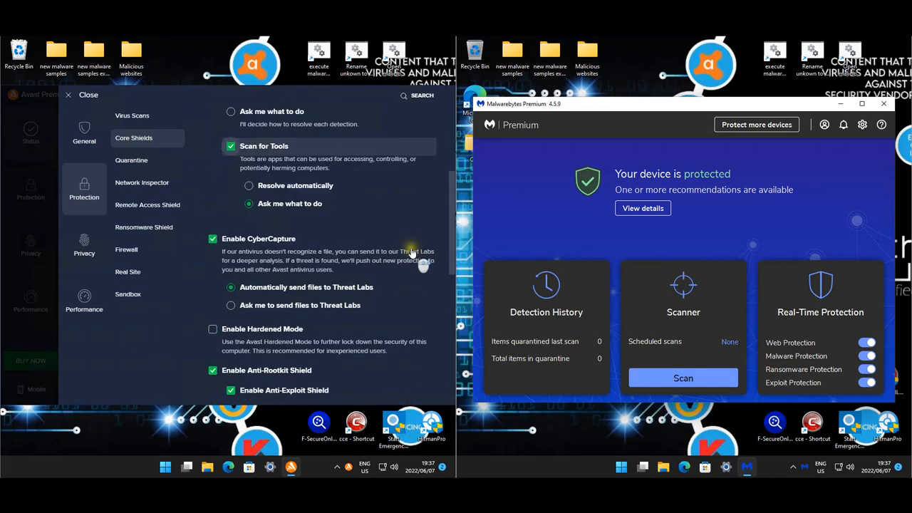
scroll("down", 3)
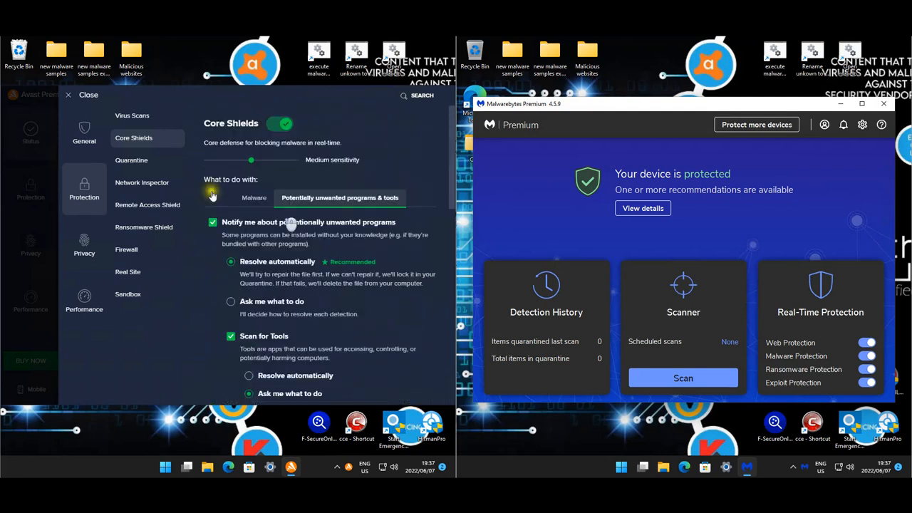
Step: Review Network Inspector, Remote Access Shield, Ransomware Shield and its protected folders
left_click(141, 182)
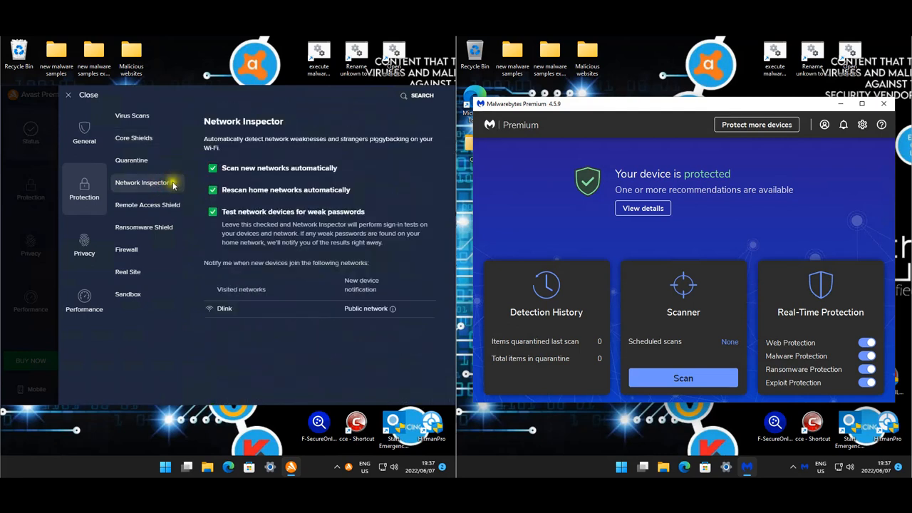
left_click(147, 204)
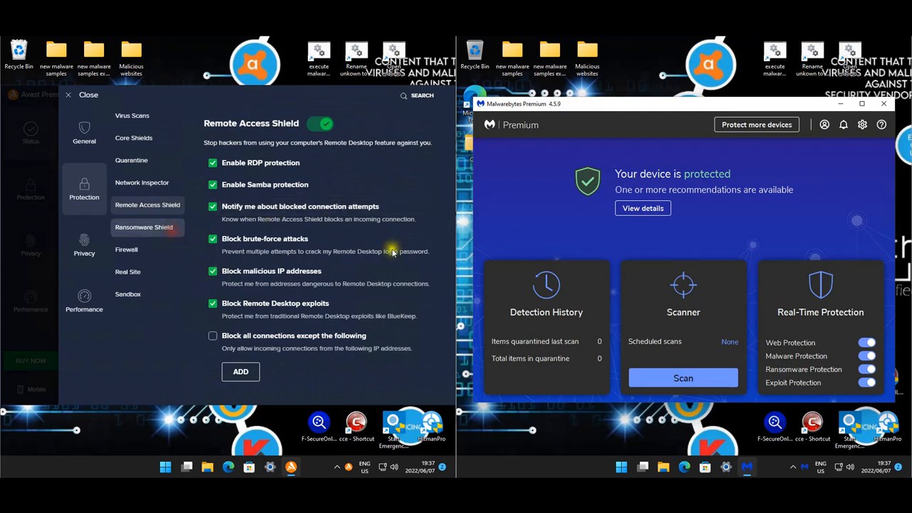
left_click(144, 226)
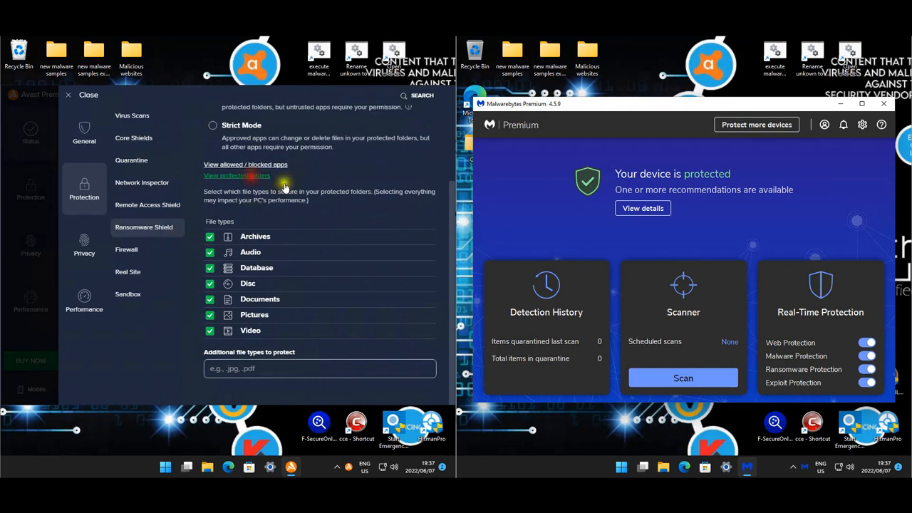
left_click(237, 175)
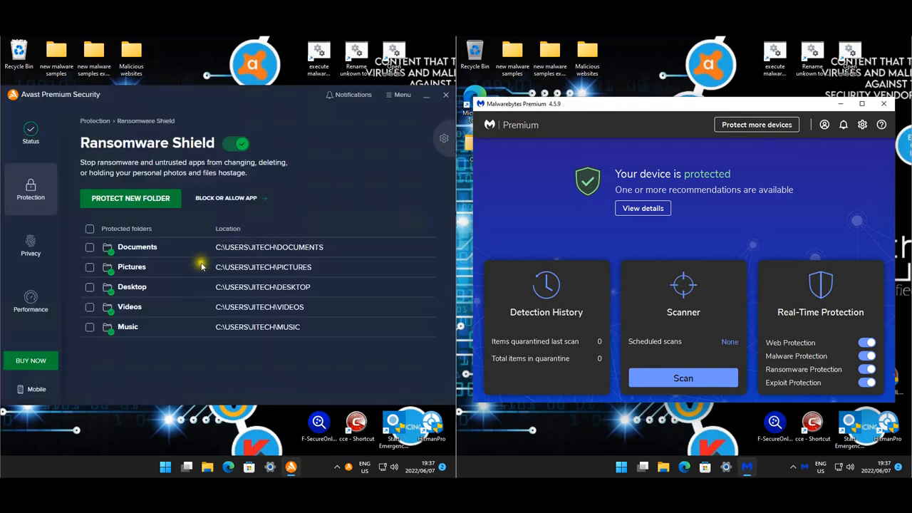
mouse_move(153, 237)
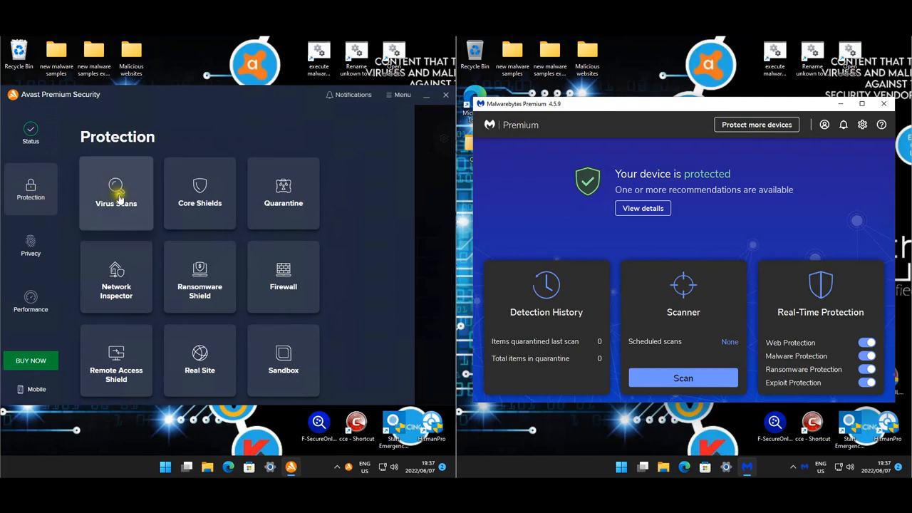
left_click(199, 193)
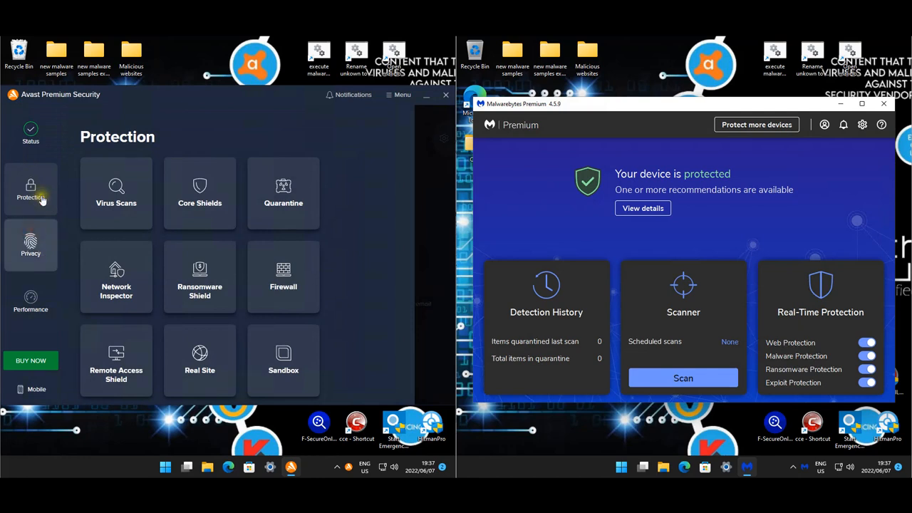
mouse_move(381, 193)
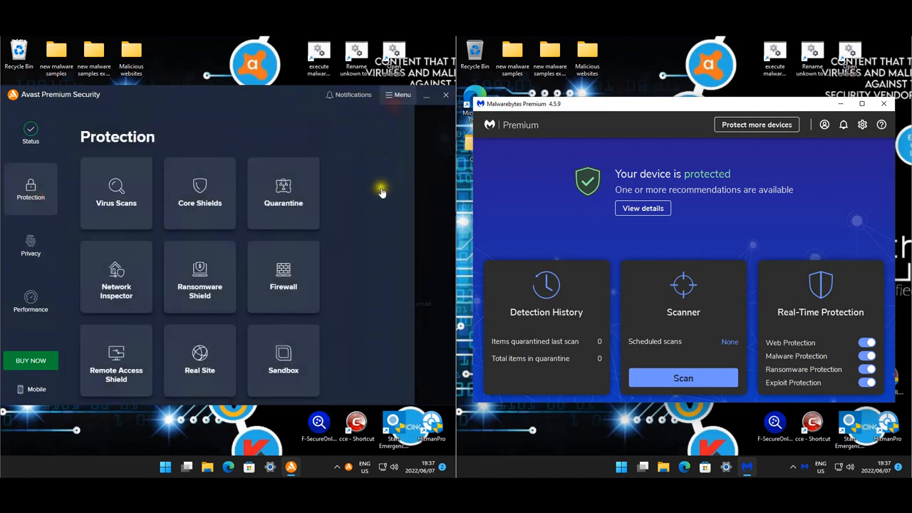
Step: Reopen Avast settings to review the Webcam Shield and Data Shredder pages
left_click(398, 94)
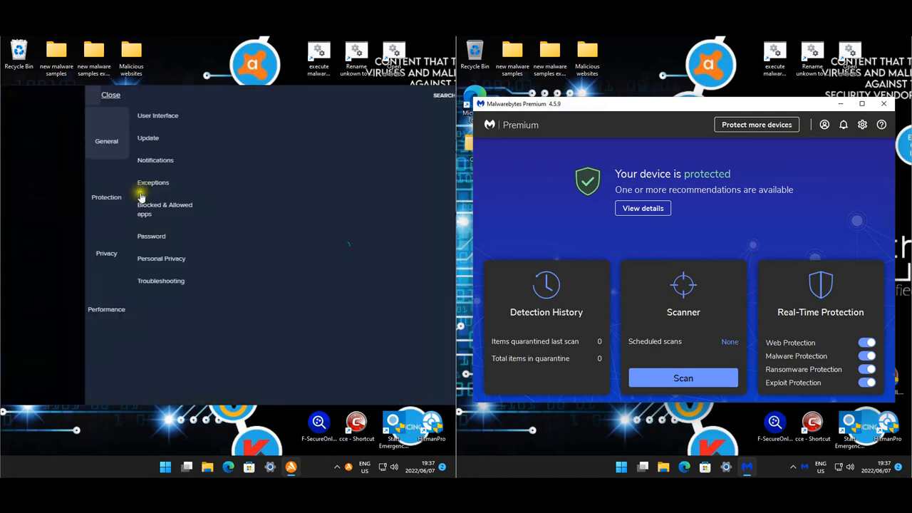
left_click(106, 253)
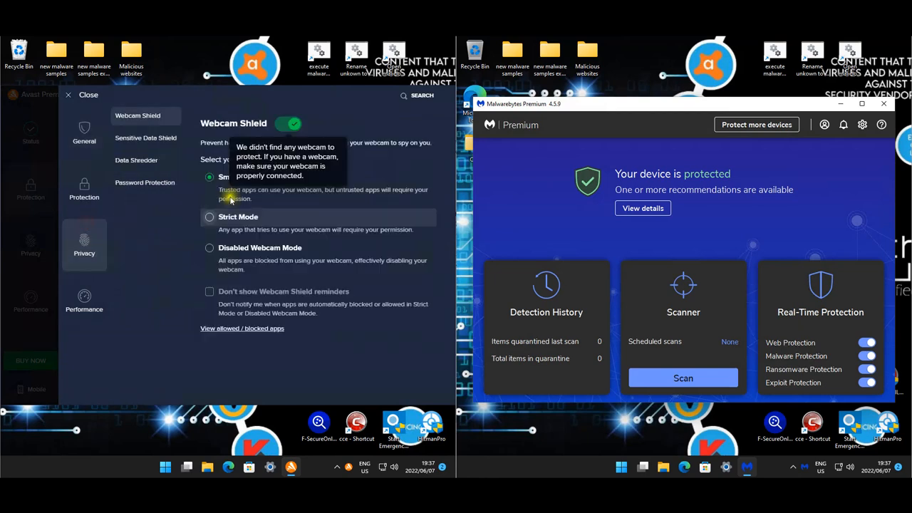
mouse_move(265, 165)
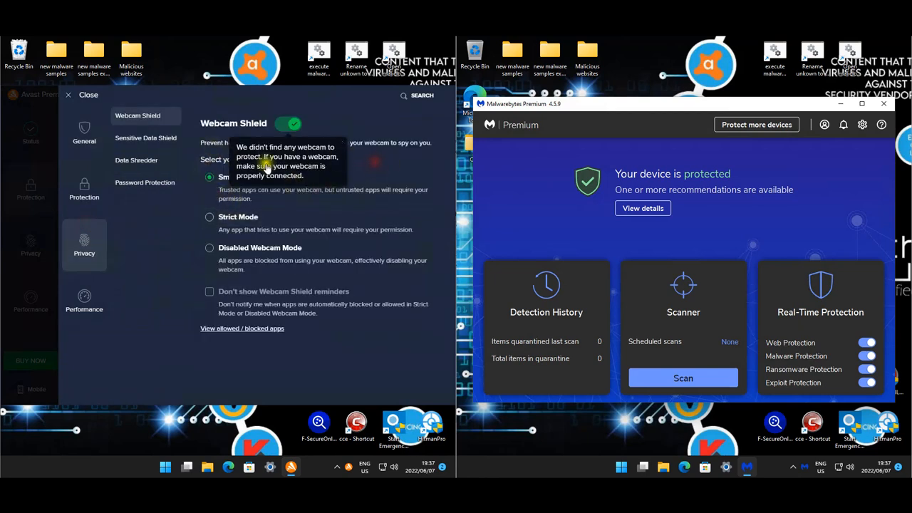
mouse_move(155, 142)
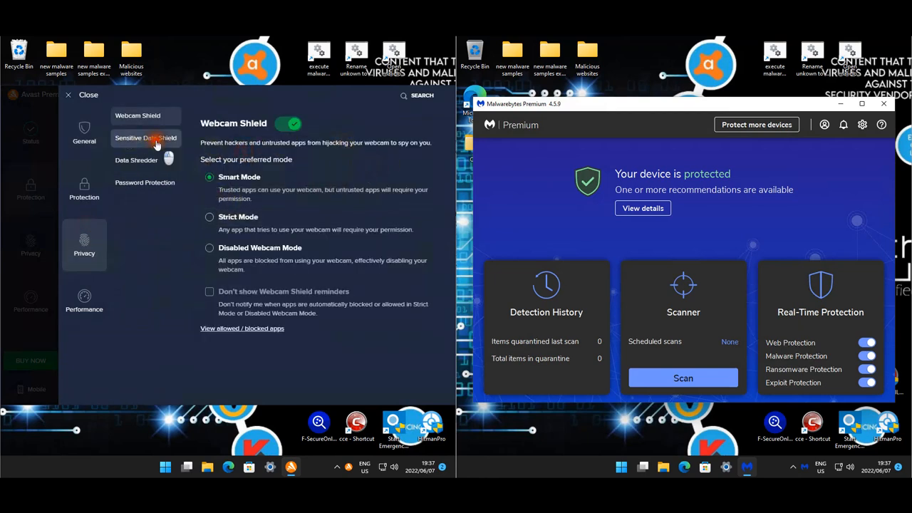
left_click(136, 160)
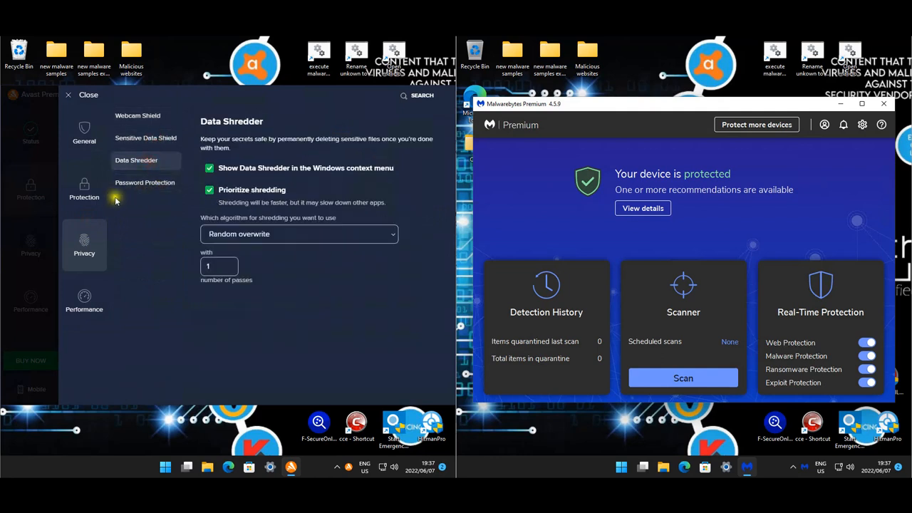
left_click(84, 189)
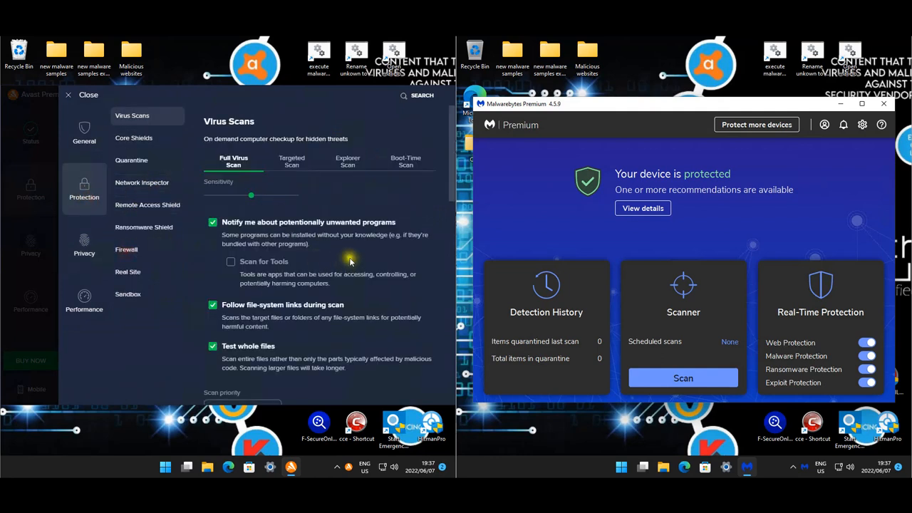
Step: Review Firewall, Ransomware Shield, Real Site and Sandbox settings, then return to Core Shields
left_click(126, 250)
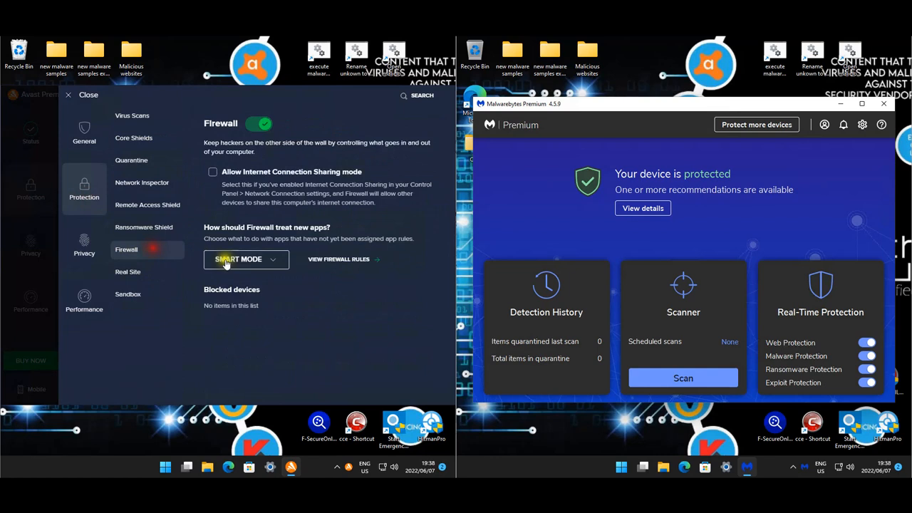
mouse_move(144, 226)
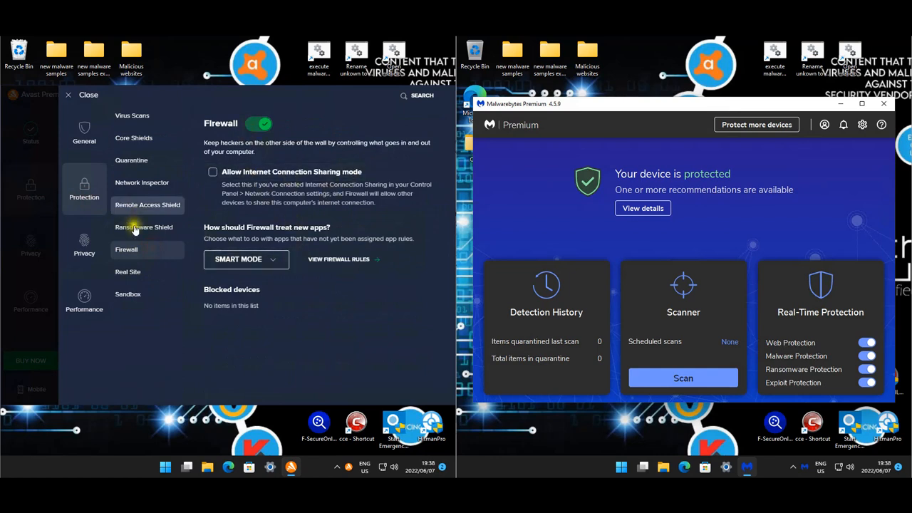
left_click(144, 226)
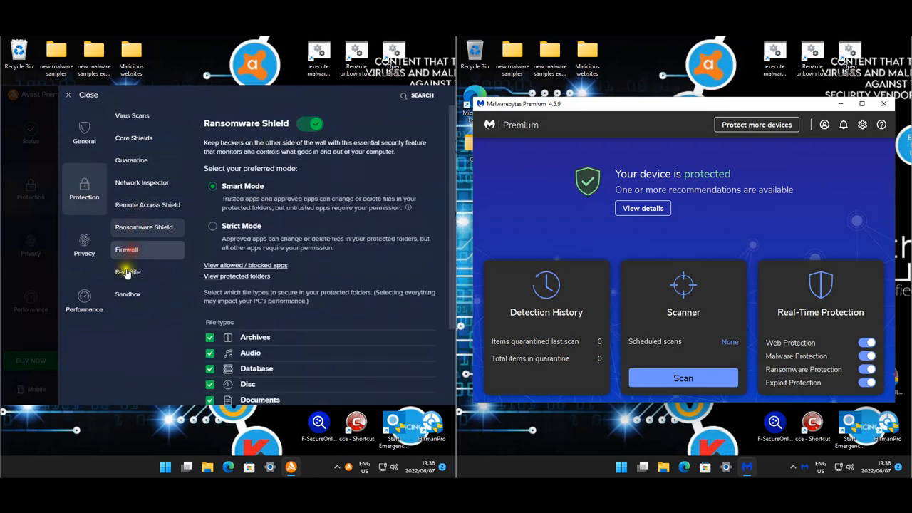
left_click(128, 272)
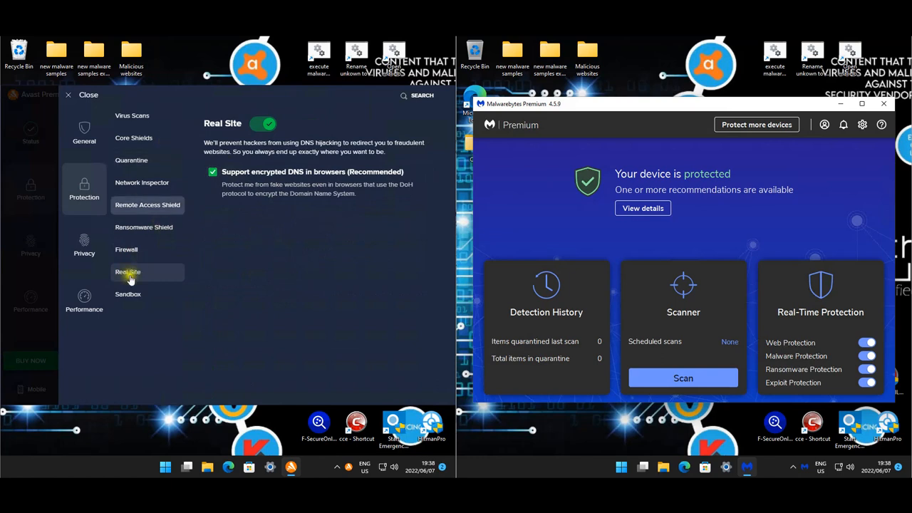
left_click(128, 294)
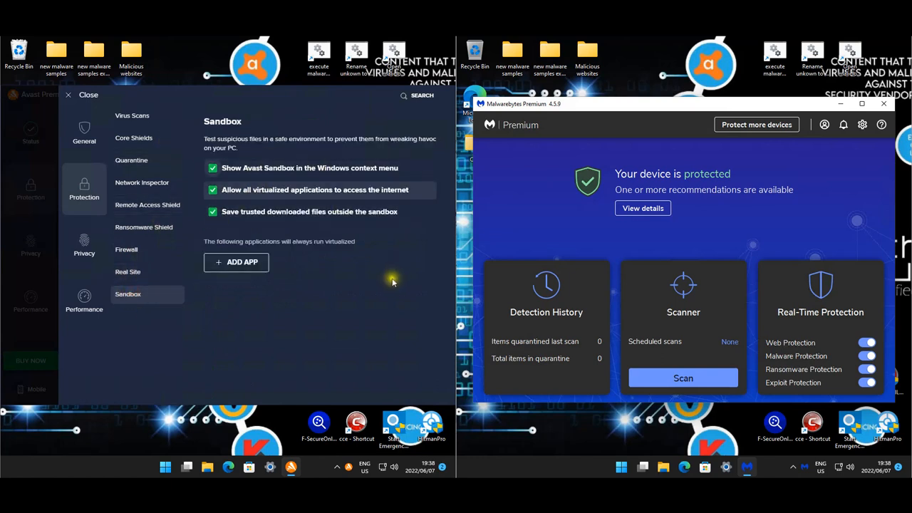
left_click(134, 137)
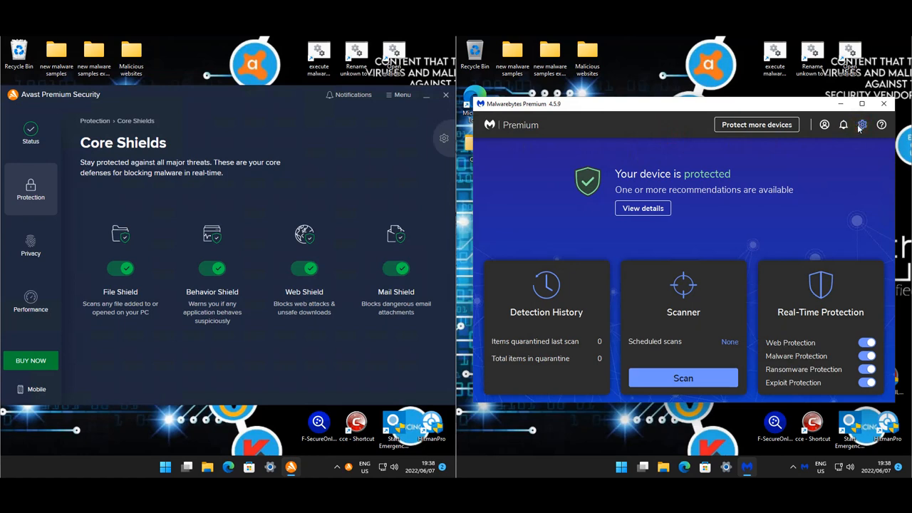
left_click(862, 125)
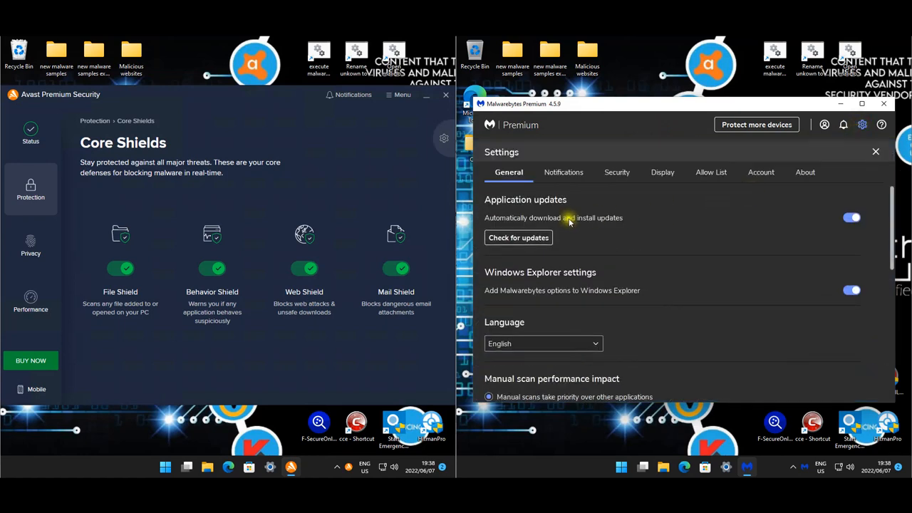
left_click(615, 172)
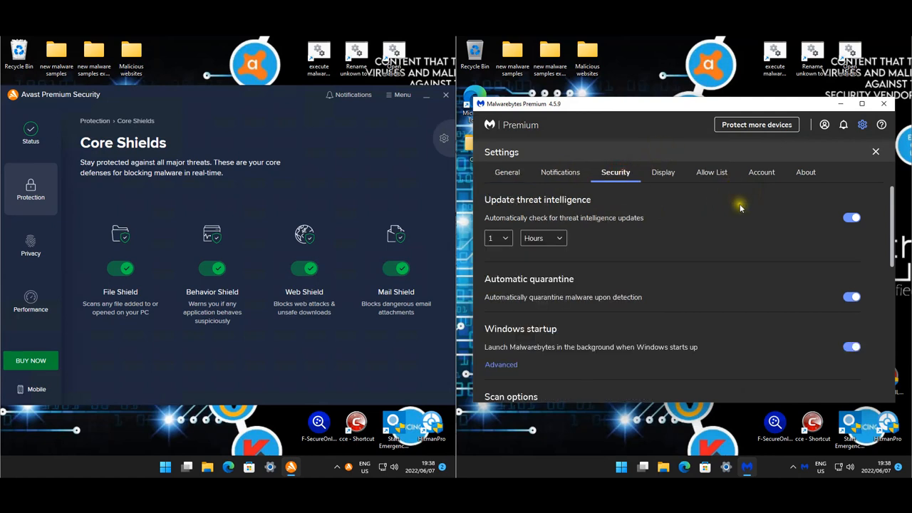
mouse_move(740, 208)
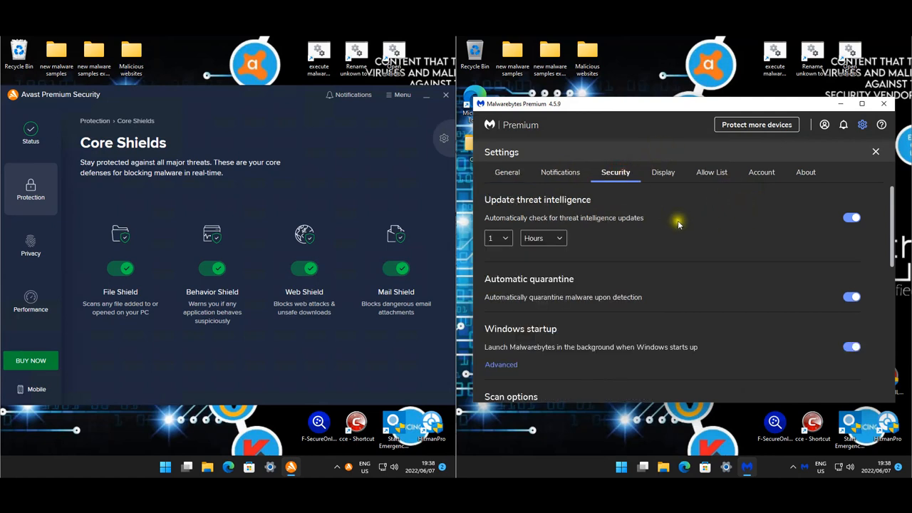
mouse_move(755, 235)
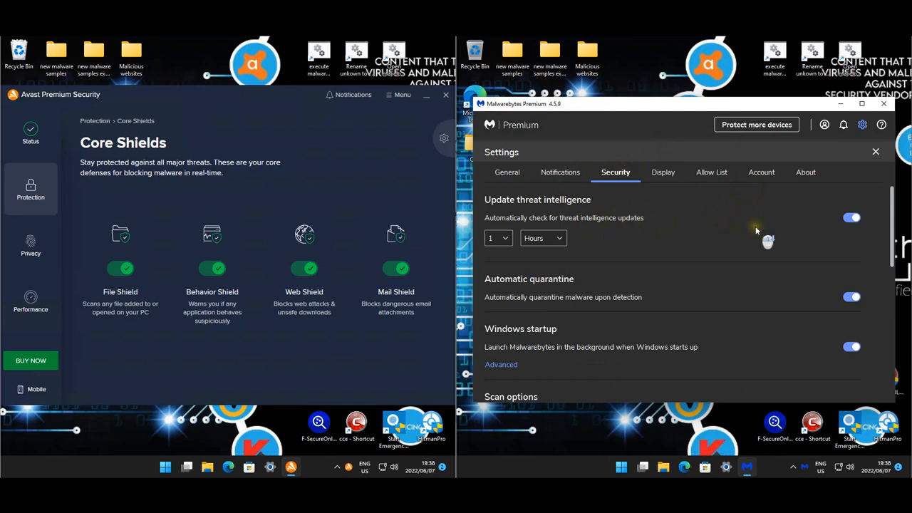
scroll("down", 3)
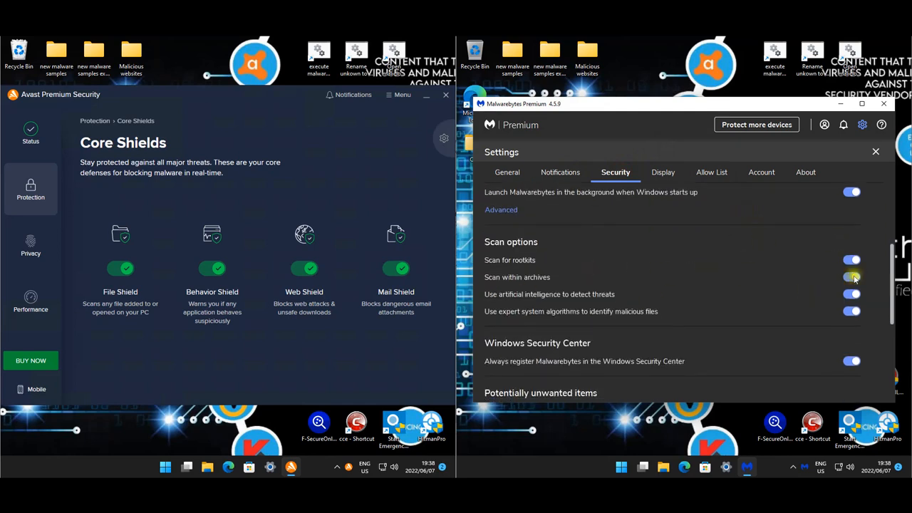
scroll("down", 3)
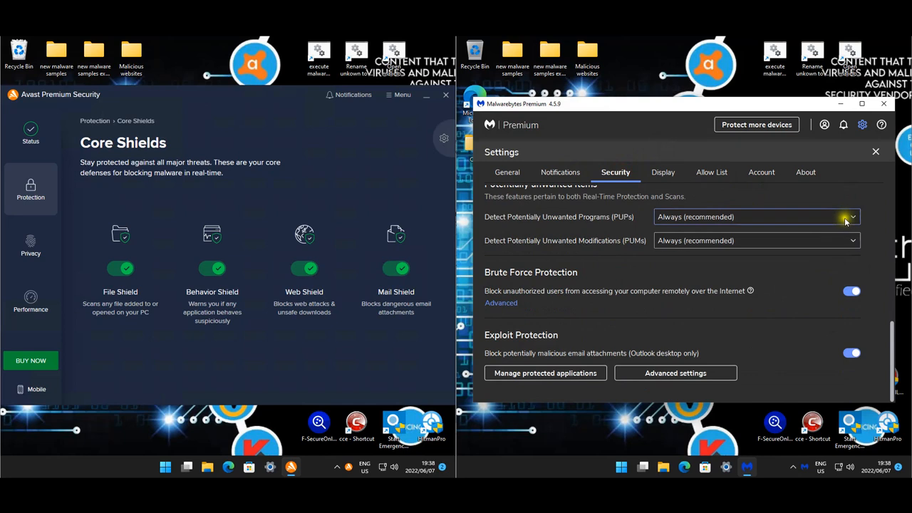
scroll("up", 3)
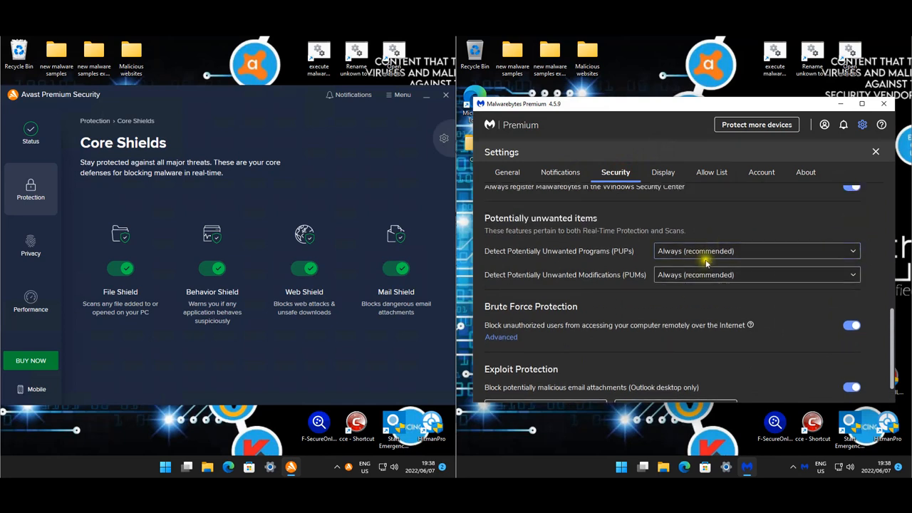
mouse_move(770, 273)
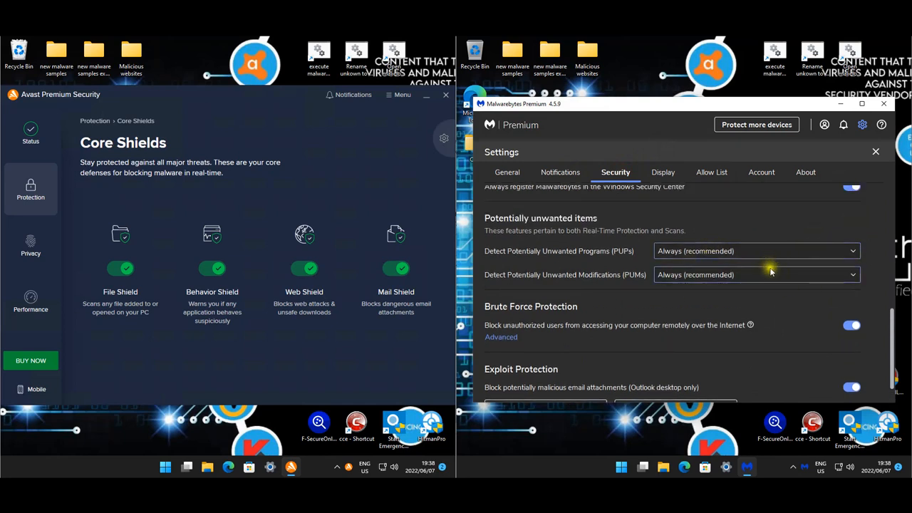
scroll("down", 3)
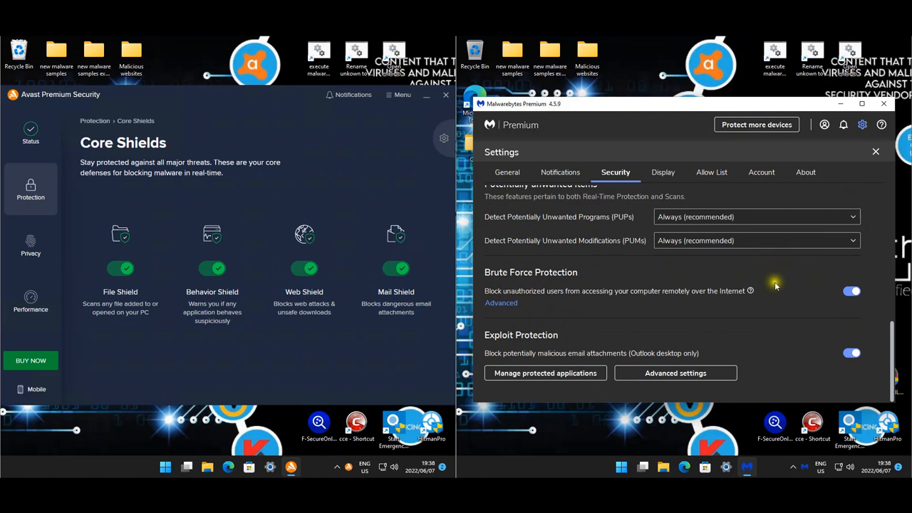
mouse_move(639, 361)
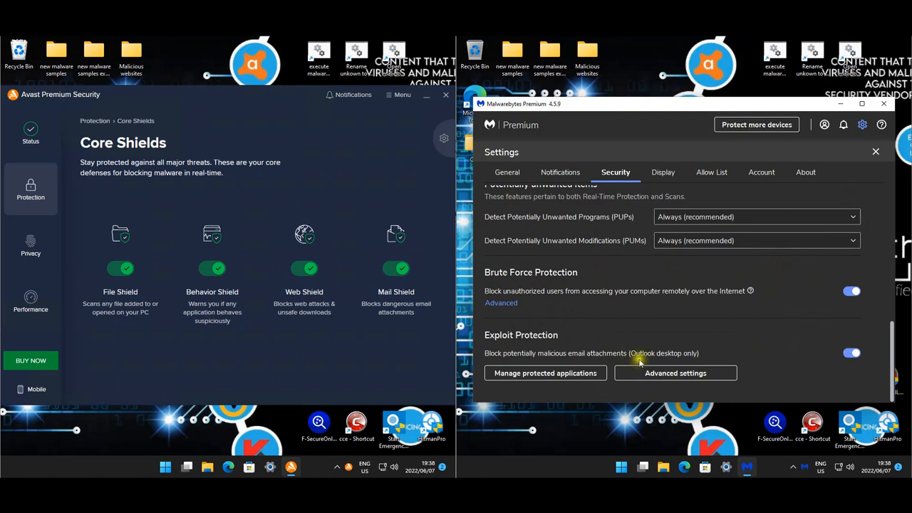
mouse_move(675, 373)
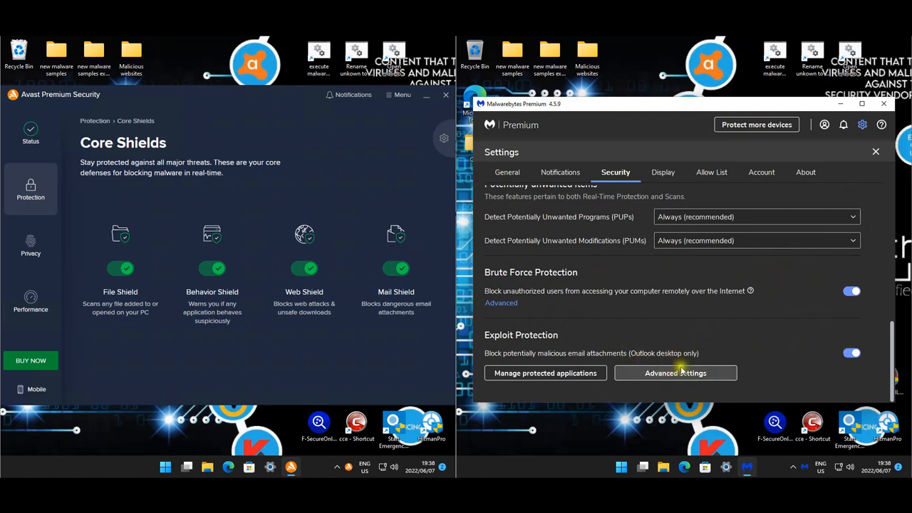
left_click(675, 372)
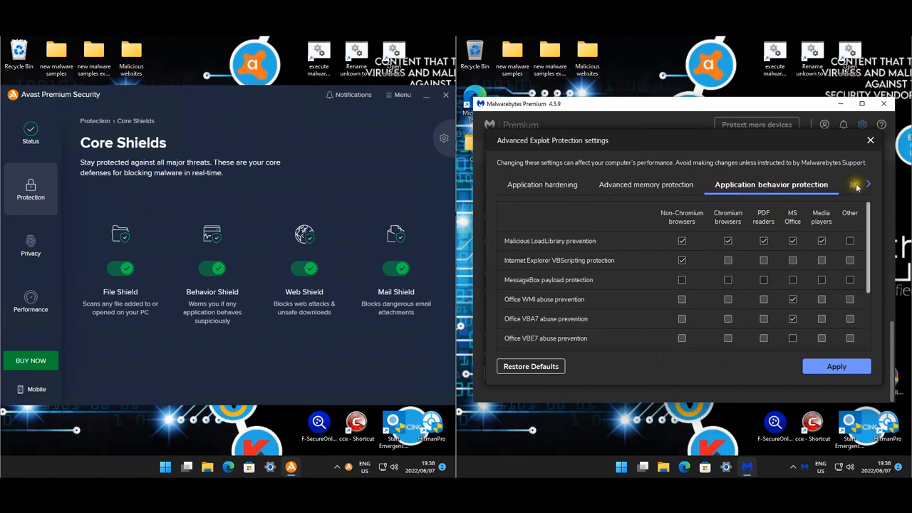
left_click(867, 184)
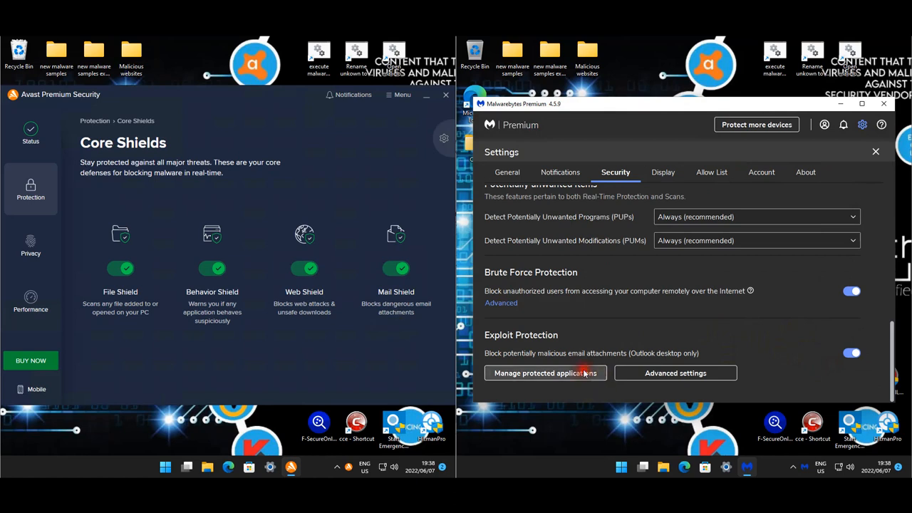
left_click(545, 373)
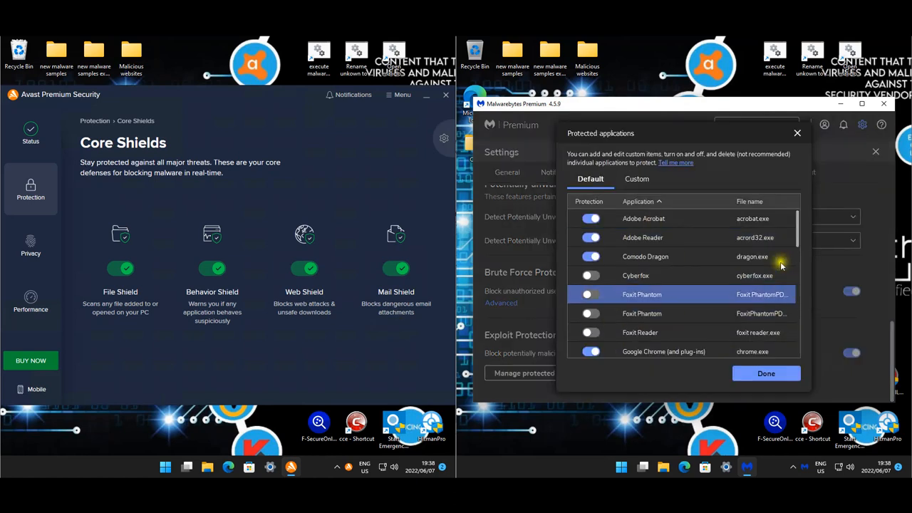
scroll("down", 3)
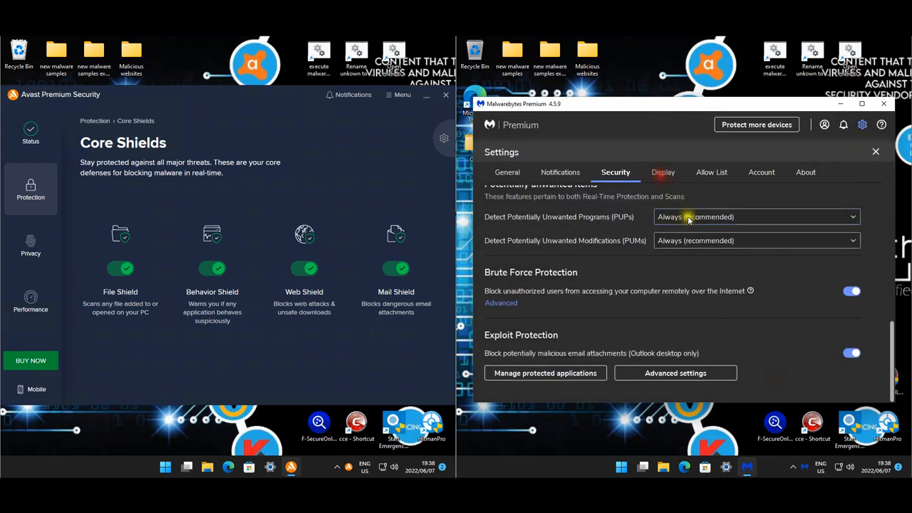
left_click(660, 171)
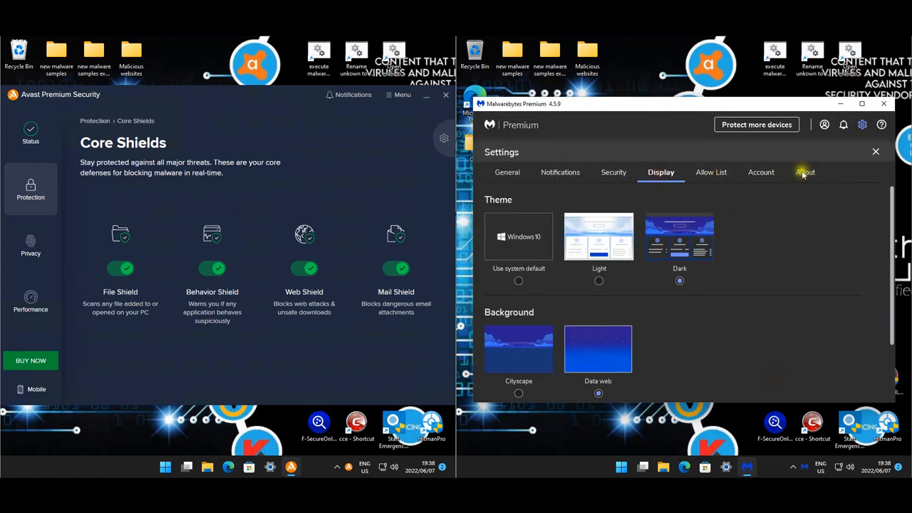
left_click(804, 172)
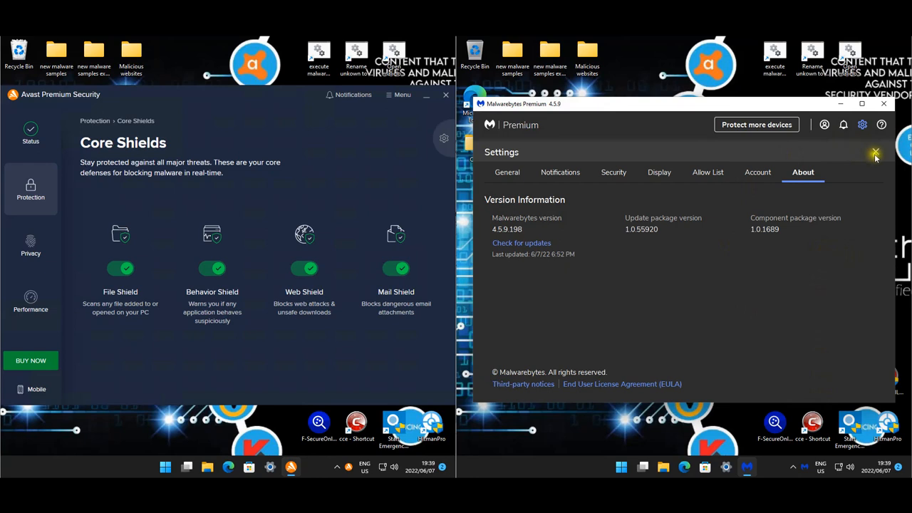
left_click(876, 154)
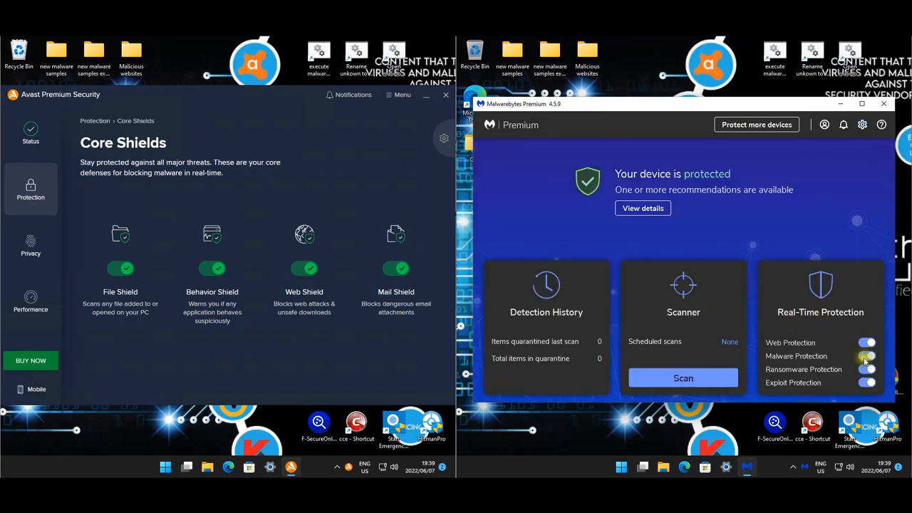
Step: Turn off Malwarebytes real-time Malware Protection and close the malware samples folder
left_click(884, 104)
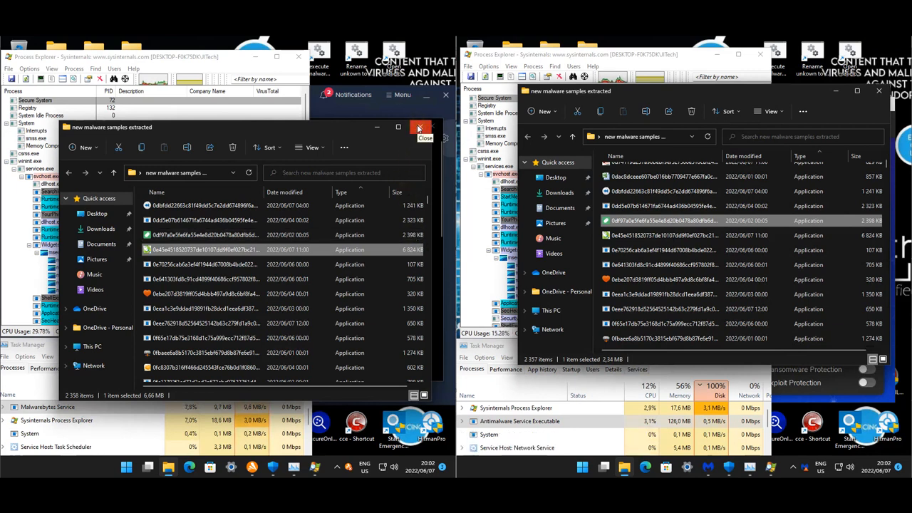
left_click(419, 127)
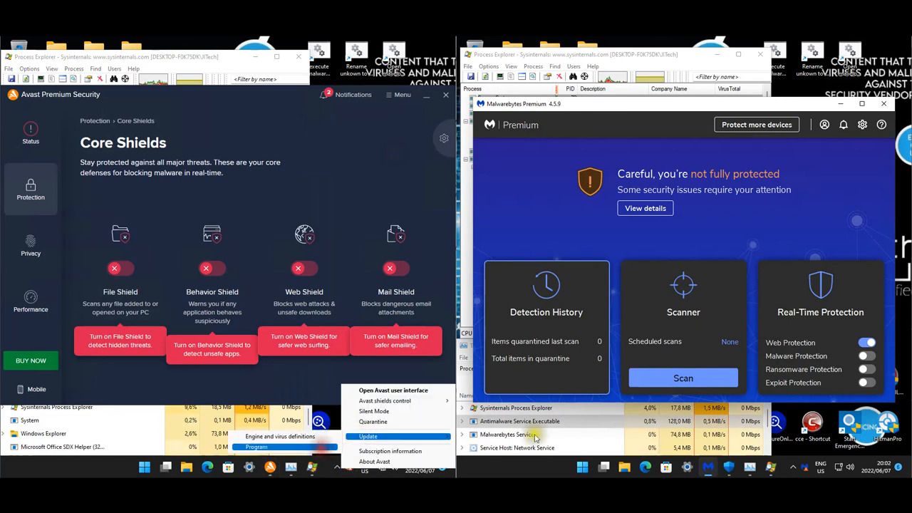
Step: Confirm Avast and Malwarebytes are up to date, then view Avast's user interface settings
left_click(368, 436)
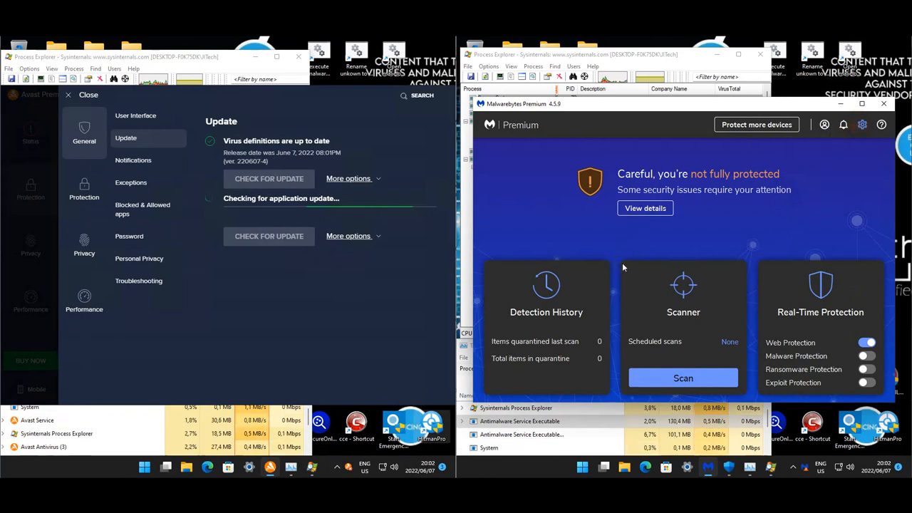
left_click(862, 124)
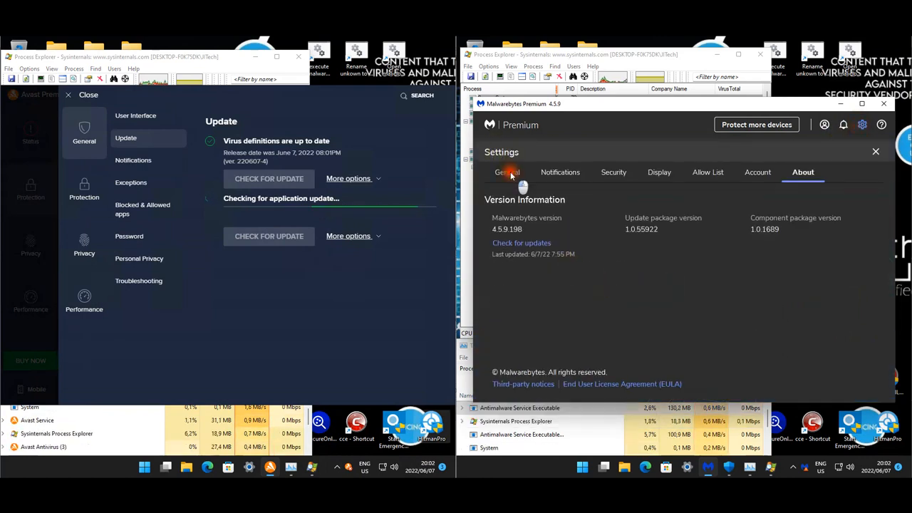
left_click(506, 172)
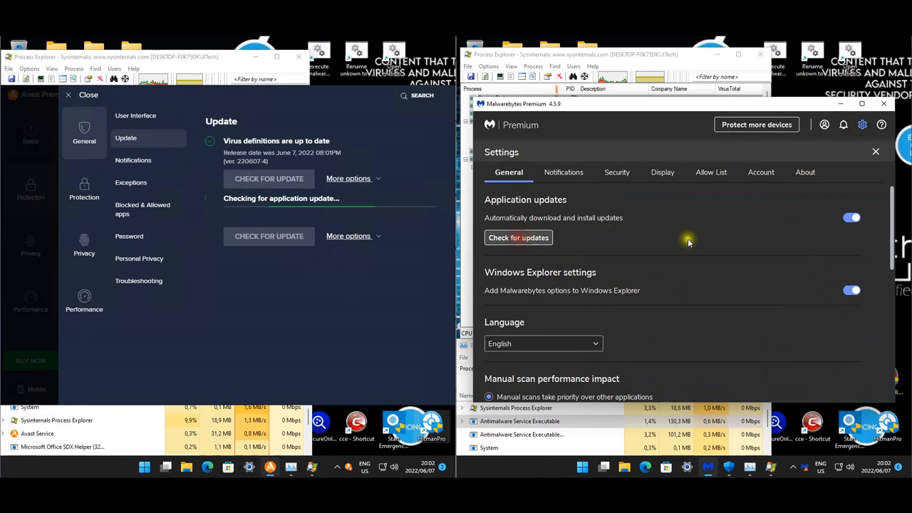
left_click(518, 237)
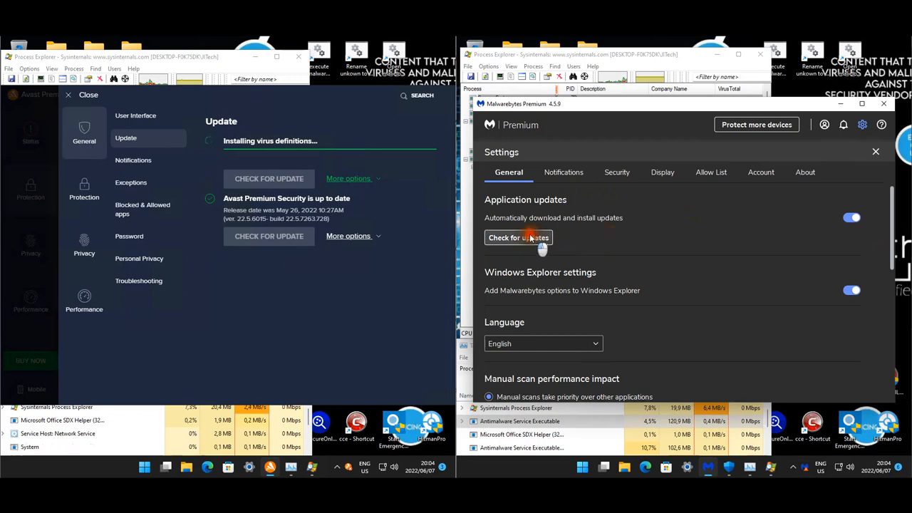
mouse_move(728, 234)
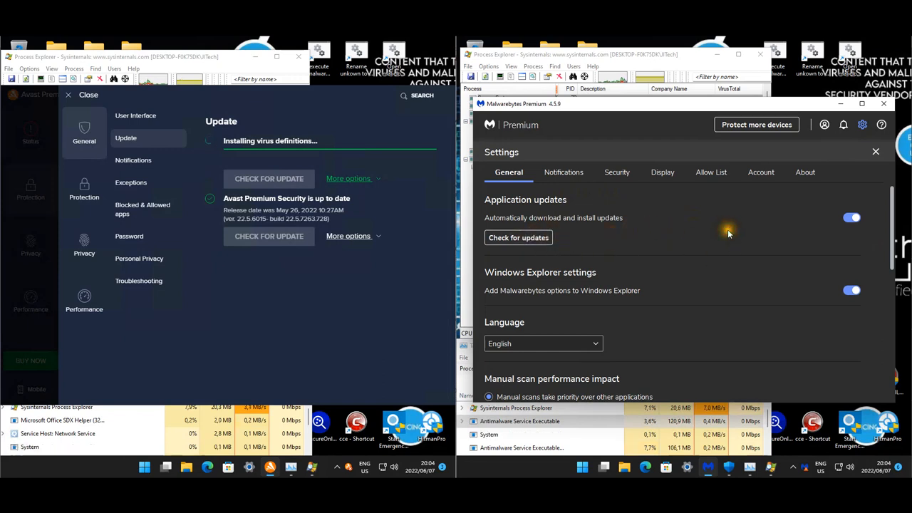
left_click(518, 237)
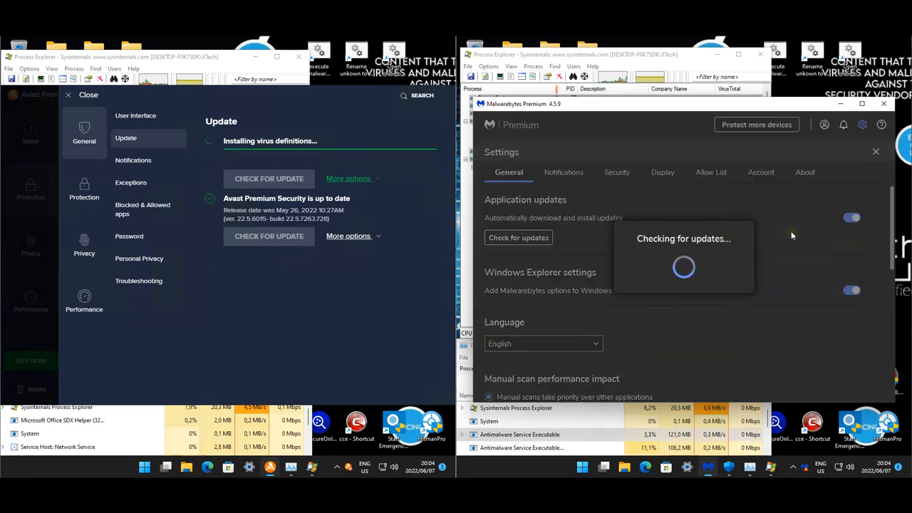
mouse_move(736, 238)
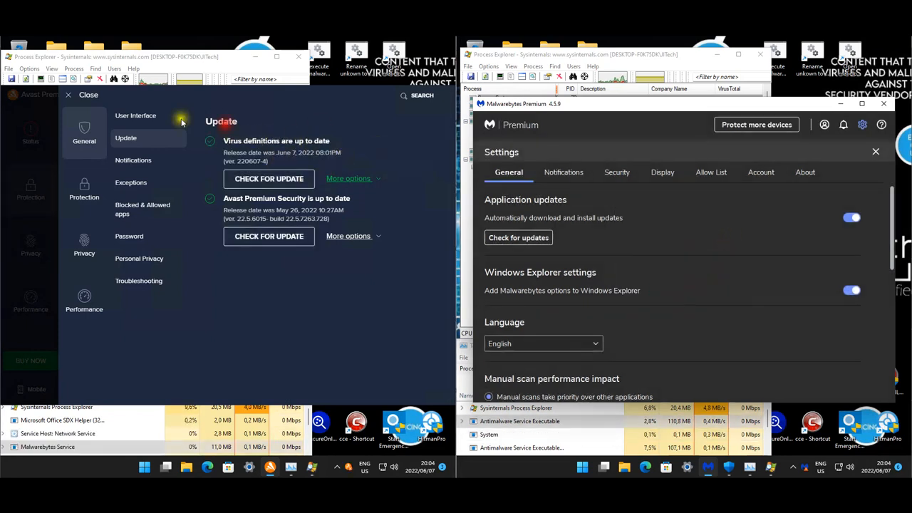
left_click(31, 189)
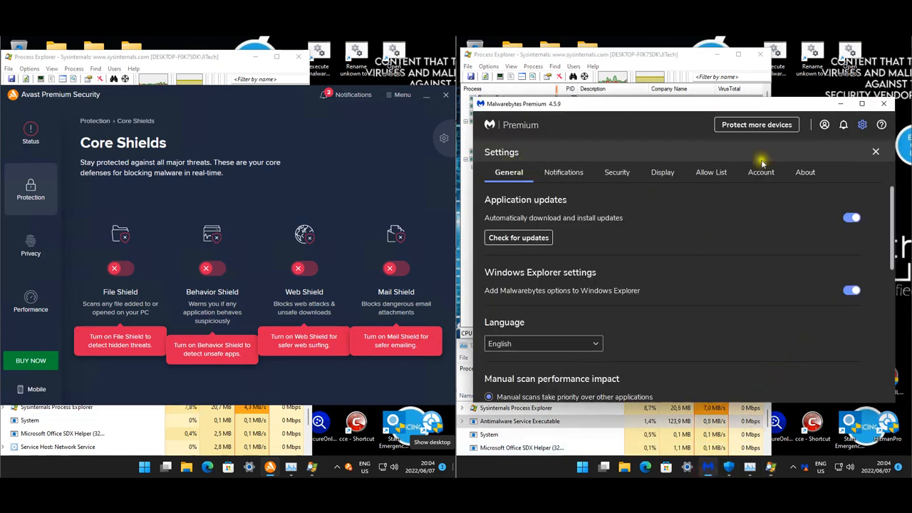
Step: Turn Malwarebytes ransomware protection back on and re-enable the Avast firewall from Status
left_click(875, 151)
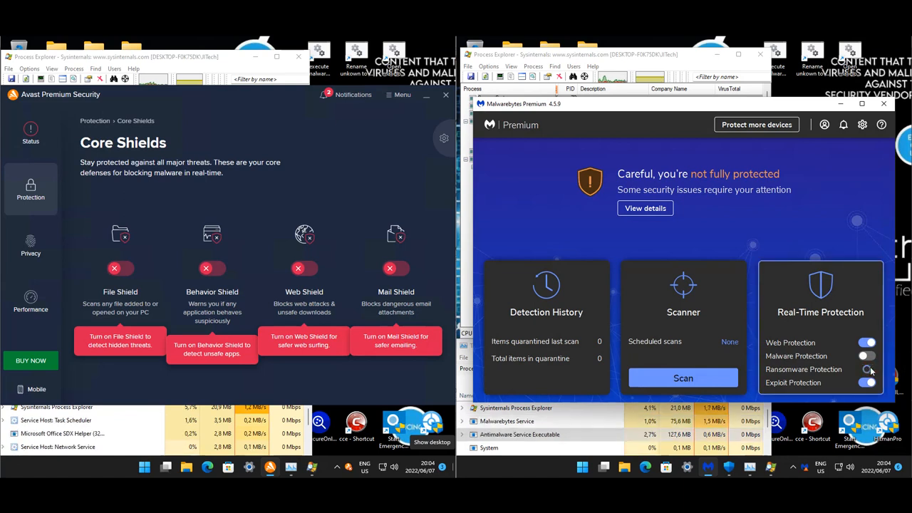
left_click(867, 355)
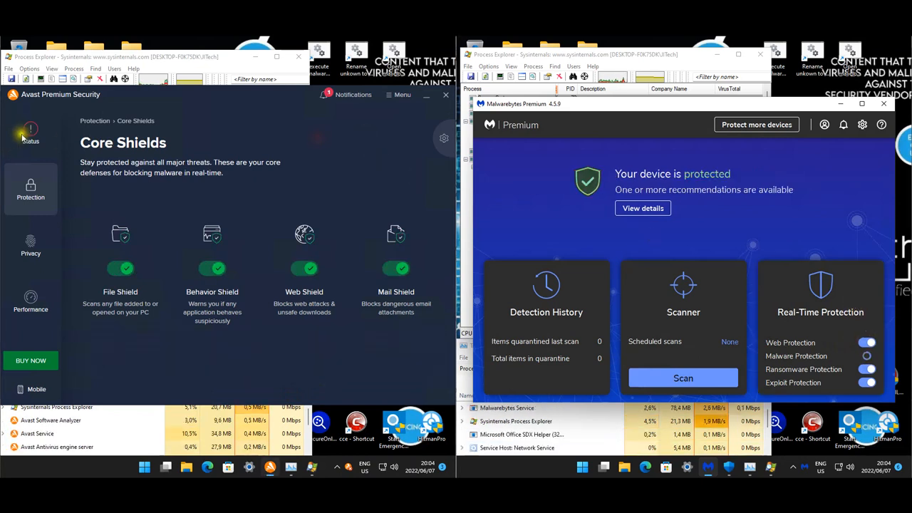
left_click(31, 132)
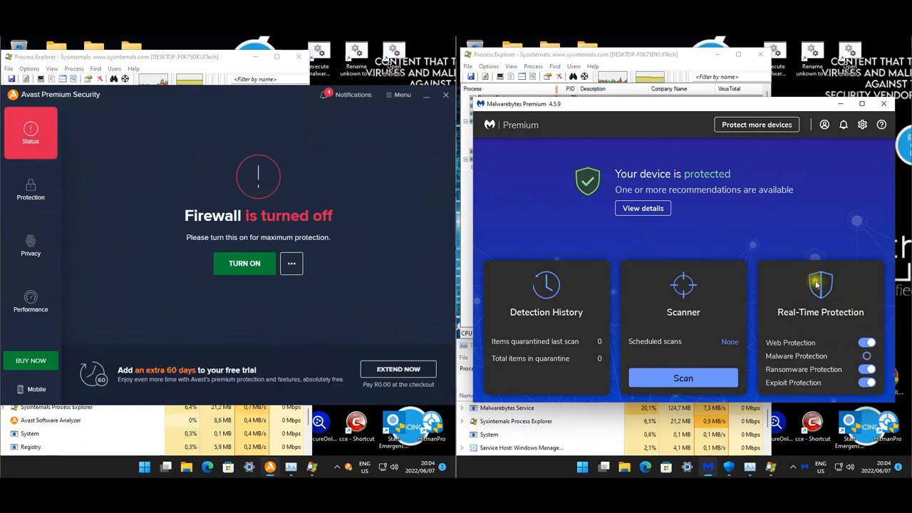
left_click(244, 263)
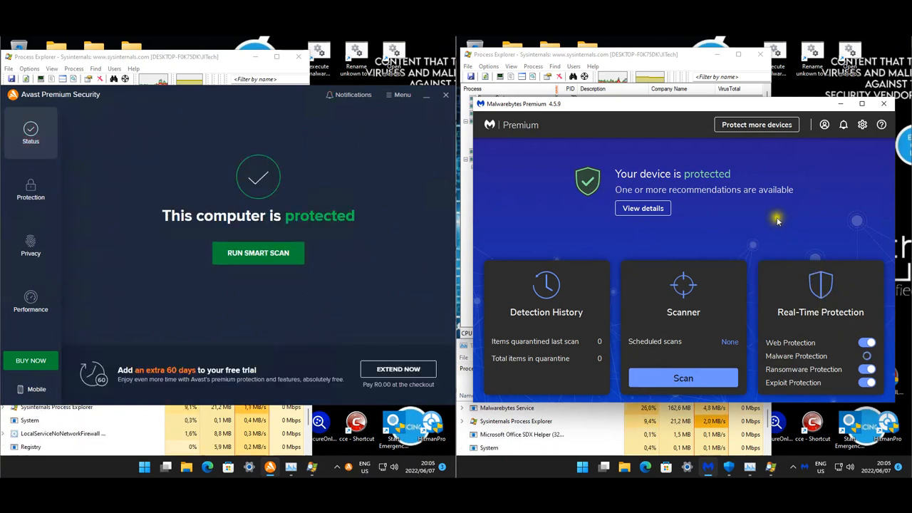
mouse_move(408, 146)
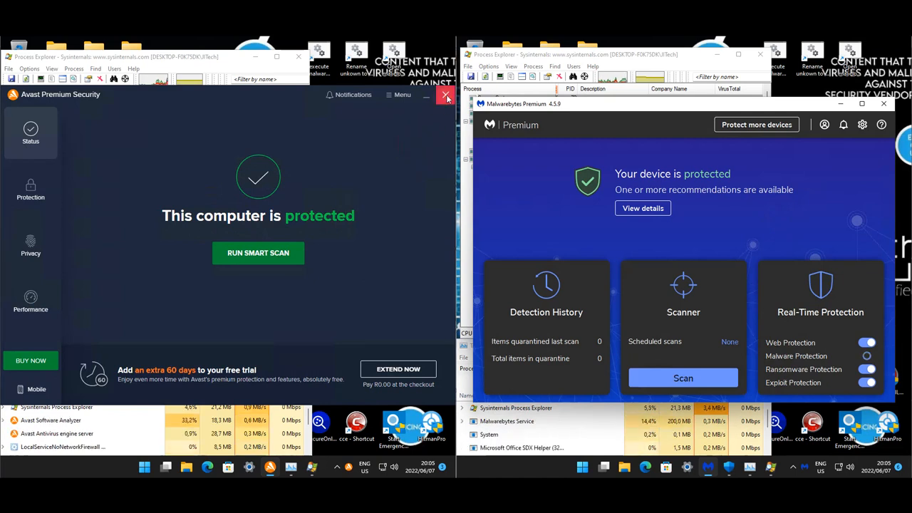
Step: Close Avast and confirm in Windows Security that Avast Antivirus and Malwarebytes are on
left_click(446, 95)
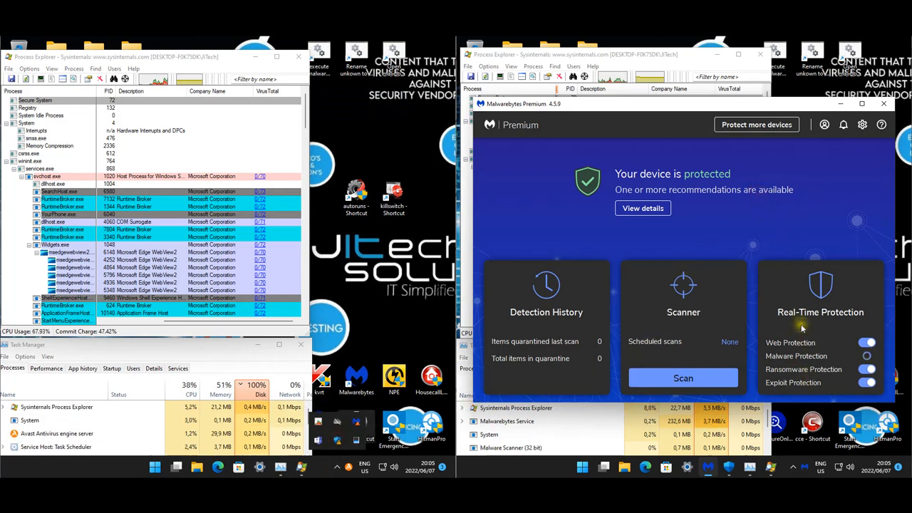
mouse_move(790, 293)
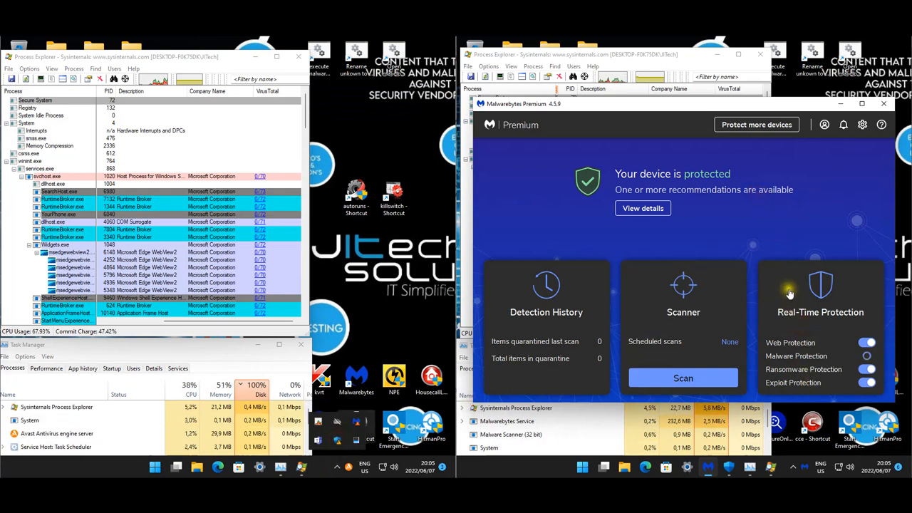
mouse_move(825, 270)
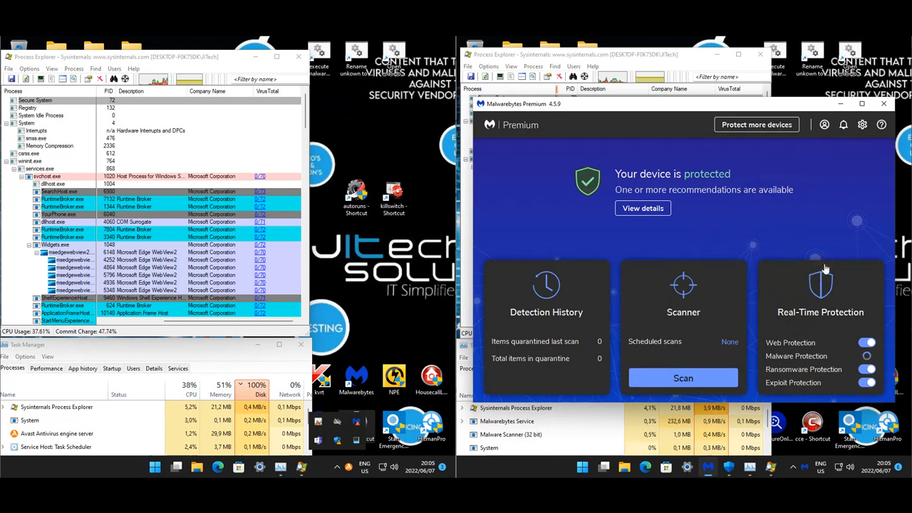
left_click(820, 292)
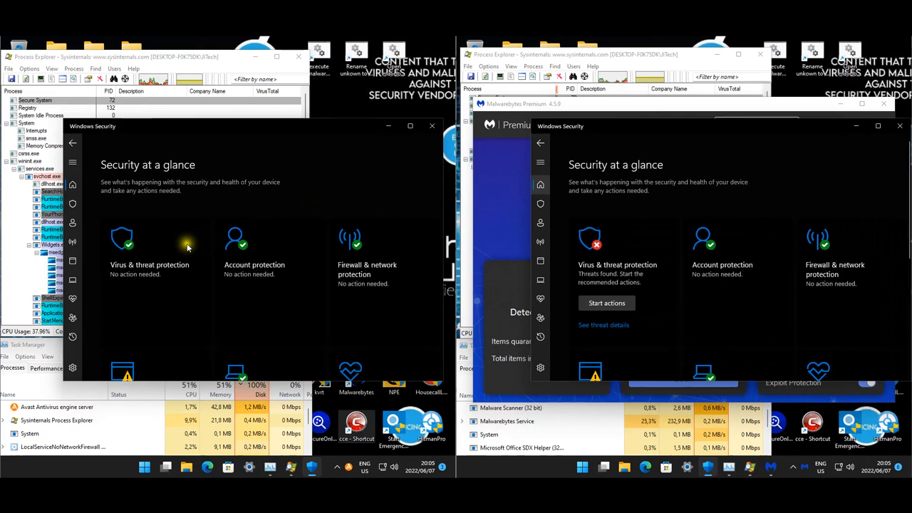
left_click(149, 242)
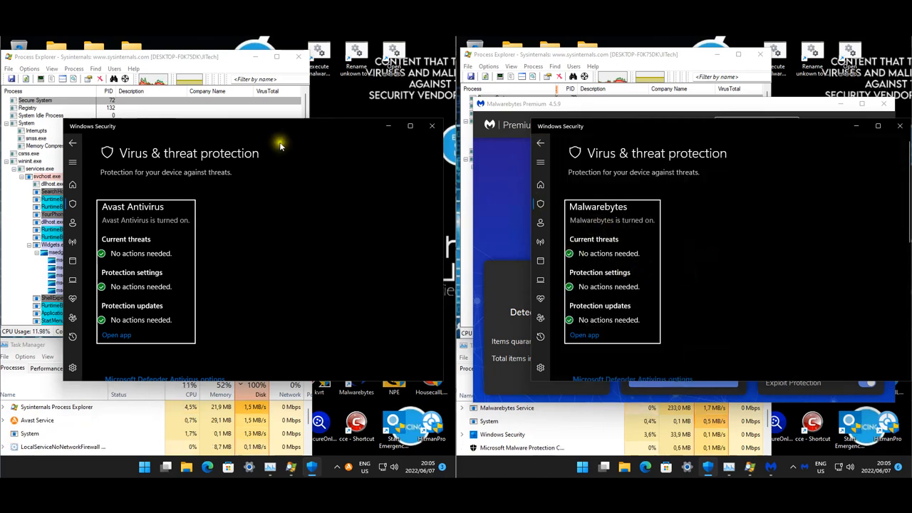
left_click(431, 126)
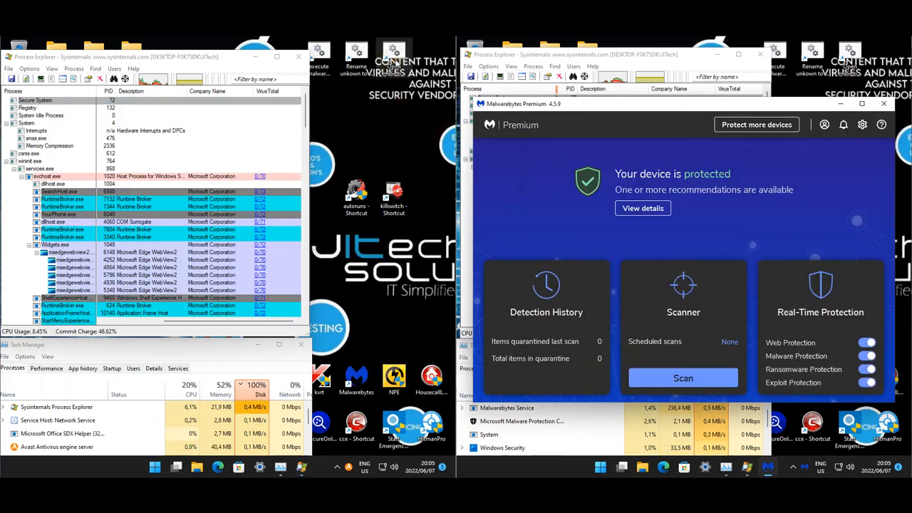
mouse_move(394, 85)
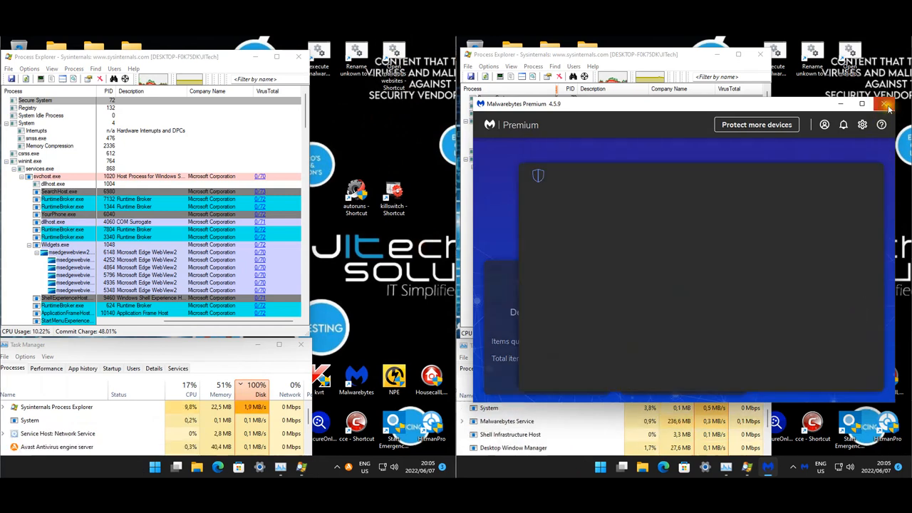
Step: Close the Malwarebytes window
left_click(889, 104)
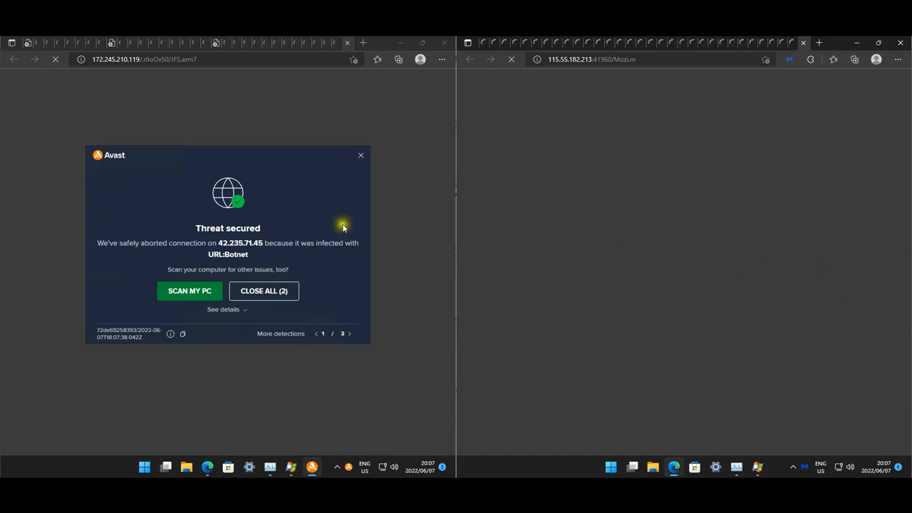
mouse_move(334, 225)
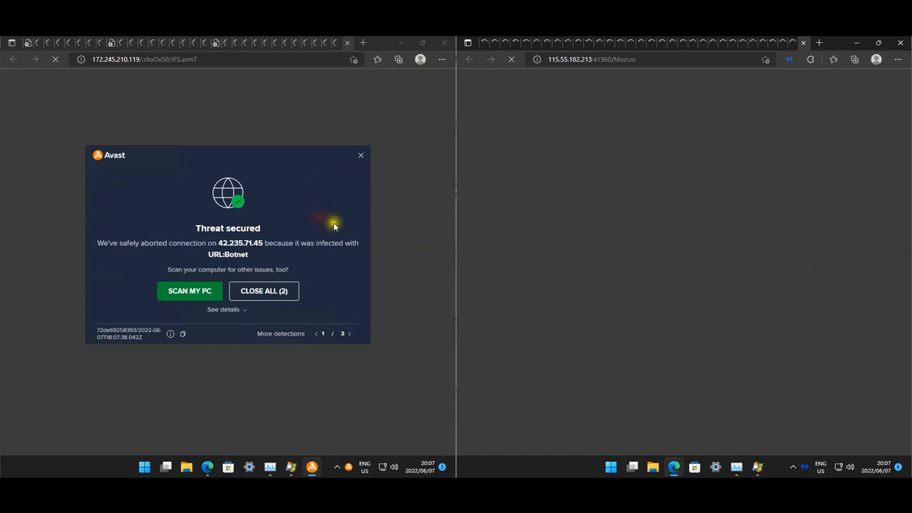
mouse_move(334, 218)
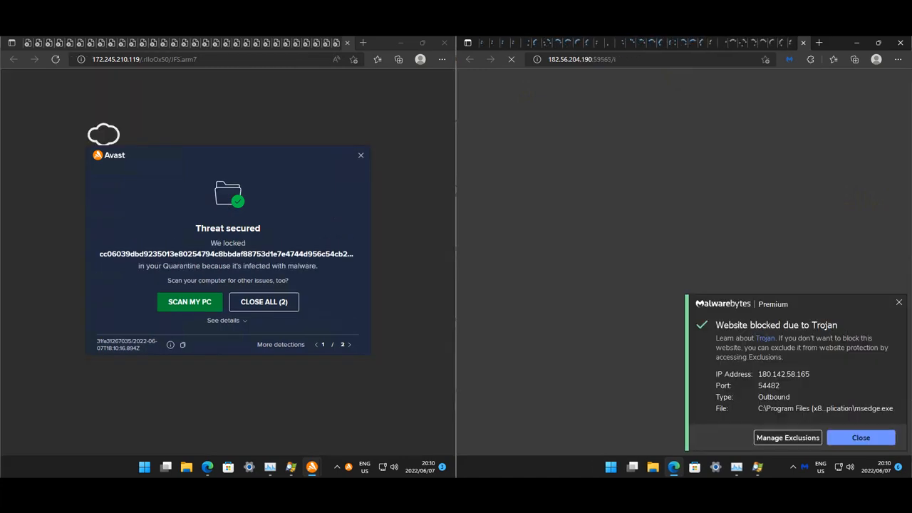
mouse_move(747, 158)
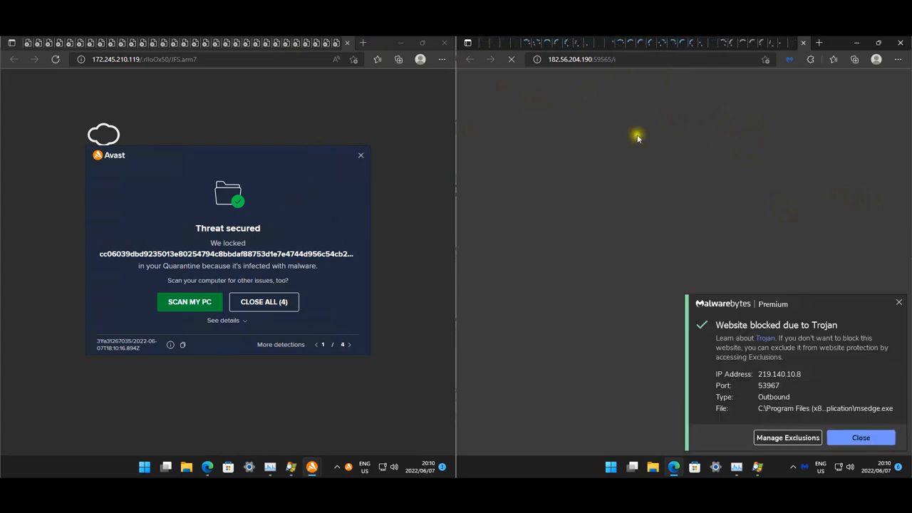
mouse_move(291, 176)
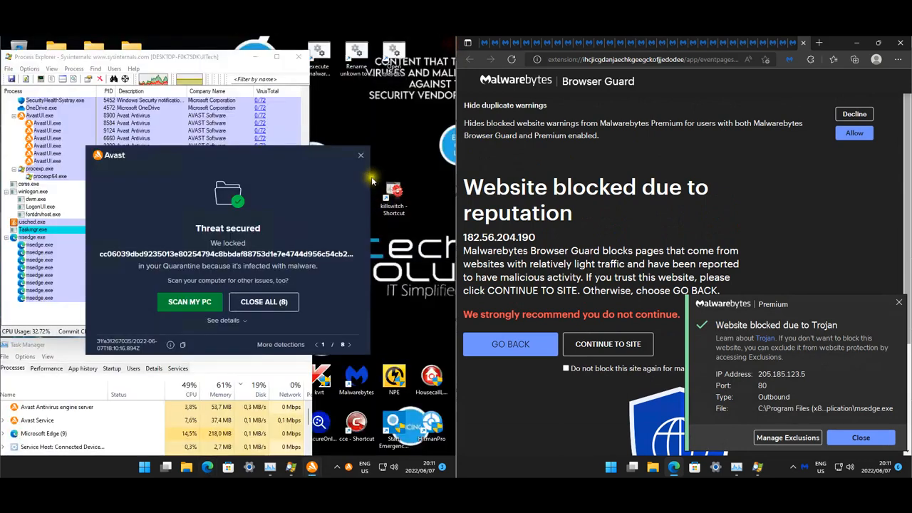
Step: Dismiss the Avast threat alerts and open the empty Downloads folder on the Avast machine
left_click(860, 438)
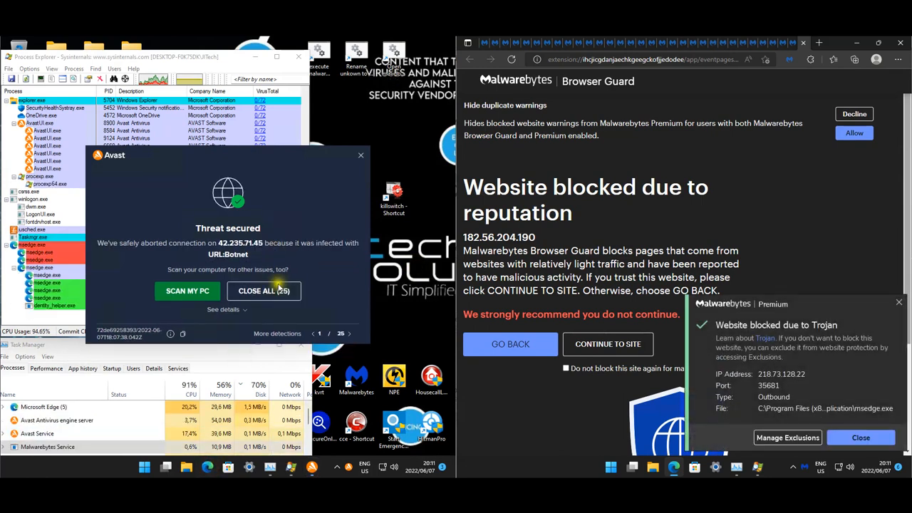
left_click(263, 290)
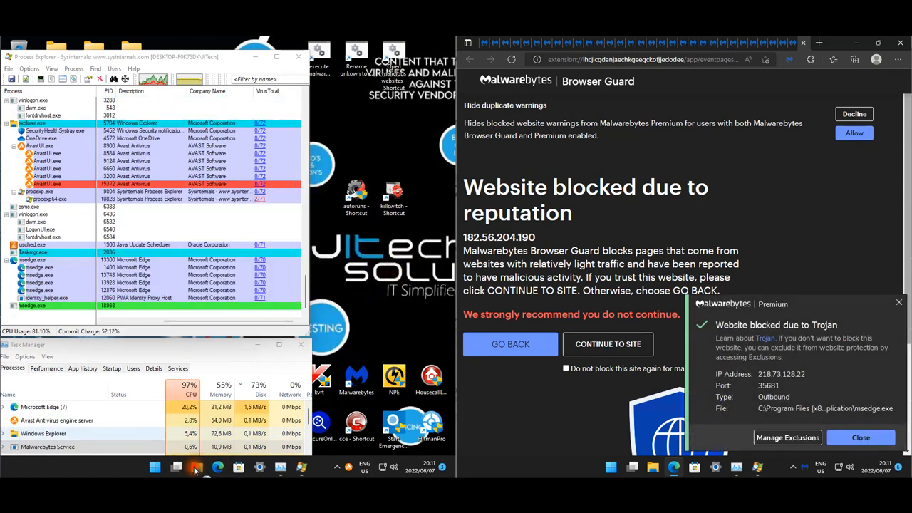
left_click(217, 467)
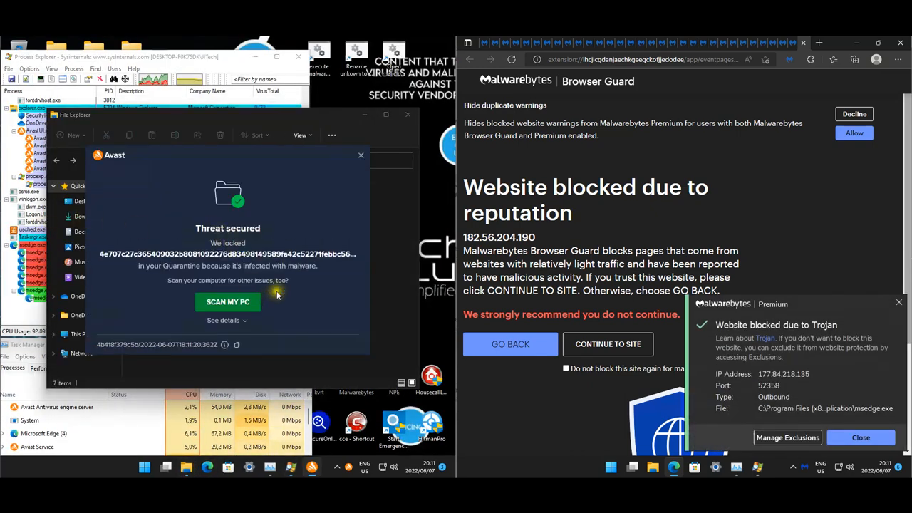
left_click(360, 156)
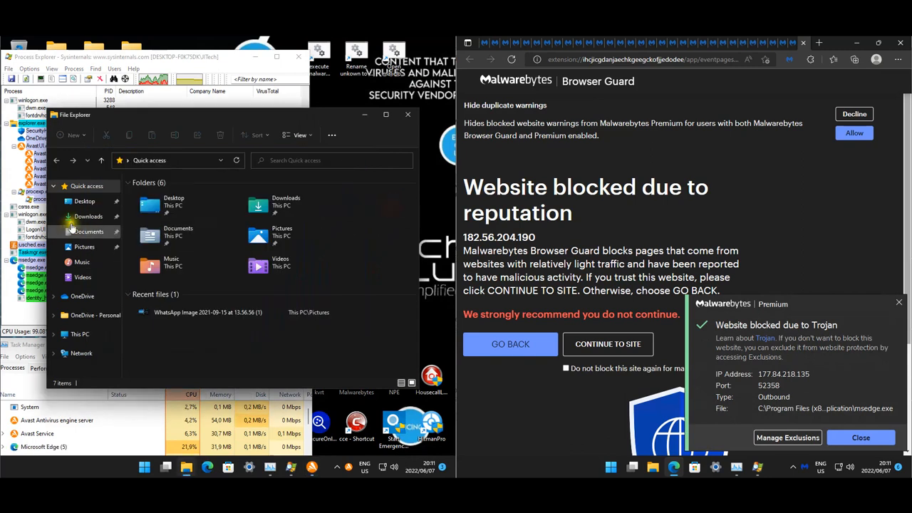
left_click(88, 216)
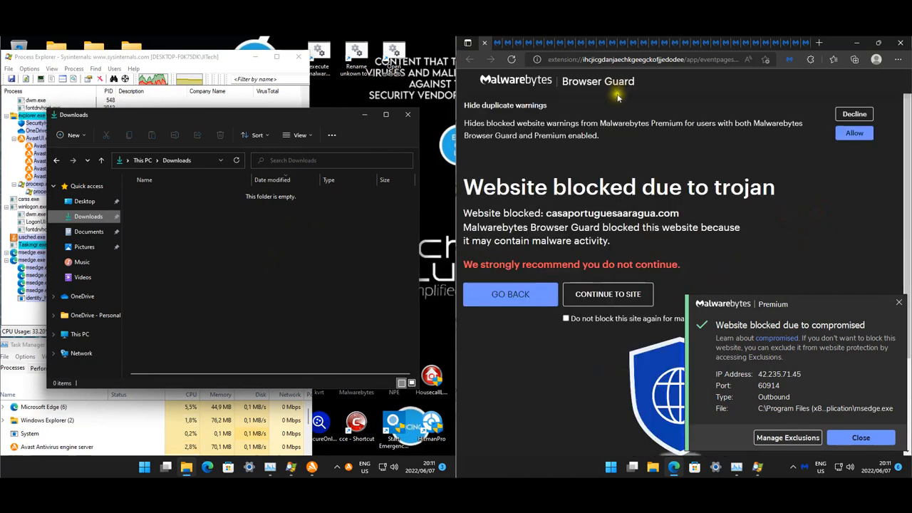
Step: Open Downloads on the Malwarebytes machine, showing the two kvrt applications
left_click(861, 437)
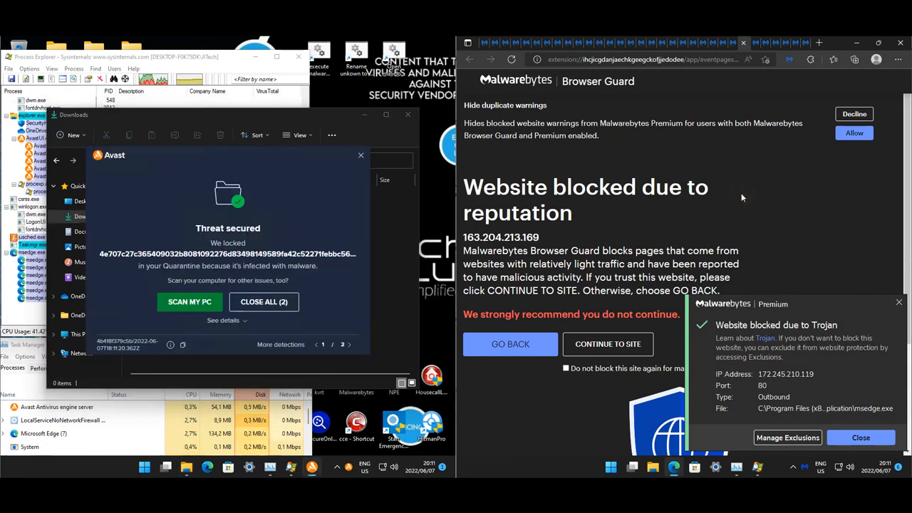
left_click(861, 438)
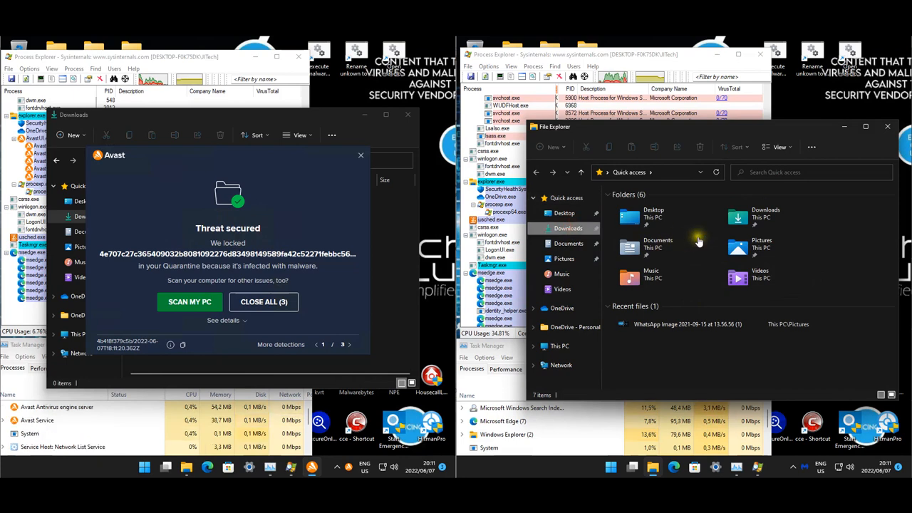
left_click(567, 228)
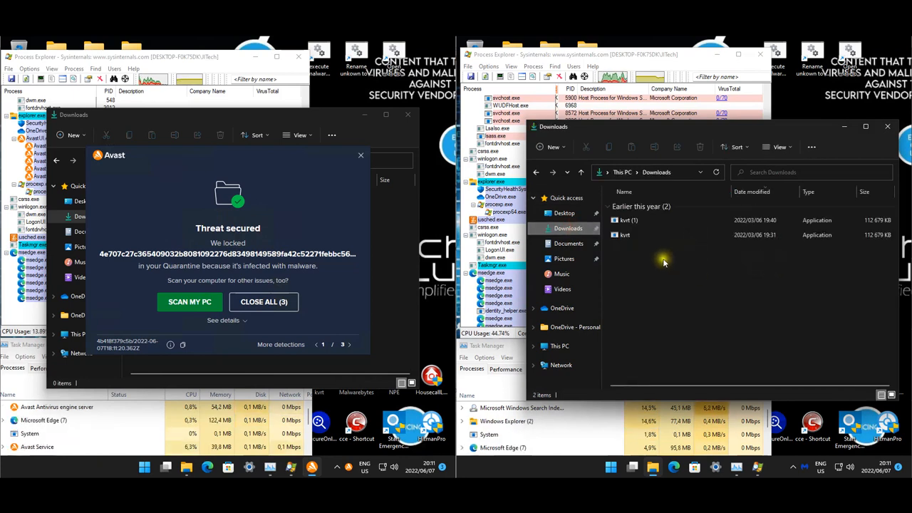
left_click(641, 207)
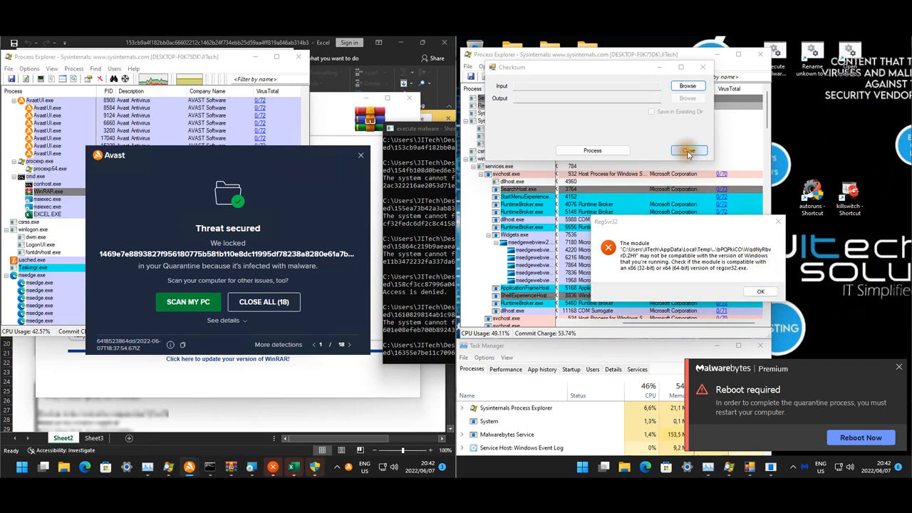
Step: Close the checksum window, dismiss the module compatibility error and allow the unknown app
left_click(688, 150)
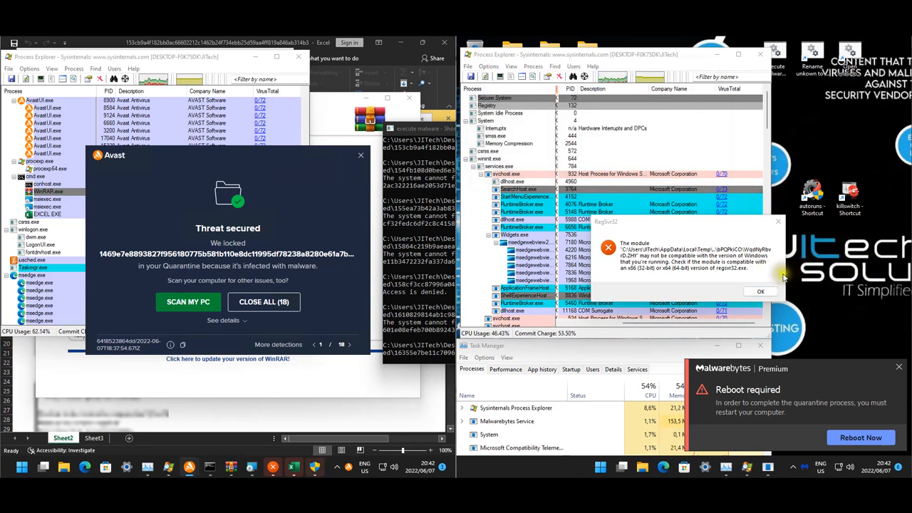
left_click(760, 292)
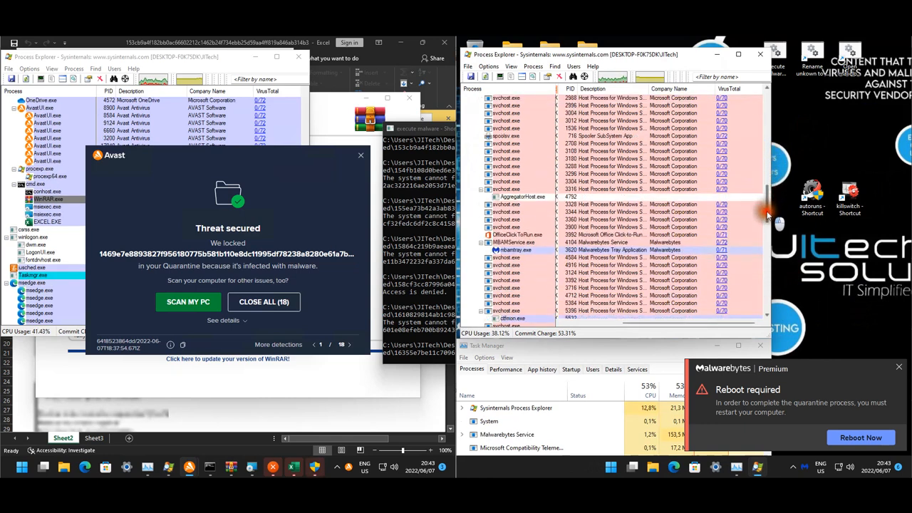
scroll("down", 3)
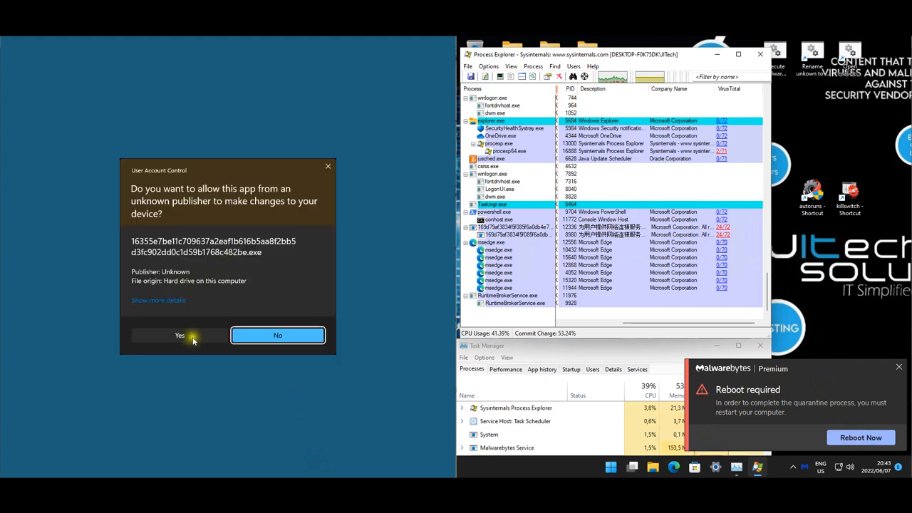
left_click(179, 335)
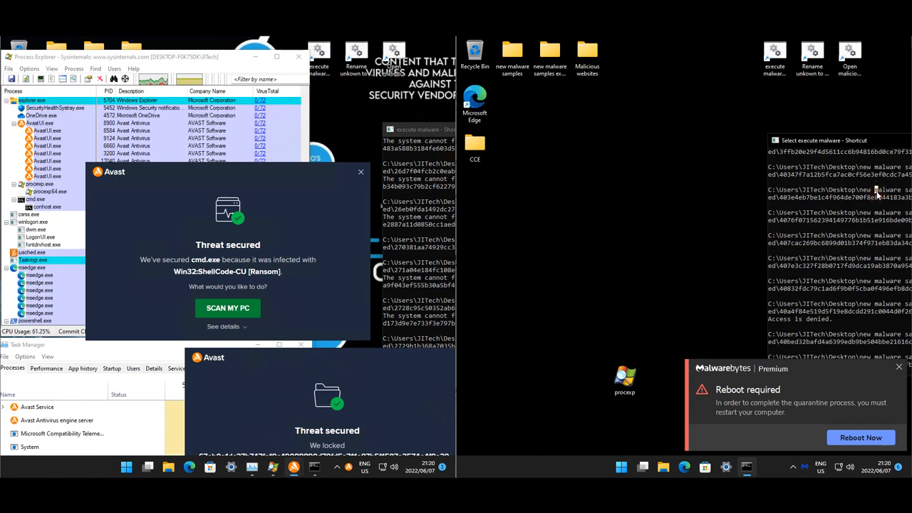
Step: Dismiss the file-not-found error and close Avast's MsiExec.exe threat-secured notification
right_click(820, 140)
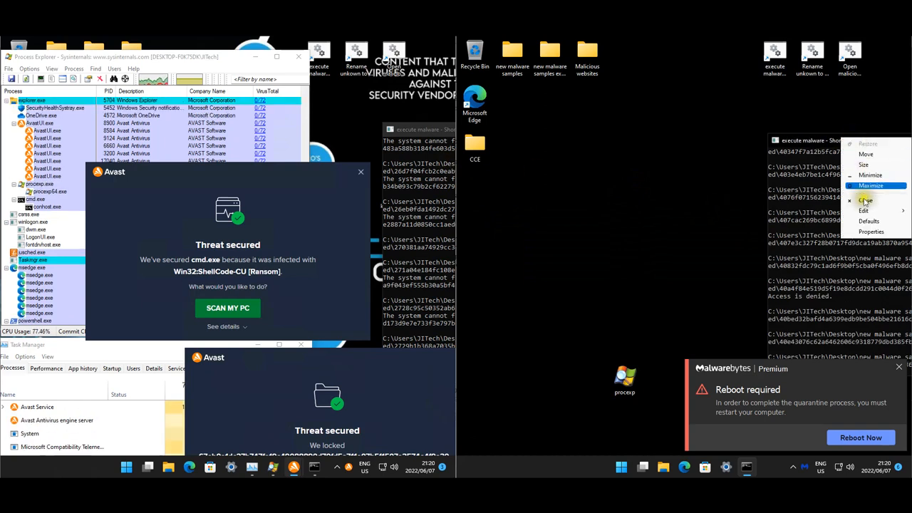
left_click(865, 200)
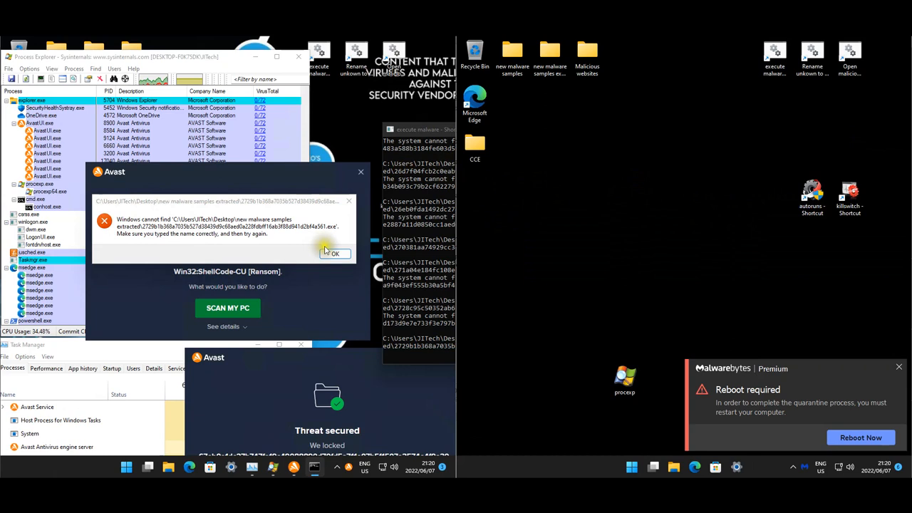
left_click(335, 254)
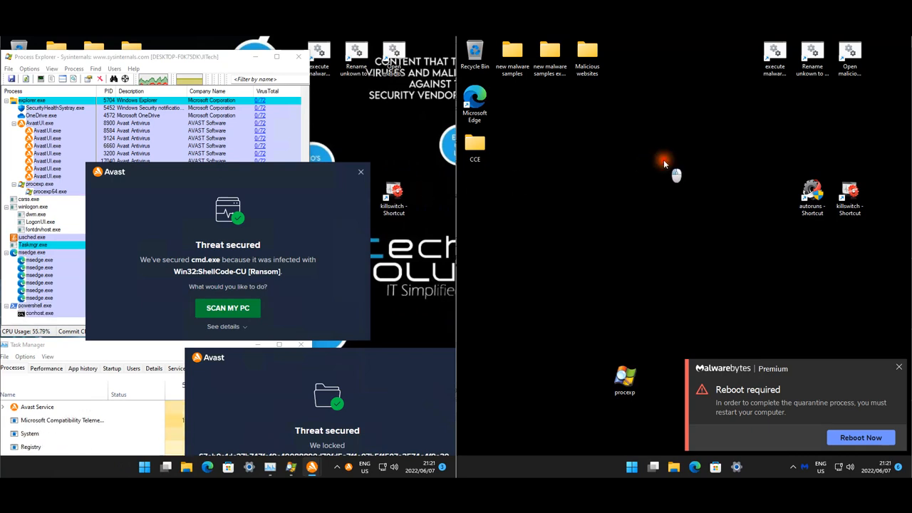
mouse_move(313, 281)
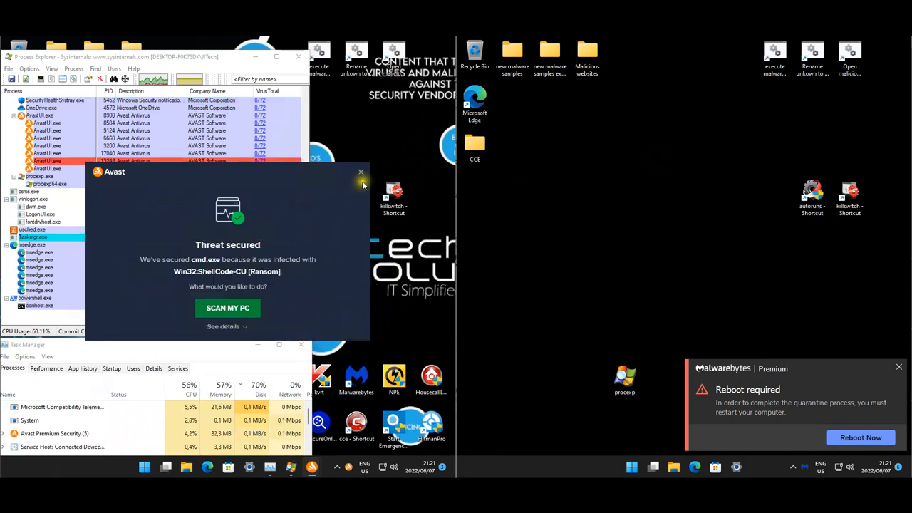
left_click(360, 173)
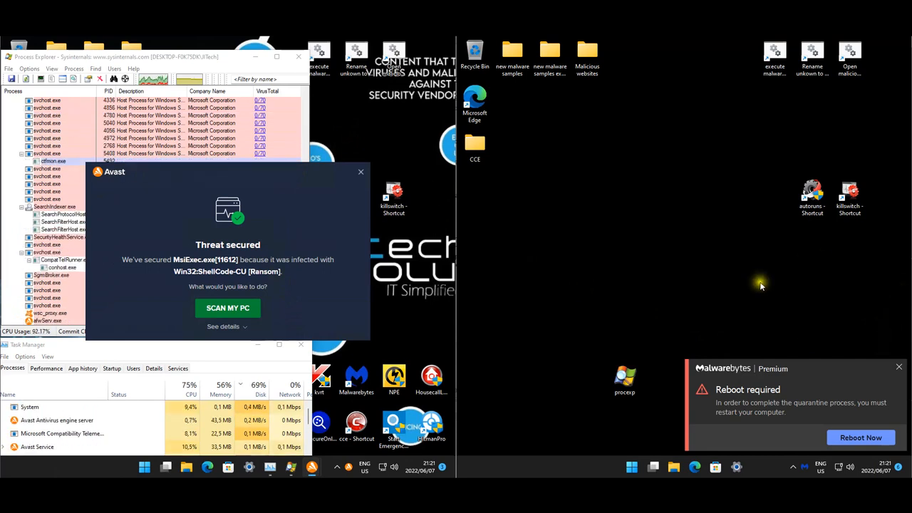
mouse_move(703, 272)
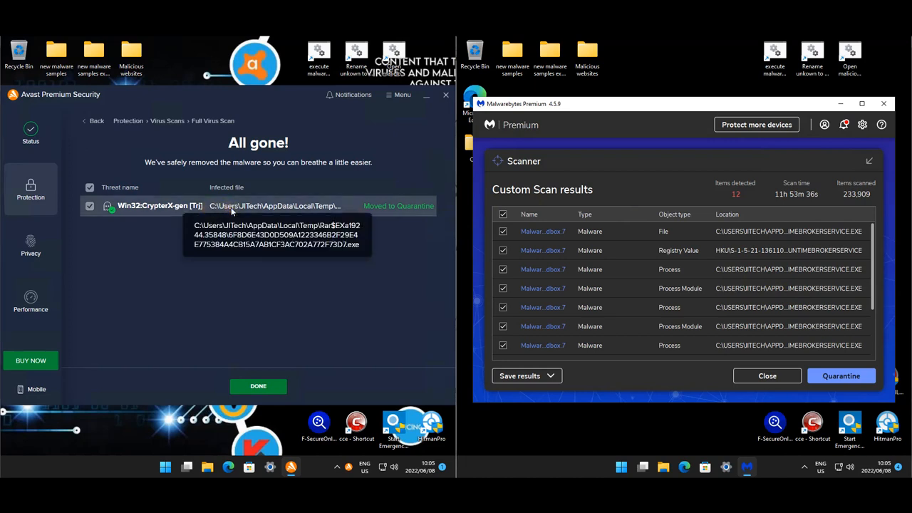
mouse_move(158, 212)
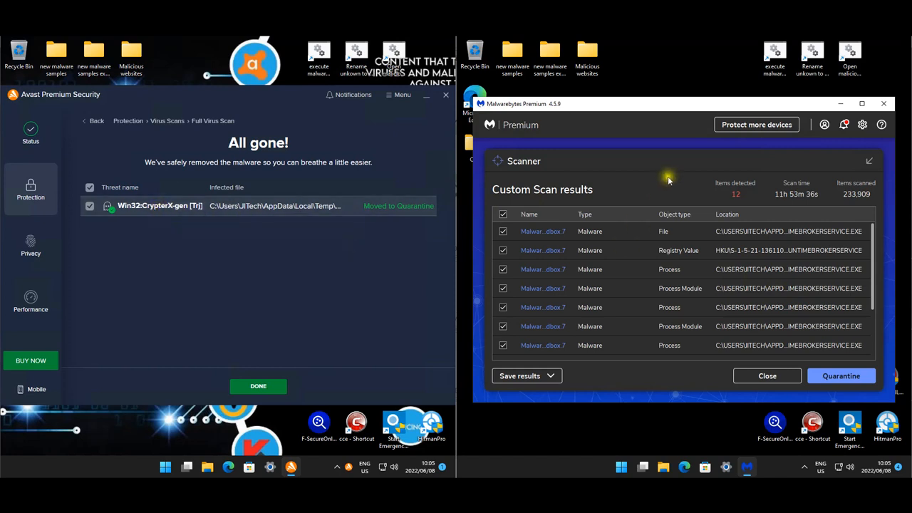
mouse_move(617, 219)
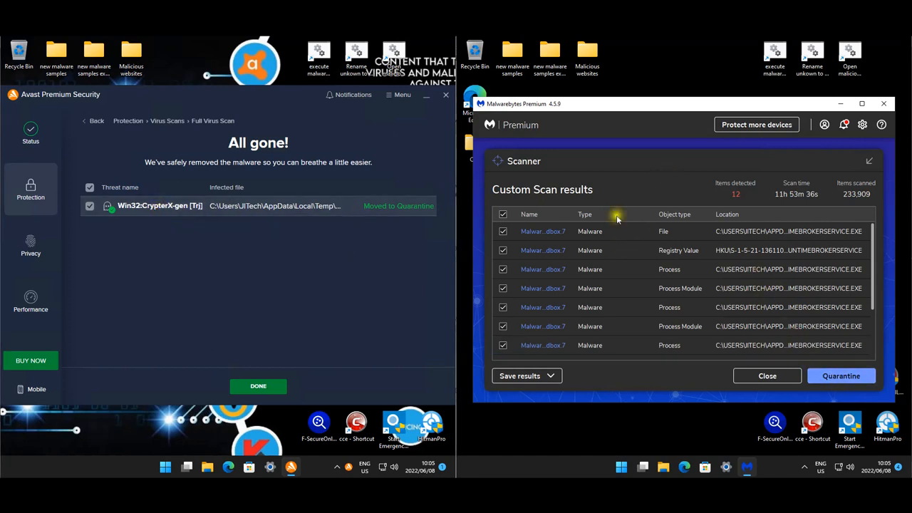
Step: Sort and quarantine the 12 Malwarebytes detections, then finish and close Avast's scan results
left_click(726, 214)
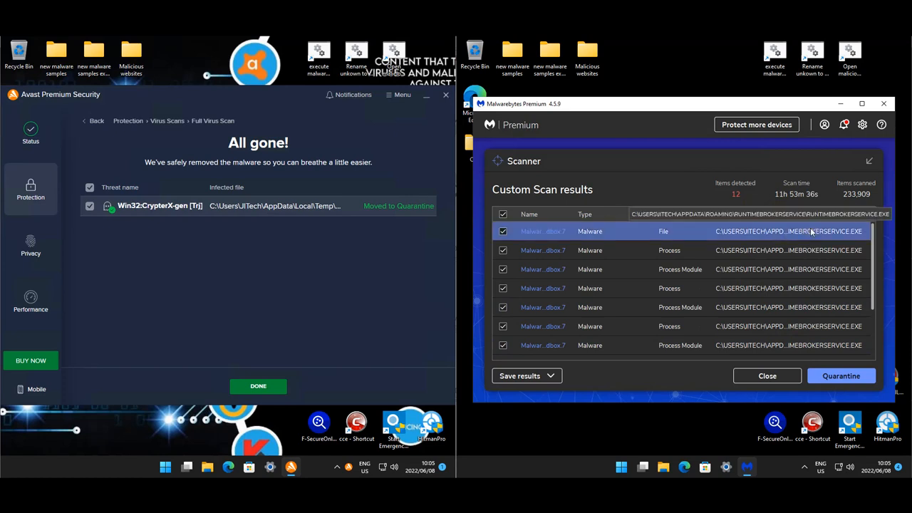
mouse_move(818, 250)
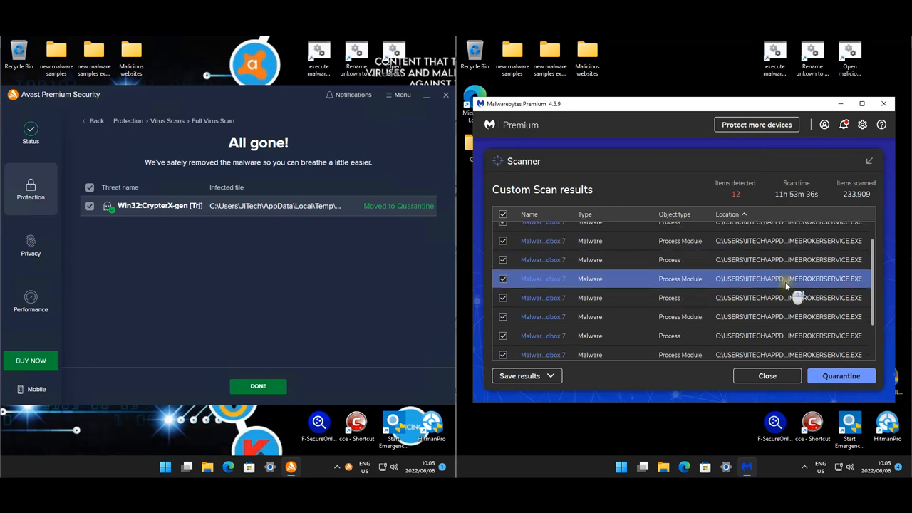
scroll("down", 3)
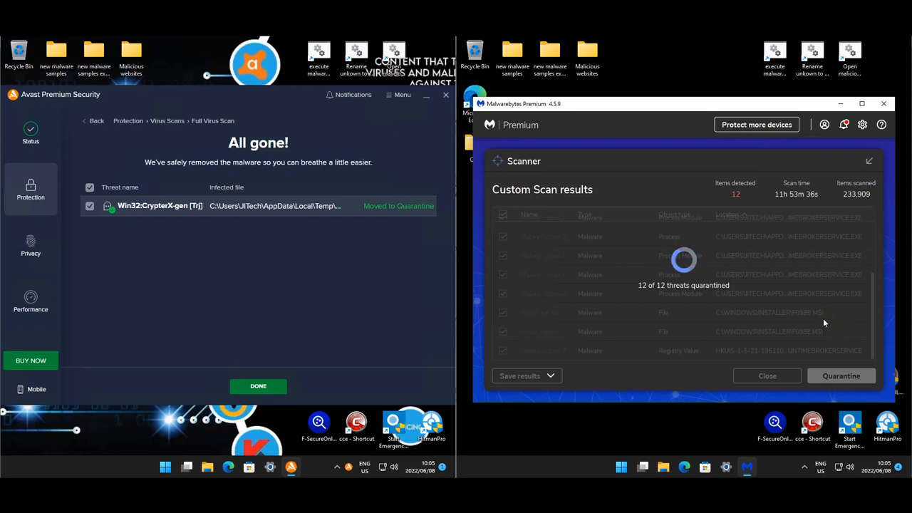
mouse_move(728, 308)
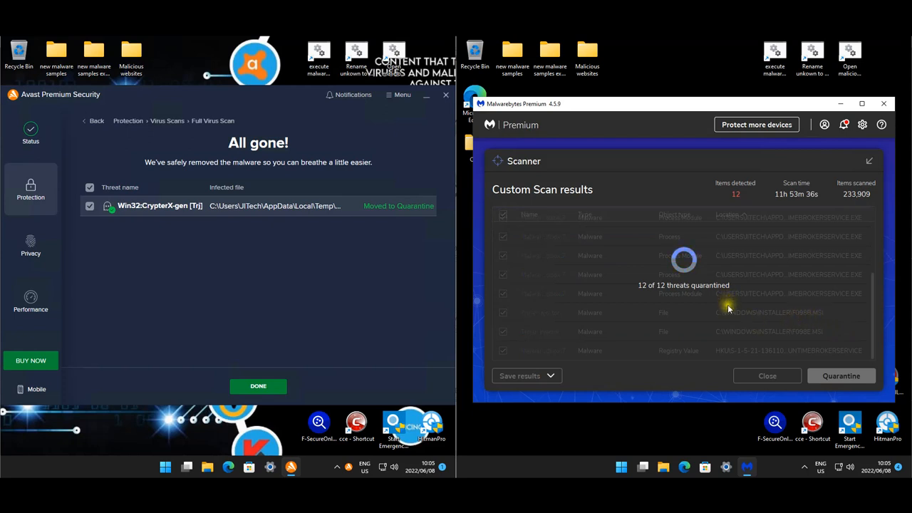
left_click(258, 386)
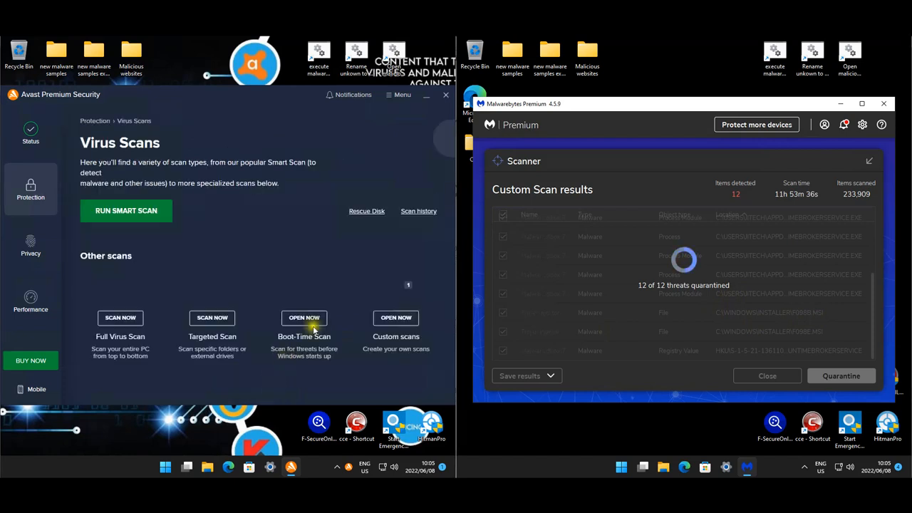
mouse_move(419, 147)
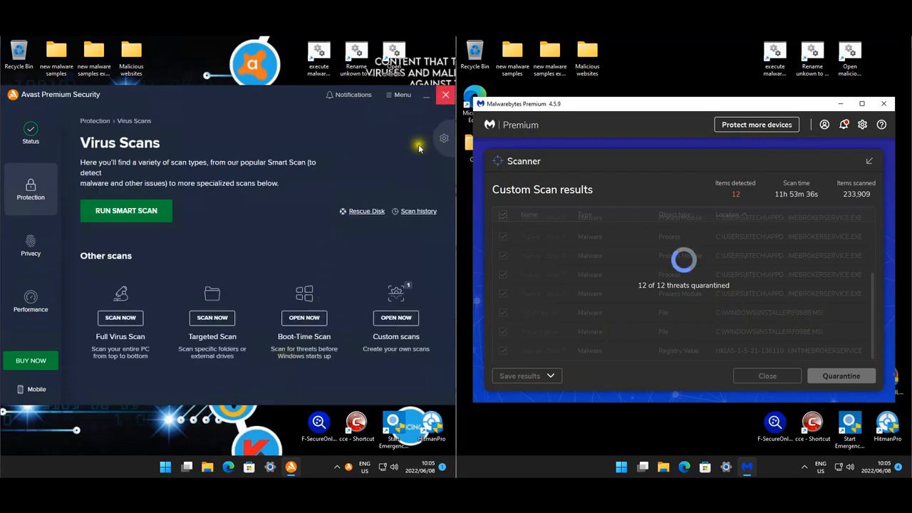
left_click(446, 94)
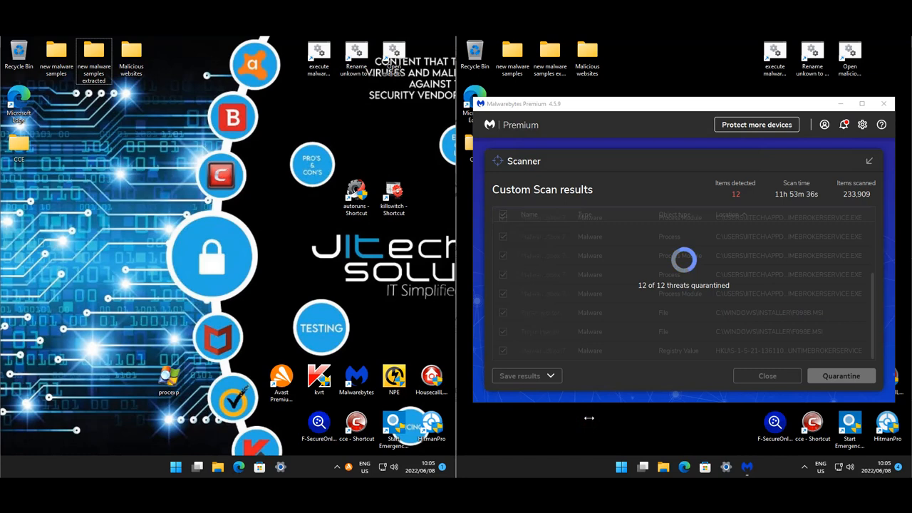
mouse_move(566, 415)
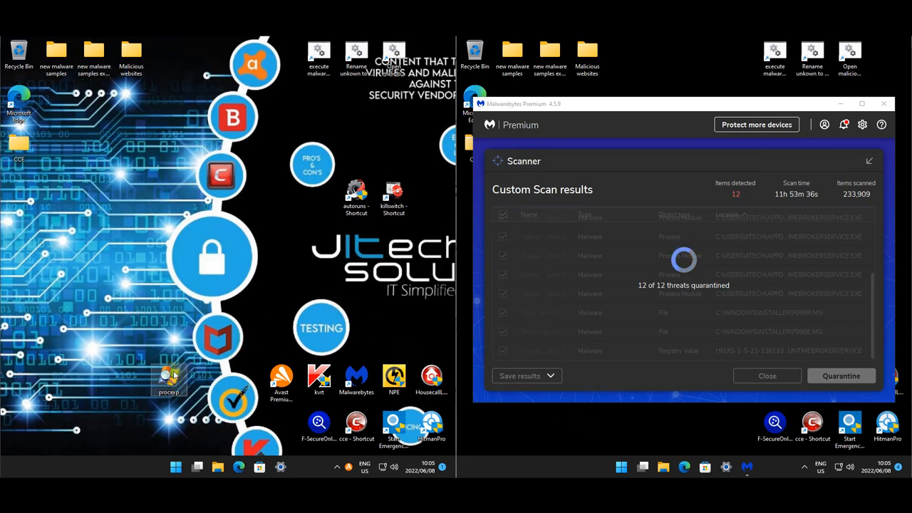
mouse_move(169, 378)
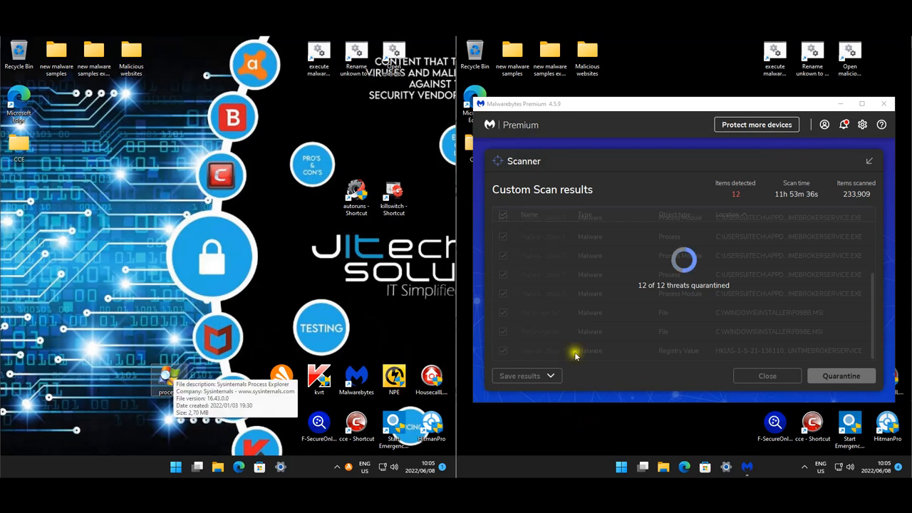
mouse_move(709, 419)
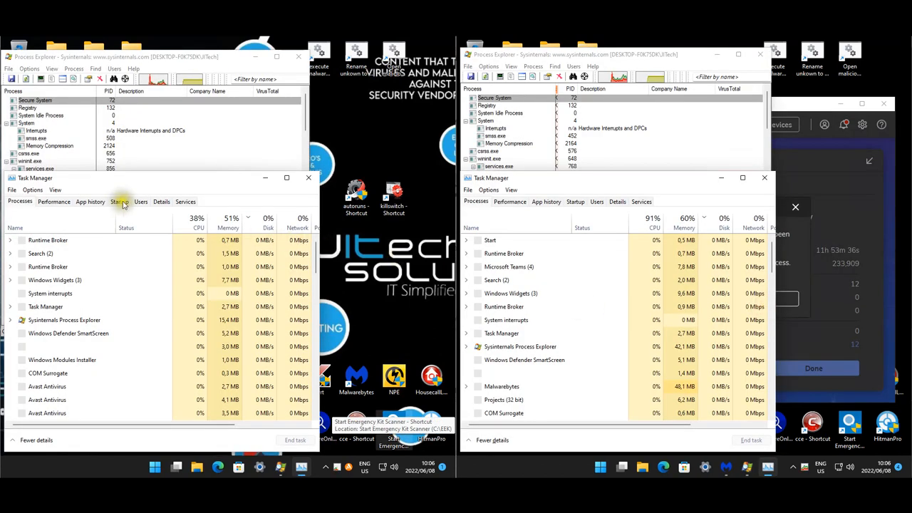
Step: Show the Startup tab in Task Manager on both the Avast and Malwarebytes machines
left_click(119, 201)
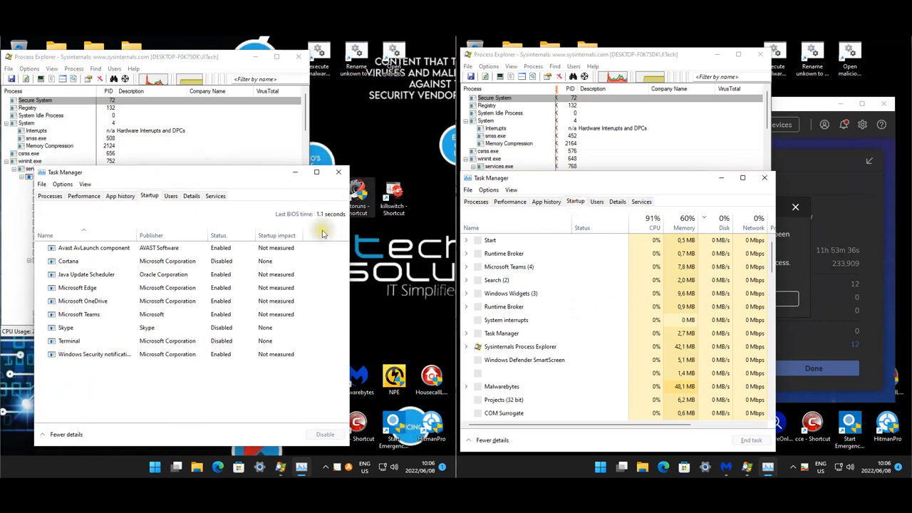
left_click(575, 201)
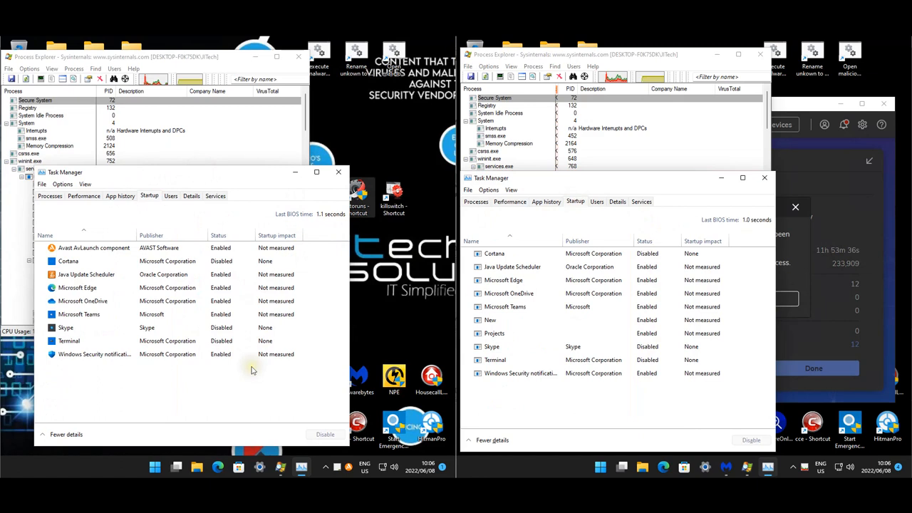
left_click(79, 314)
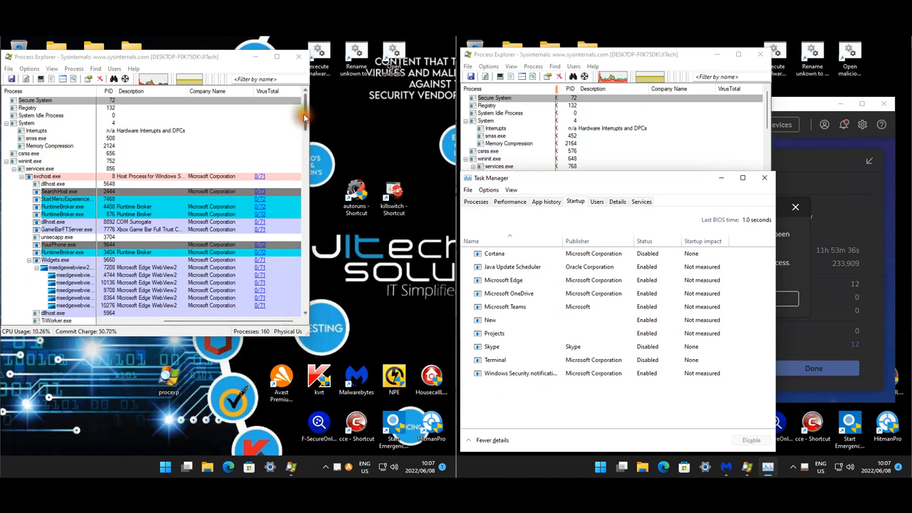
Step: Scroll through Process Explorer's VirusTotal column on the first machine
scroll("down", 3)
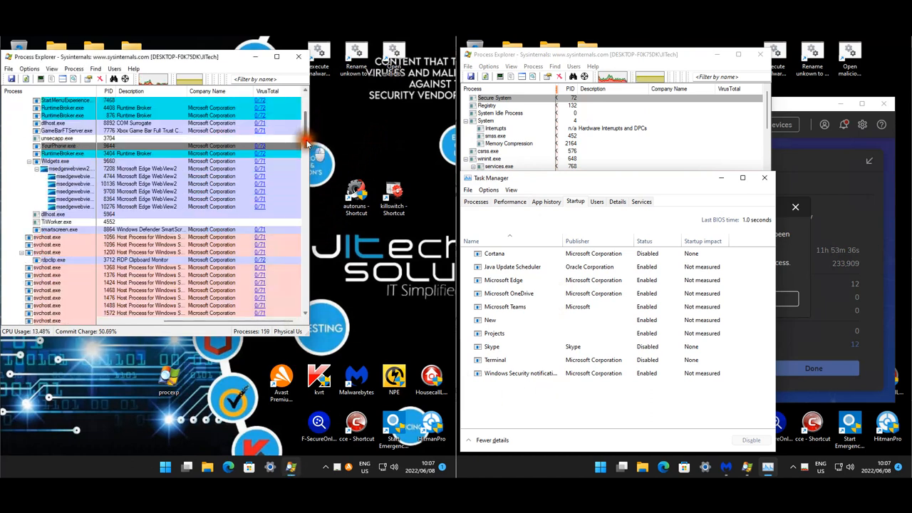
scroll("down", 3)
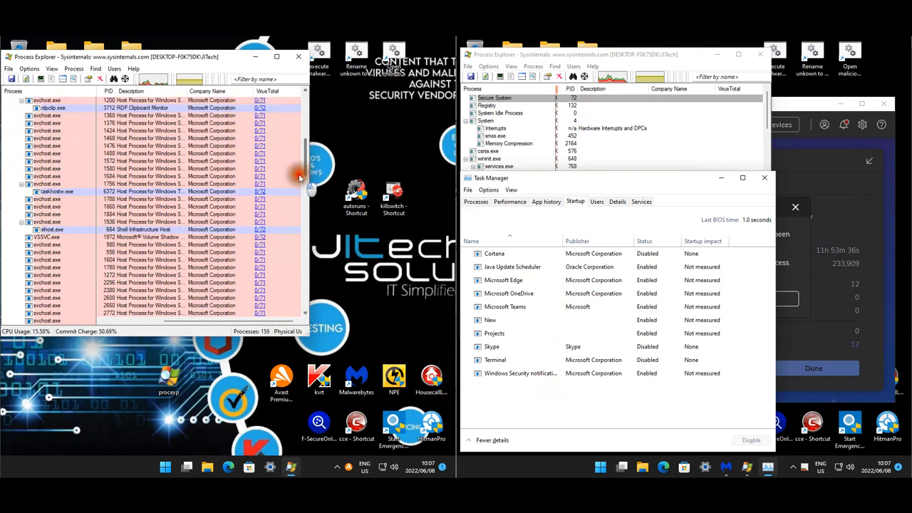
scroll("down", 3)
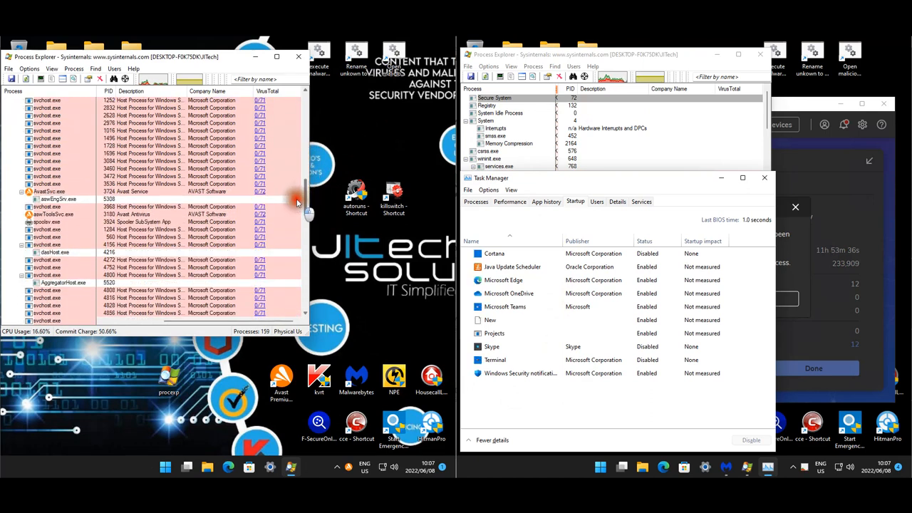
scroll("down", 3)
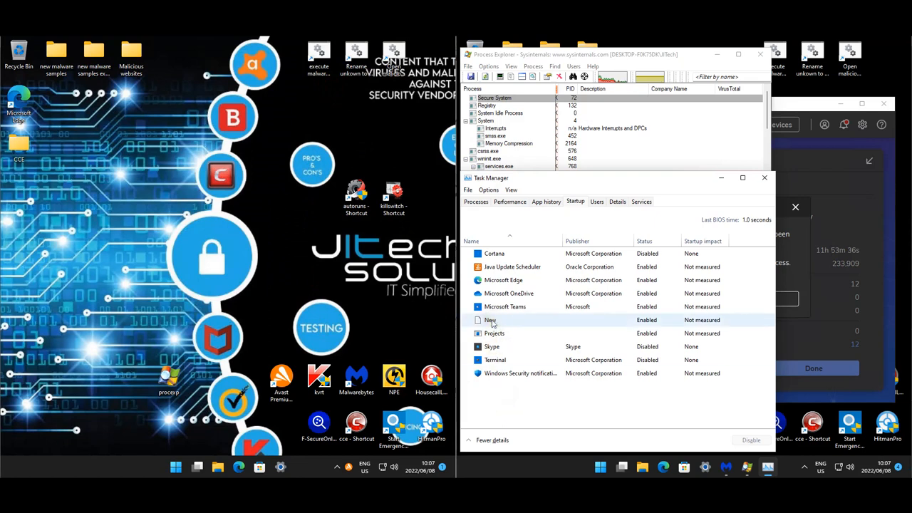
Step: Select the New startup entry and scroll the second machine's process list to RuntimeBrokerService.exe
left_click(493, 332)
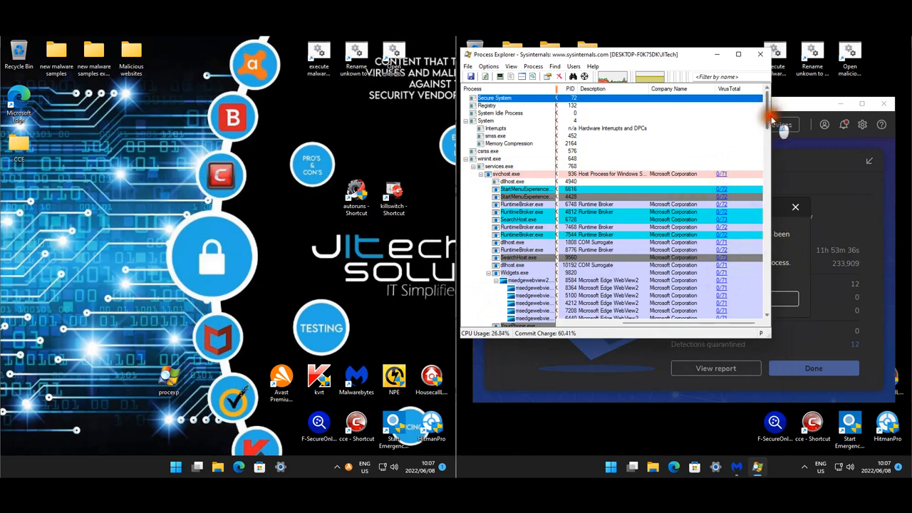
scroll("down", 3)
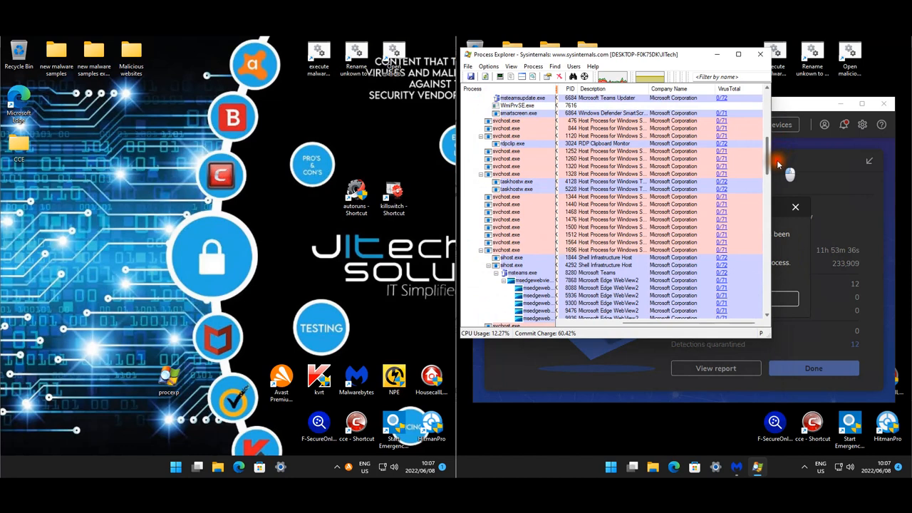
scroll("down", 3)
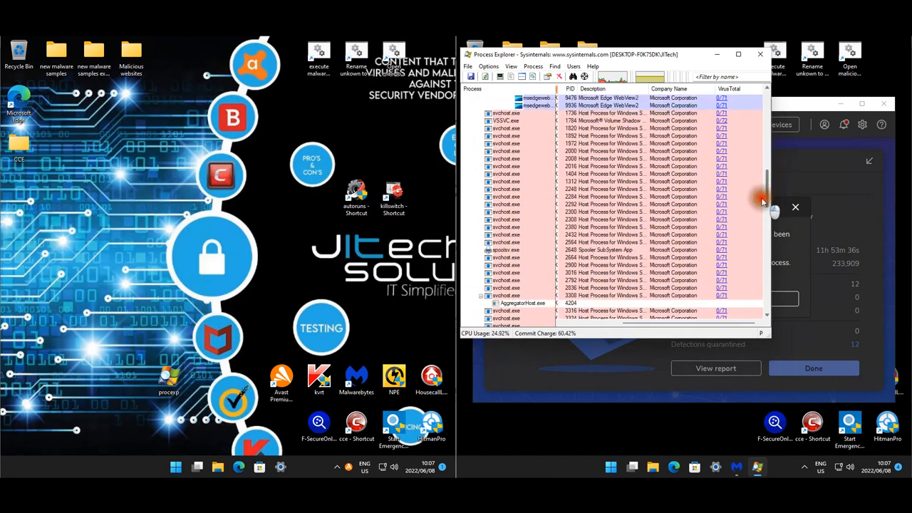
scroll("down", 3)
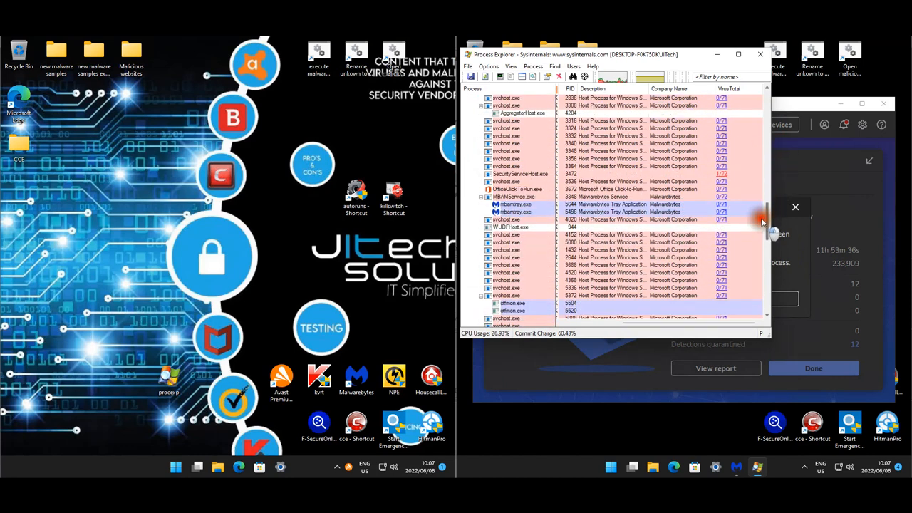
scroll("down", 3)
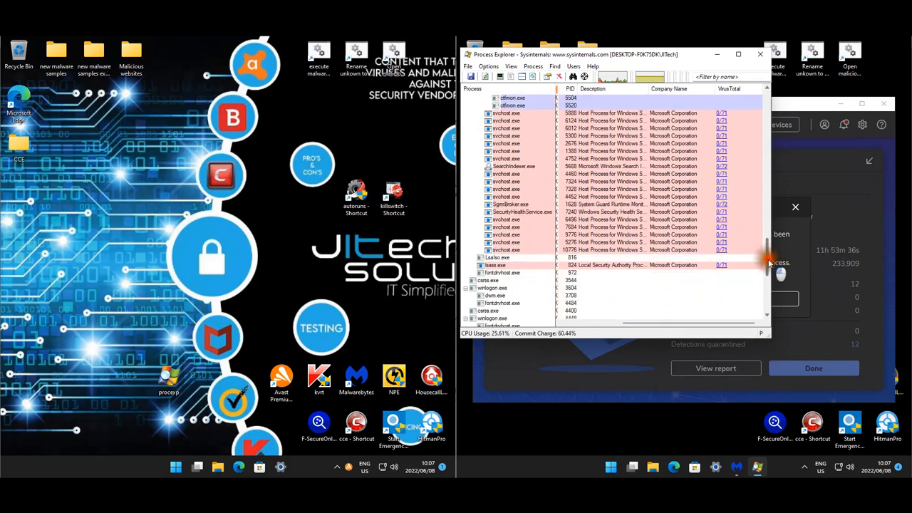
scroll("down", 3)
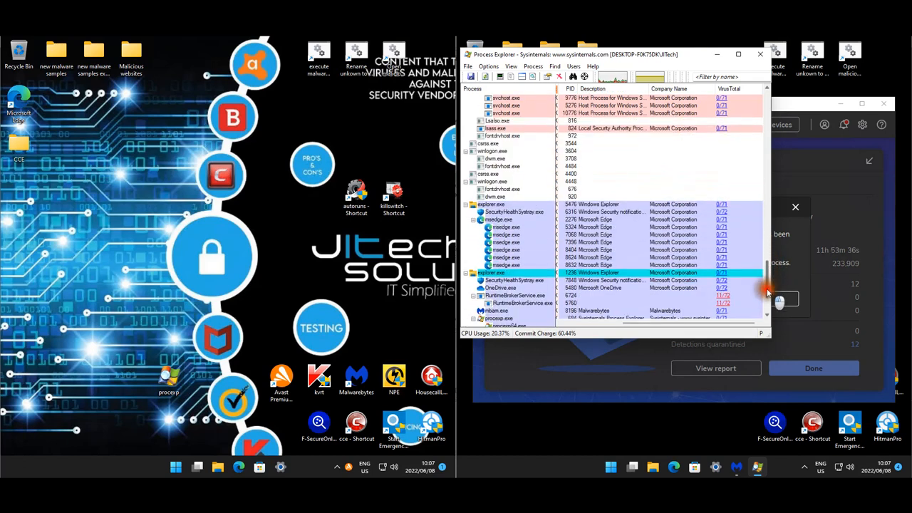
scroll("down", 3)
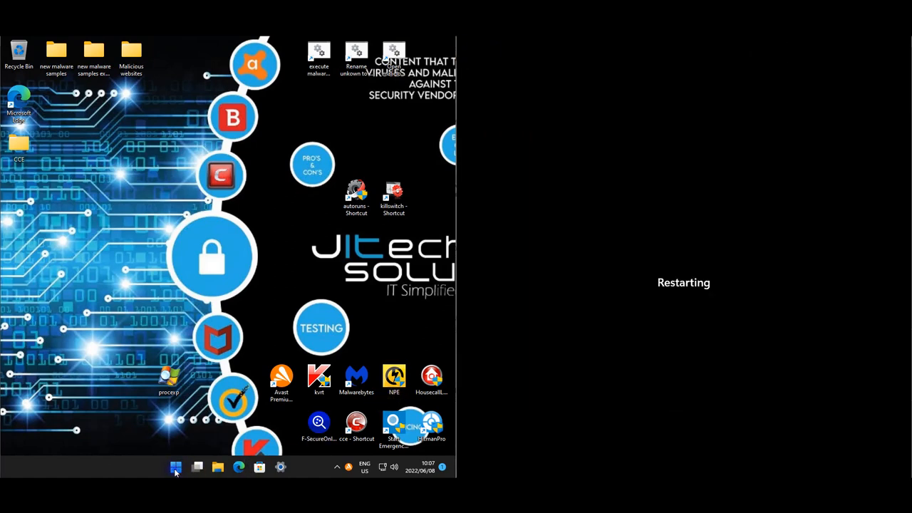
mouse_move(175, 468)
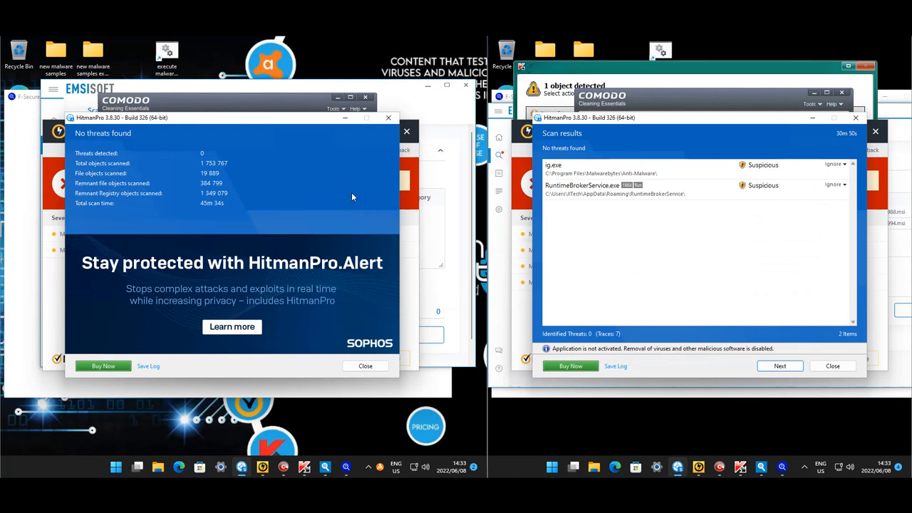
mouse_move(380, 321)
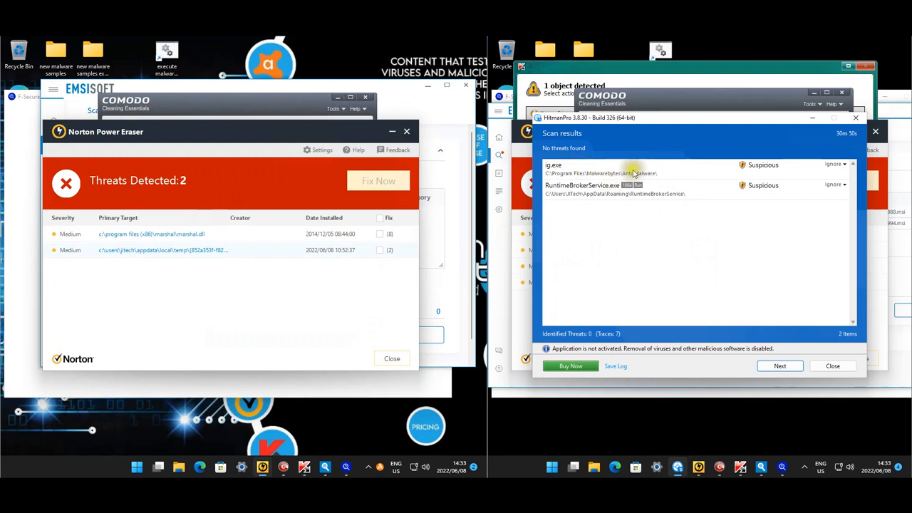
mouse_move(559, 178)
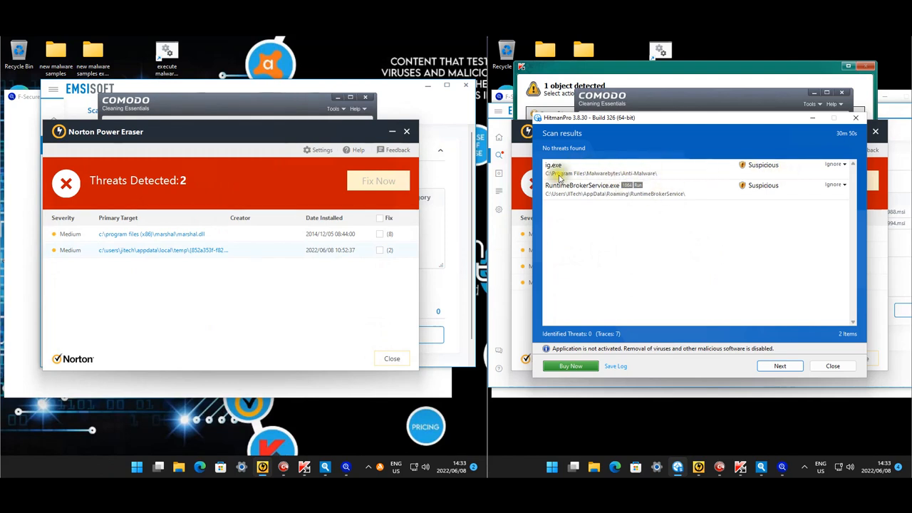
mouse_move(588, 169)
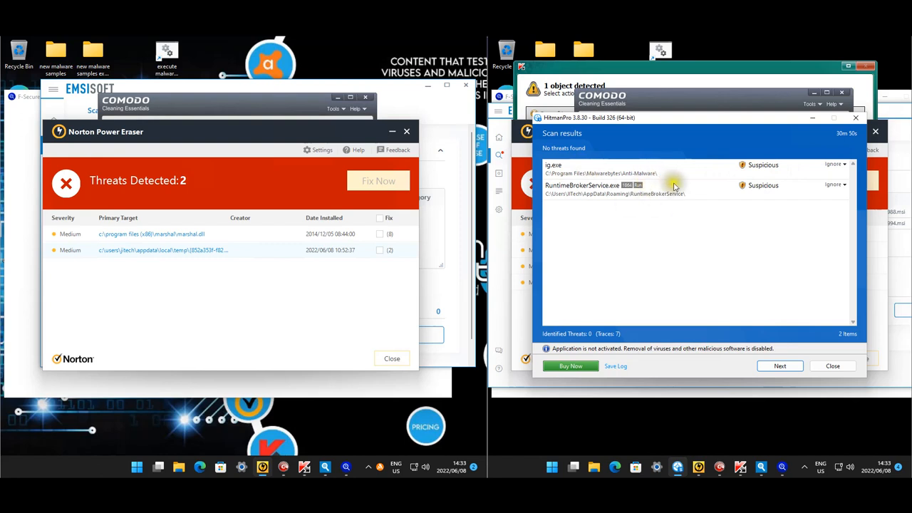
mouse_move(685, 198)
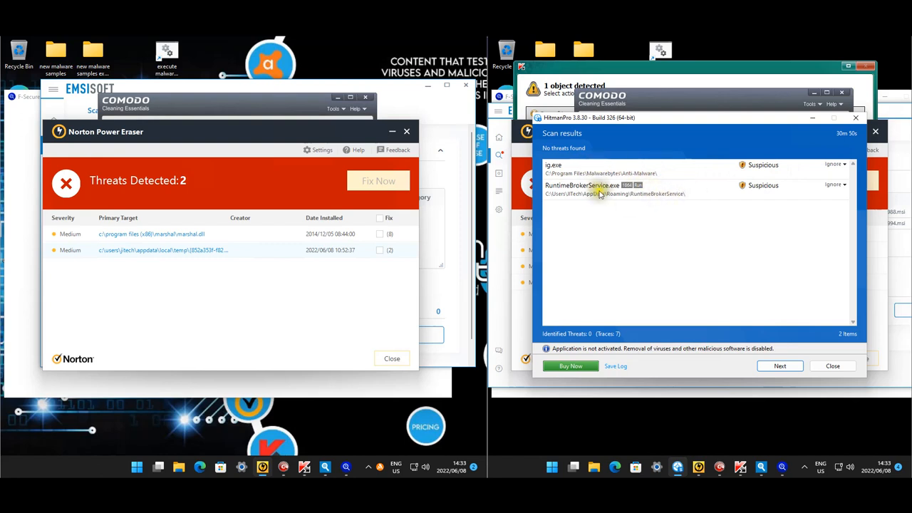
mouse_move(769, 322)
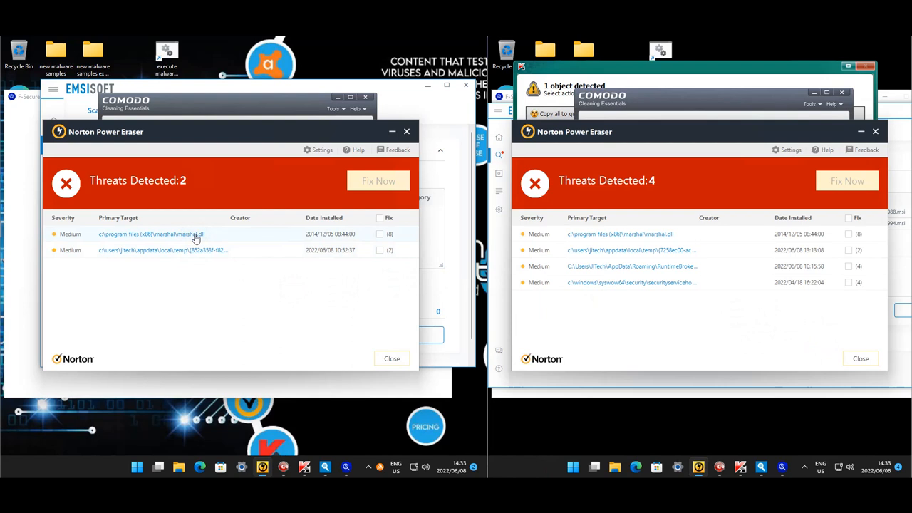
mouse_move(205, 253)
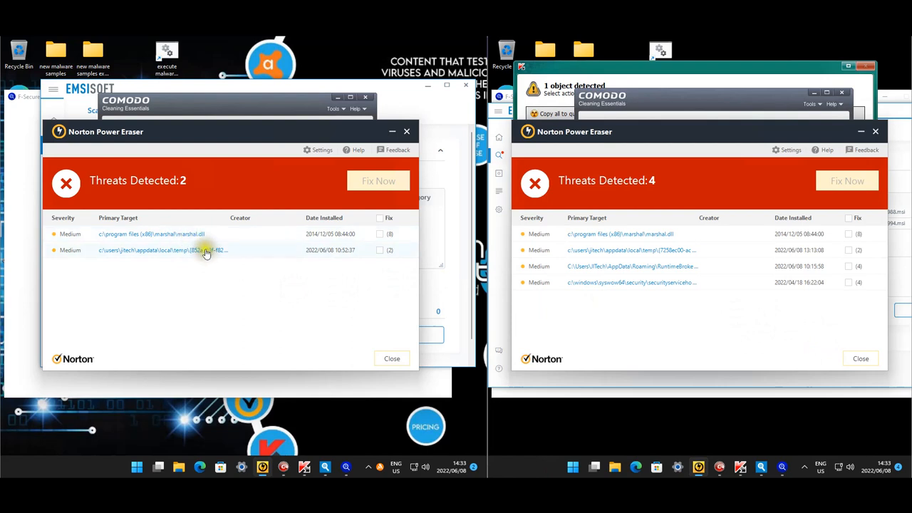
mouse_move(538, 309)
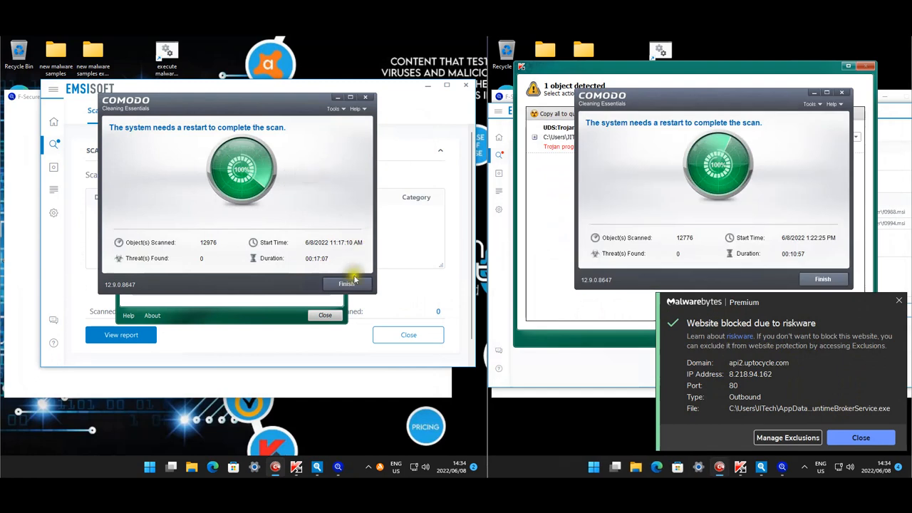
Step: Finish the Comodo scans on both machines and decline the restart
left_click(346, 283)
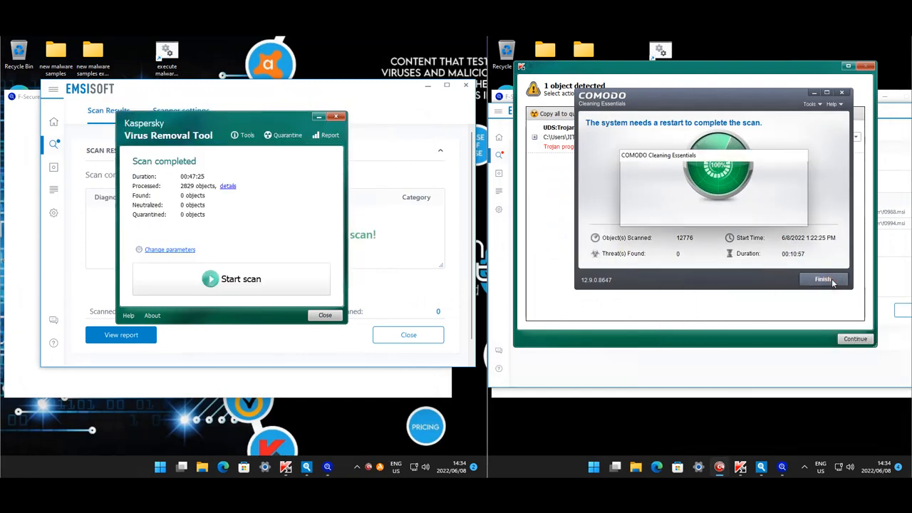
left_click(823, 279)
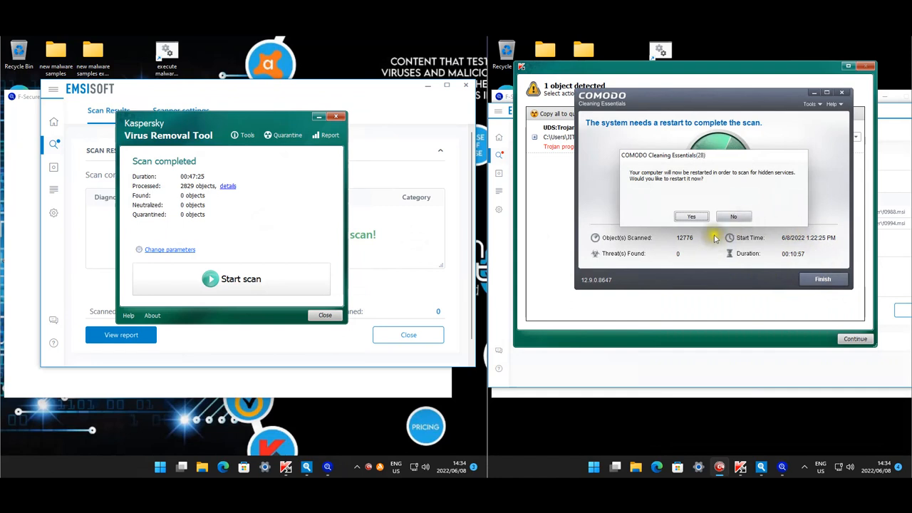
left_click(733, 216)
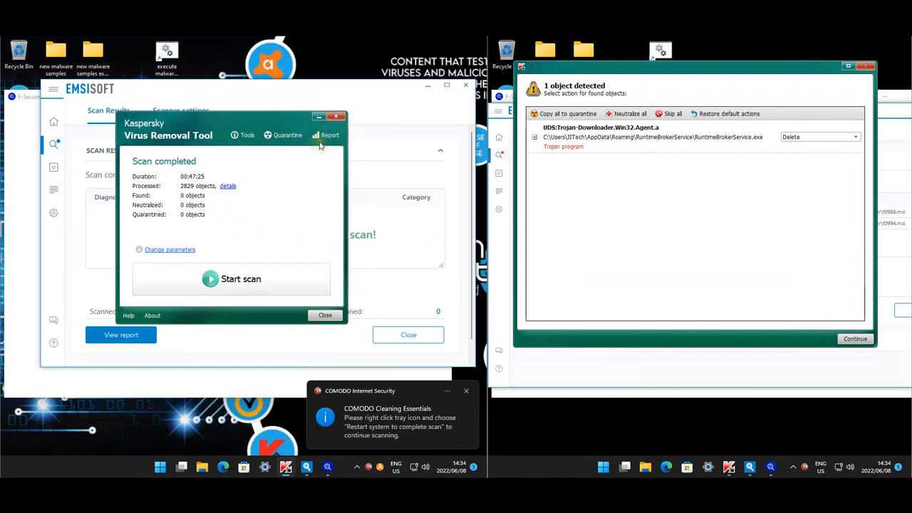
mouse_move(320, 269)
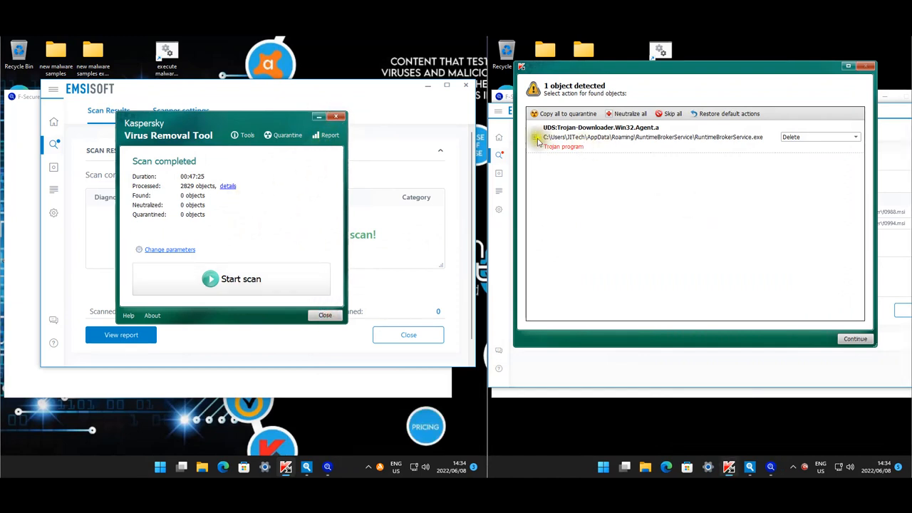
Step: Expand Kaspersky's detection details for the RuntimeBrokerService.exe Trojan-Downloader
left_click(535, 136)
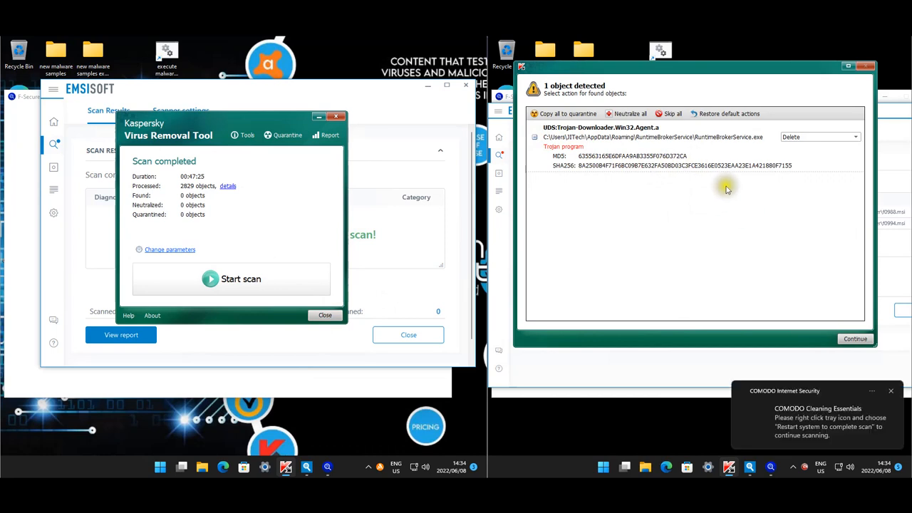
left_click(325, 315)
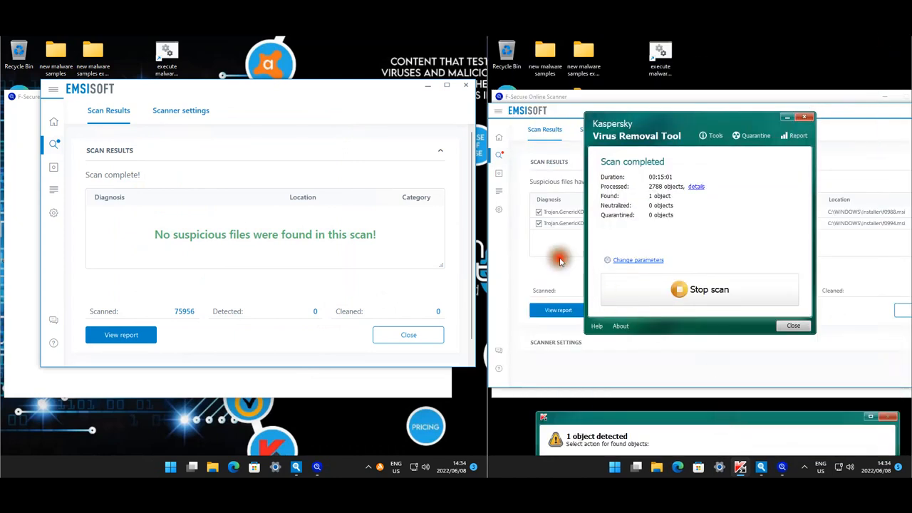
left_click(792, 325)
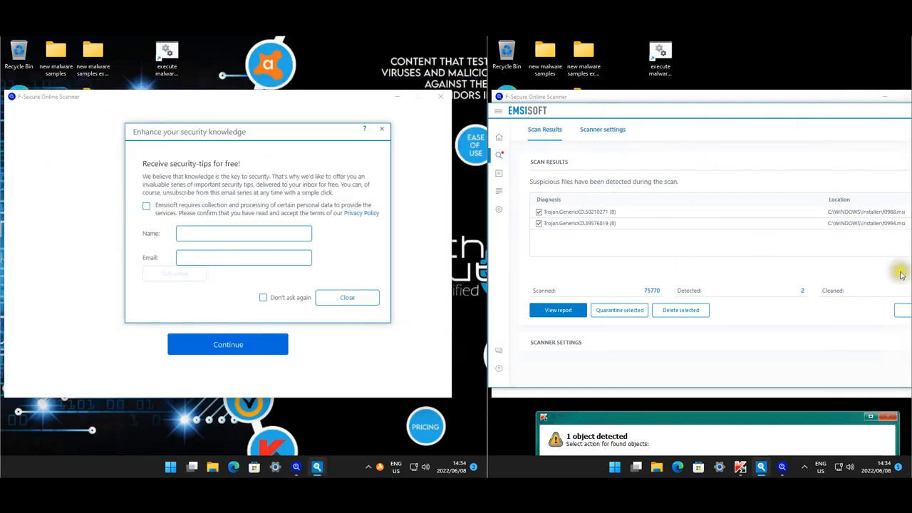
Step: Close the Emsisoft results, decline its protection offer and leave the F-Secure scan
left_click(541, 129)
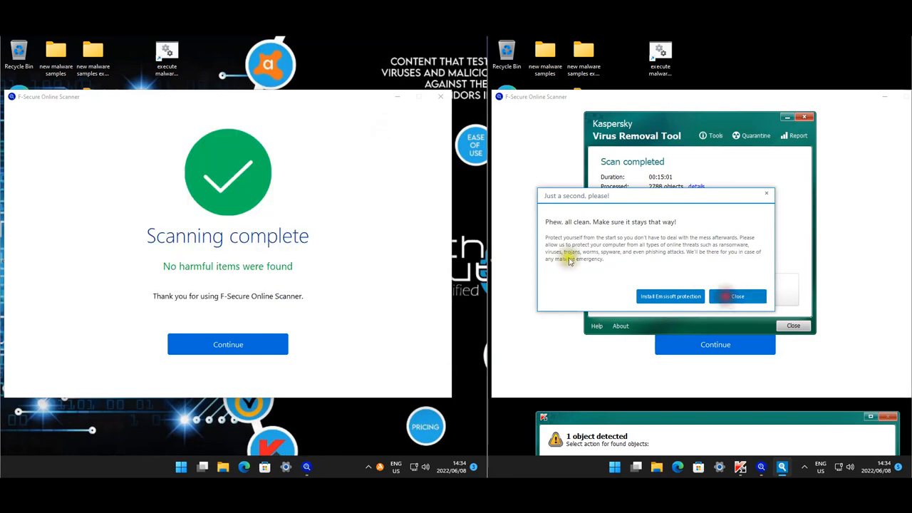
left_click(737, 296)
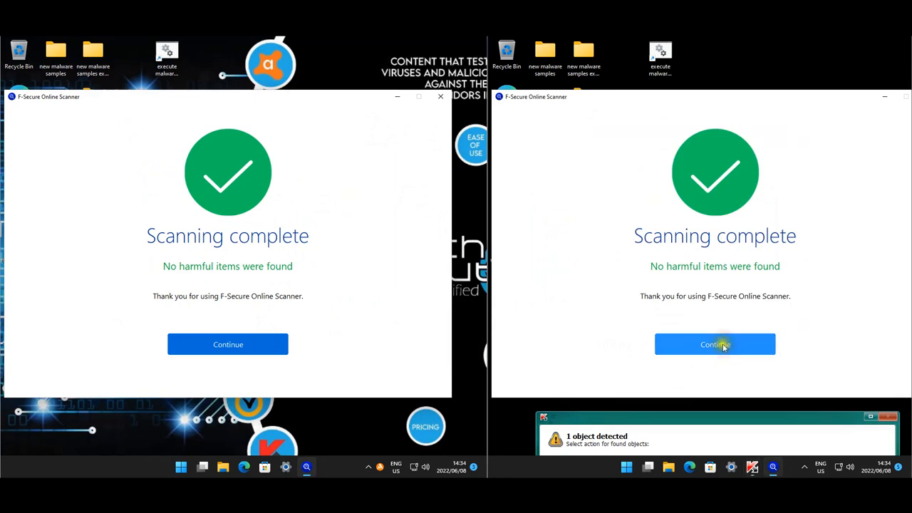
left_click(714, 344)
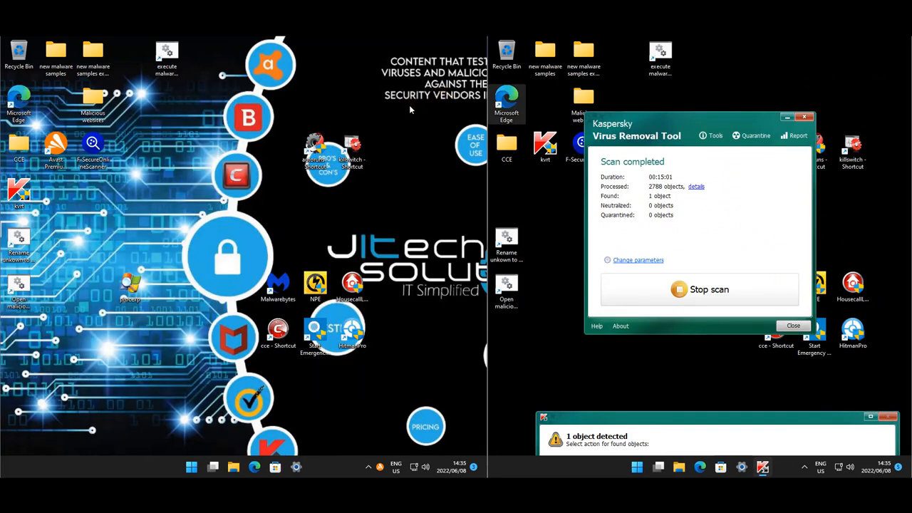
mouse_move(432, 95)
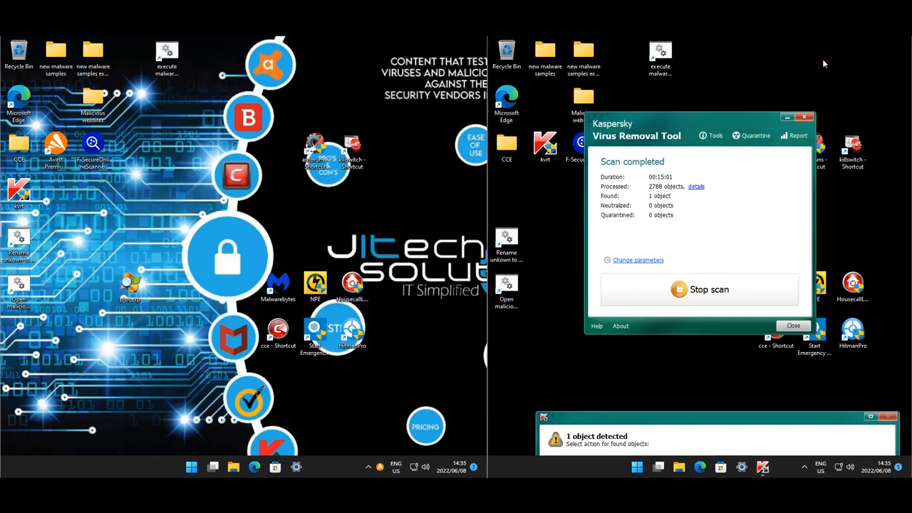
mouse_move(132, 285)
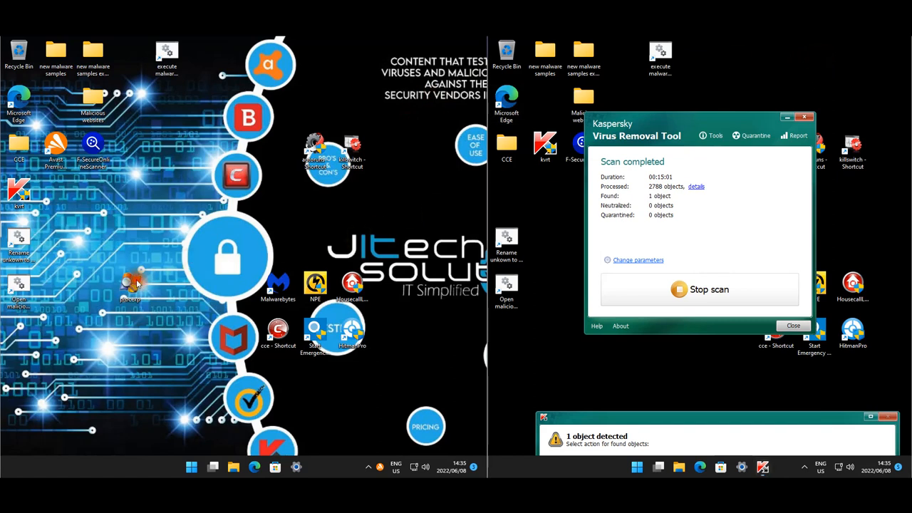
mouse_move(709, 259)
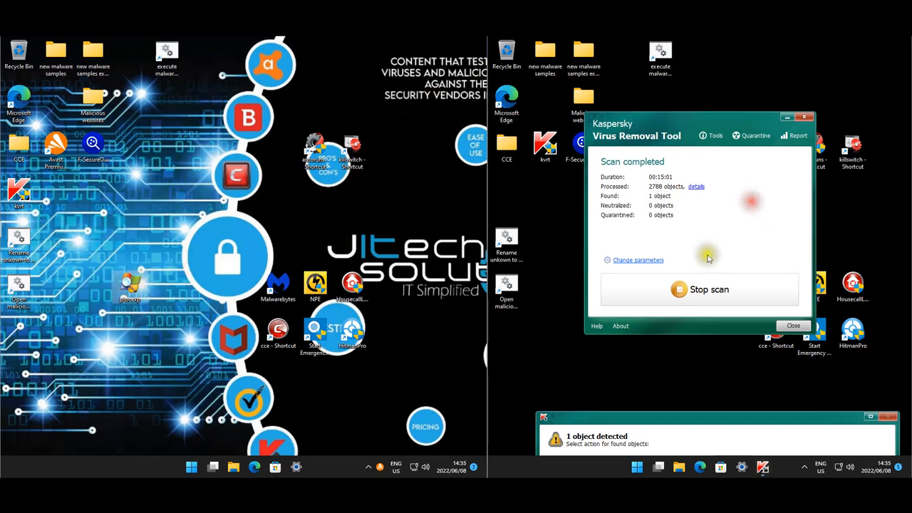
mouse_move(667, 352)
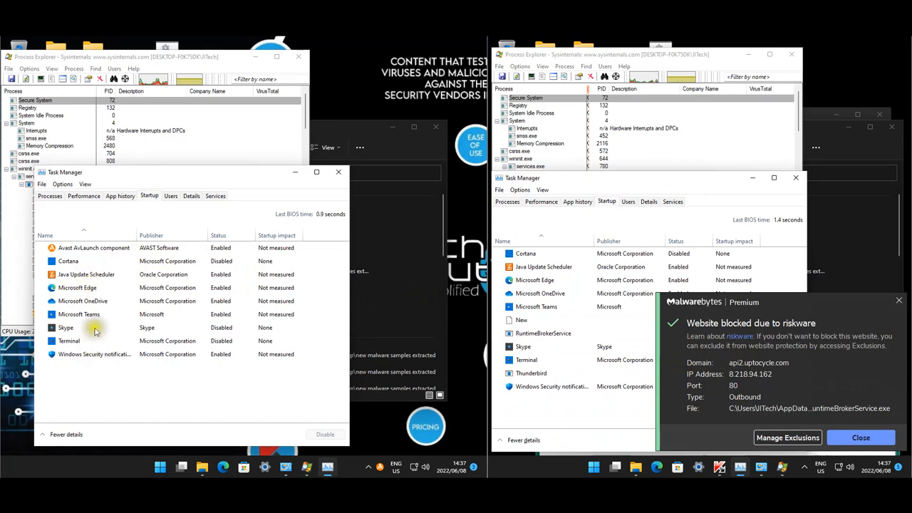
Step: Bring Process Explorer forward and scroll through the first machine's process tree
left_click(861, 438)
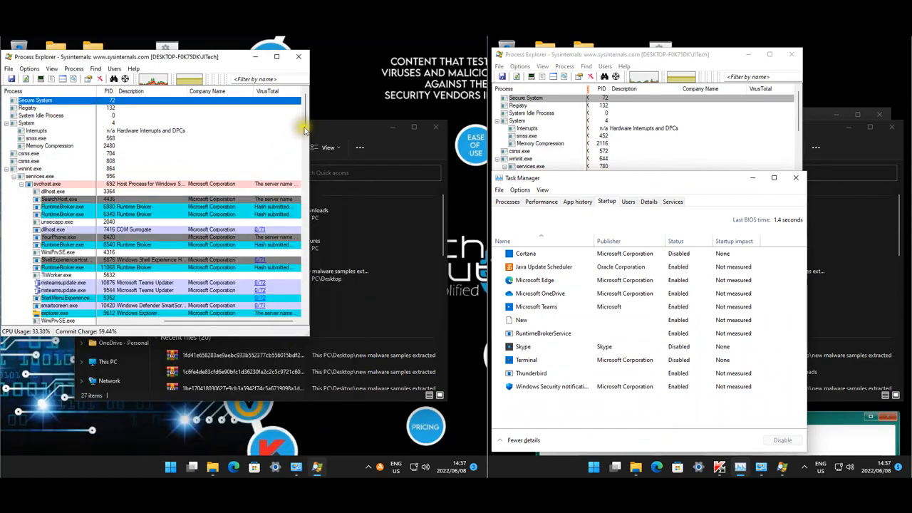
scroll("down", 3)
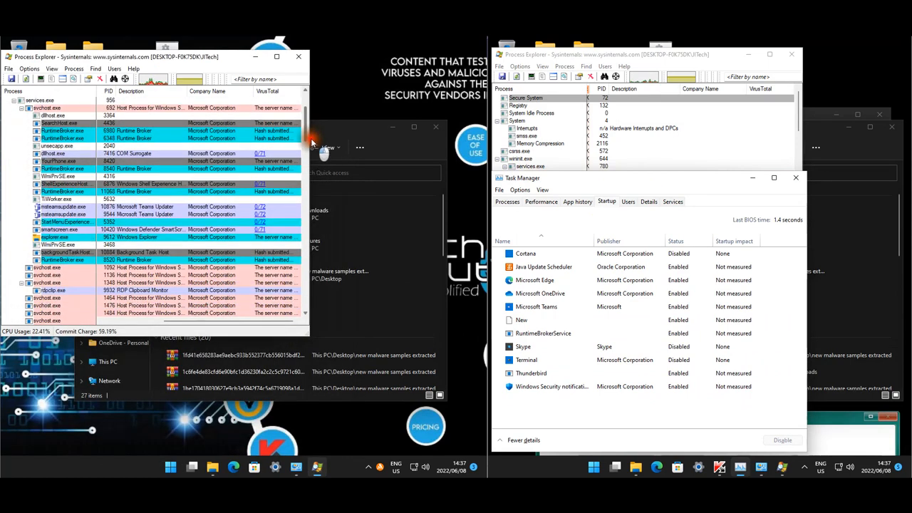
scroll("down", 3)
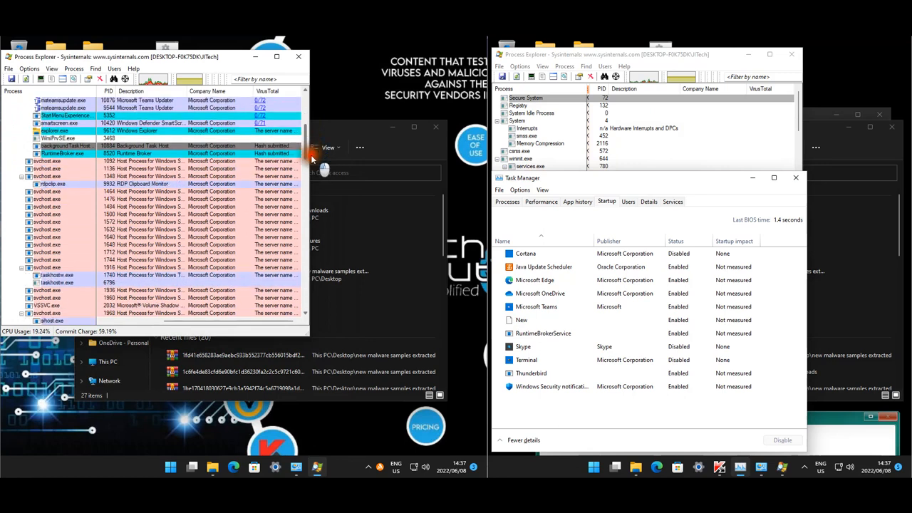
scroll("down", 3)
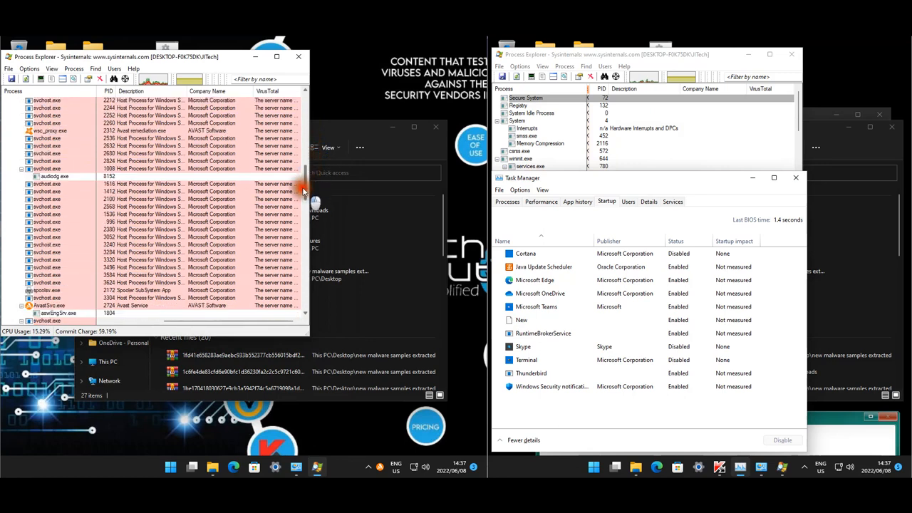
scroll("down", 3)
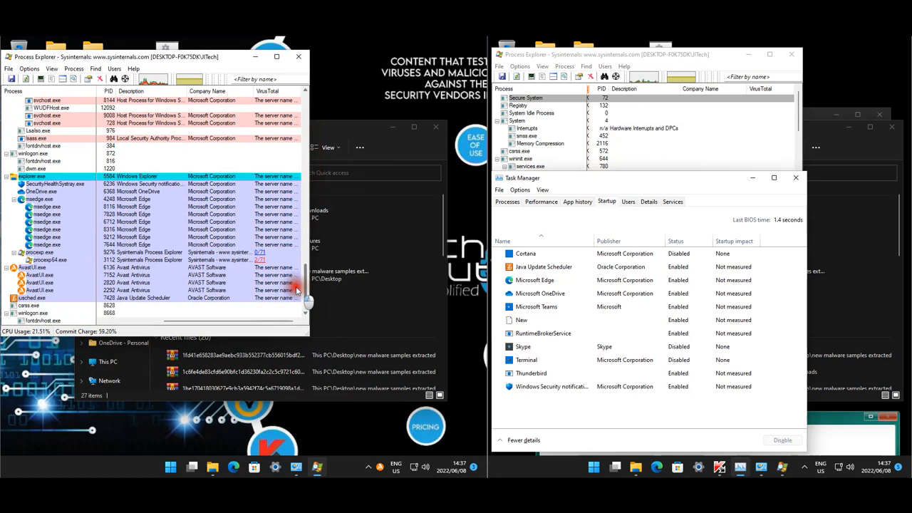
scroll("down", 3)
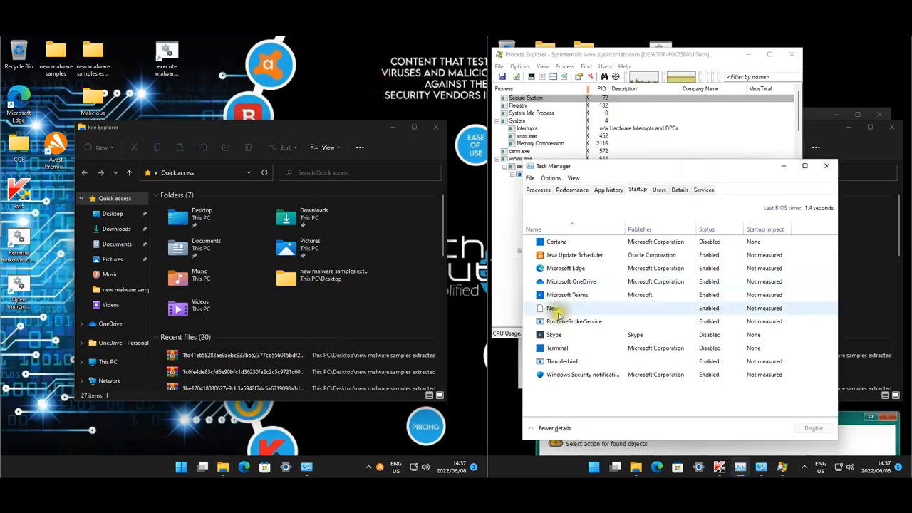
Step: Inspect the New startup entry, then scroll Process Explorer on the Malwarebytes machine
left_click(573, 321)
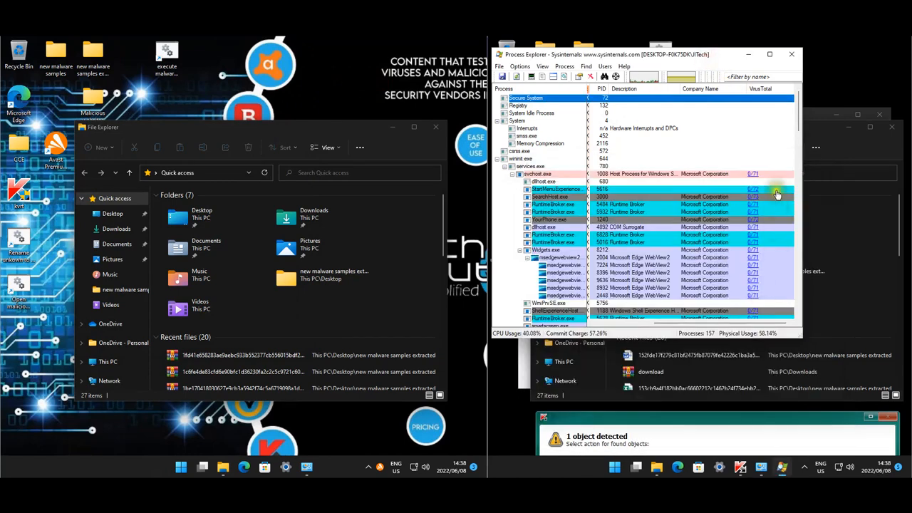
scroll("down", 3)
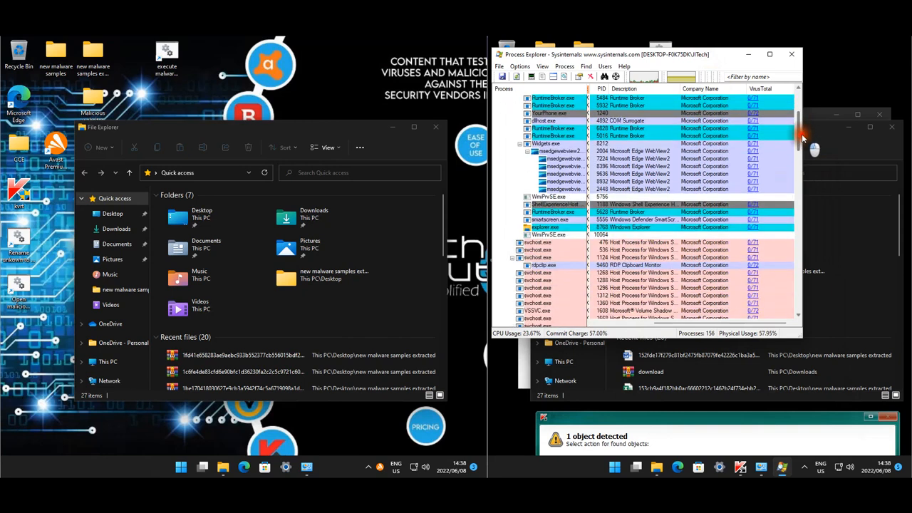
scroll("down", 3)
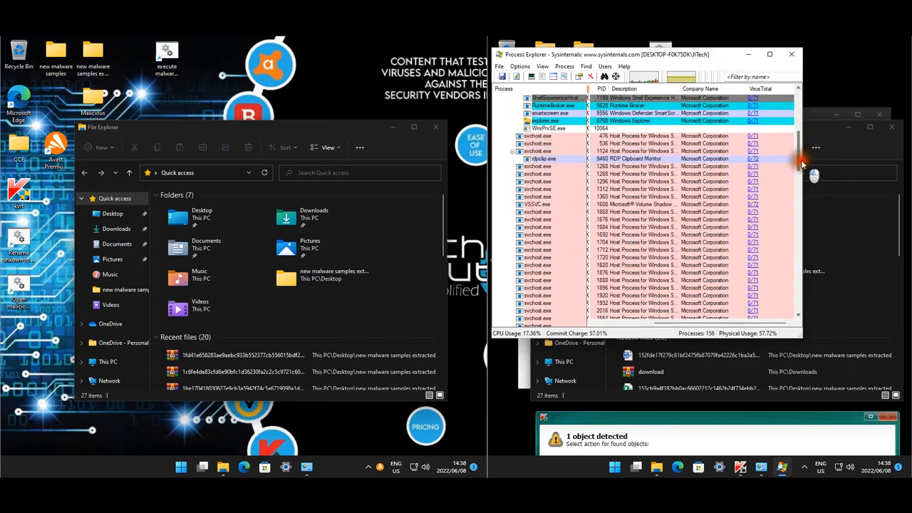
scroll("down", 3)
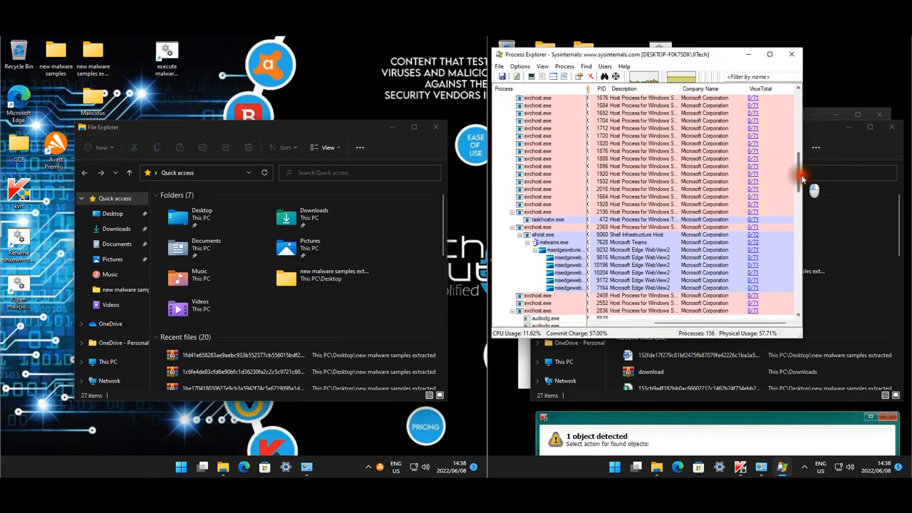
scroll("down", 3)
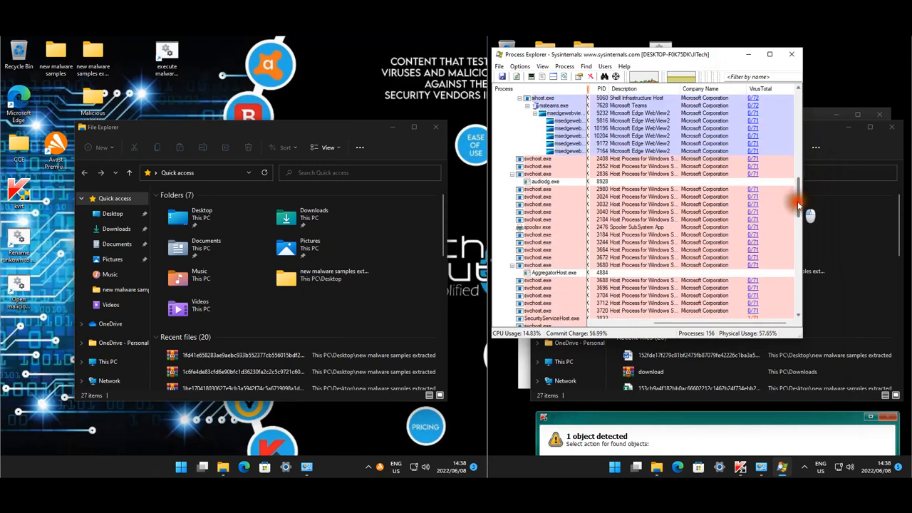
scroll("down", 3)
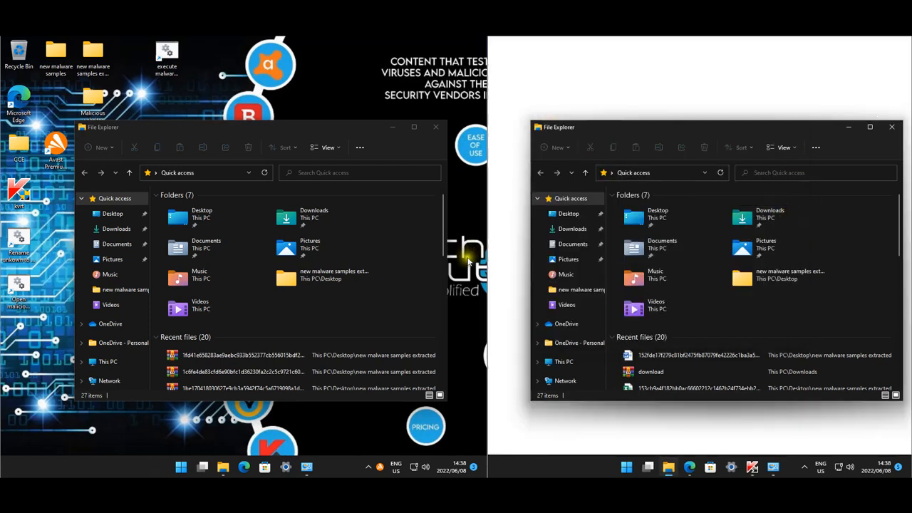
Step: Review the sample's VirusTotal vendor detections, then its Details hashes and file properties
left_click(689, 466)
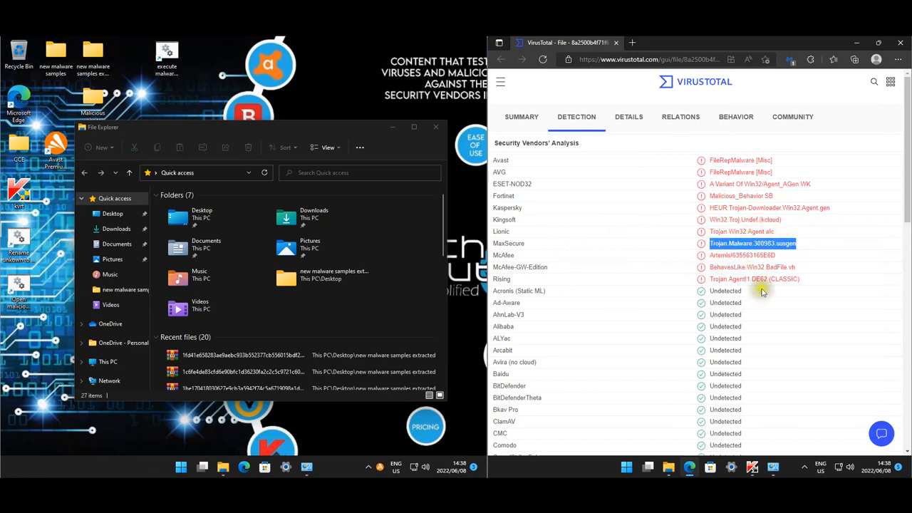
mouse_move(714, 291)
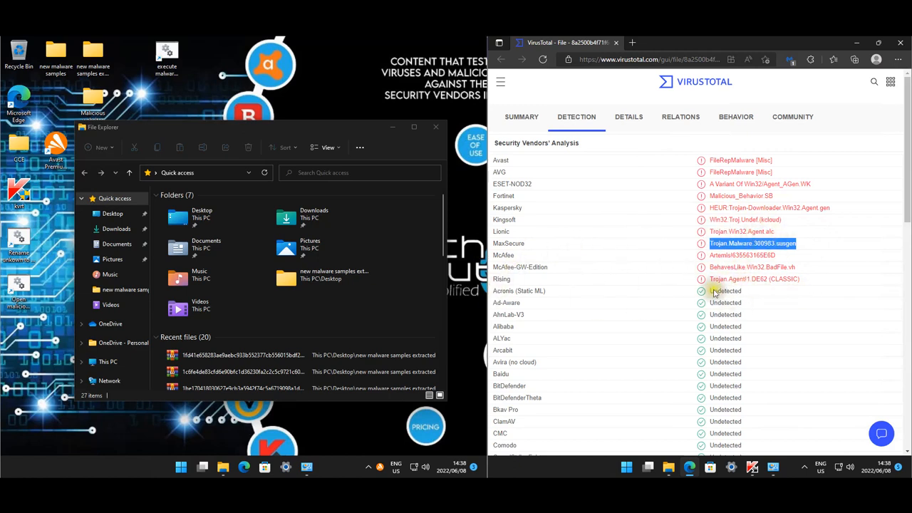
scroll("down", 3)
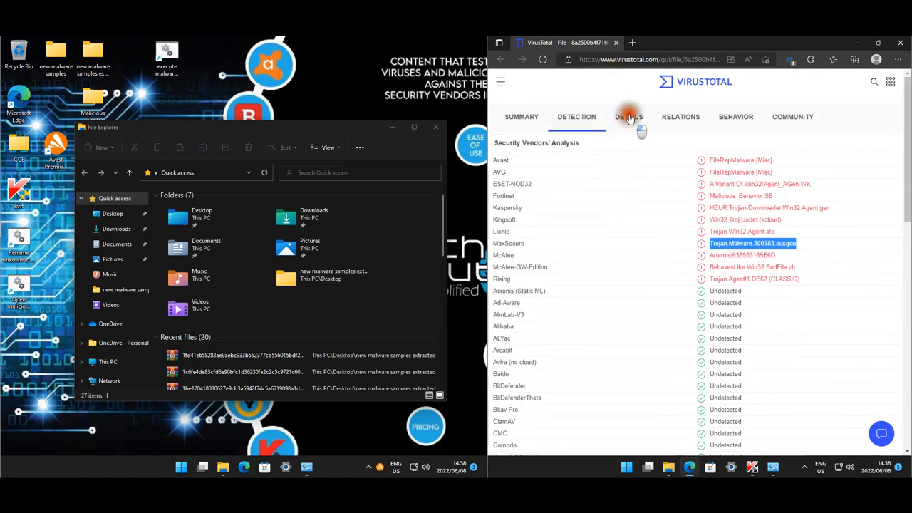
left_click(628, 116)
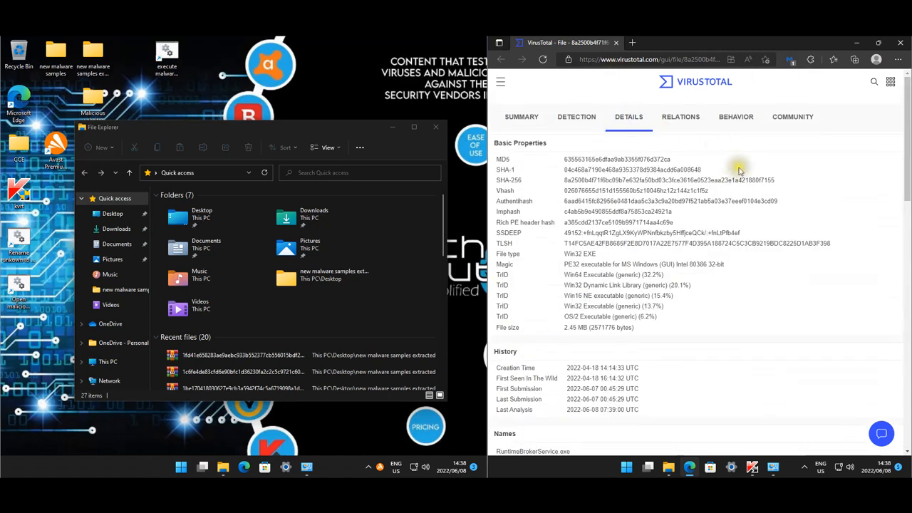
scroll("down", 3)
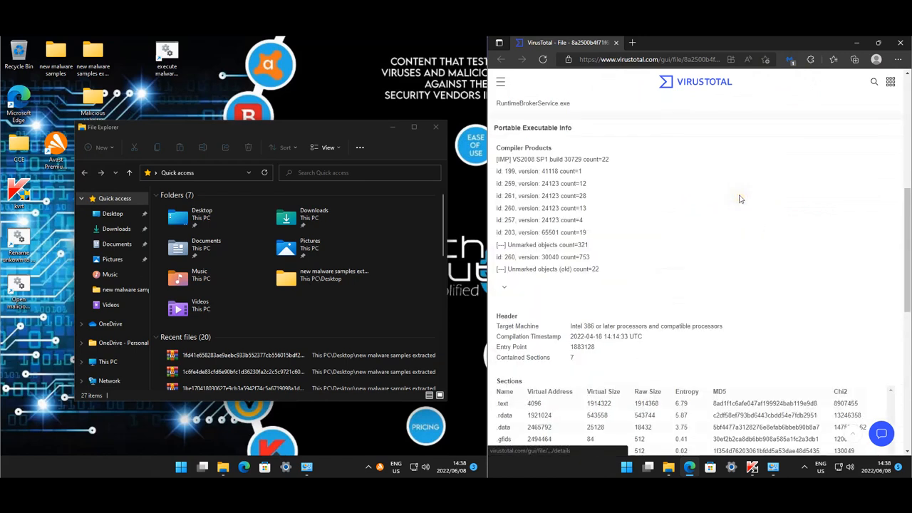
scroll("down", 3)
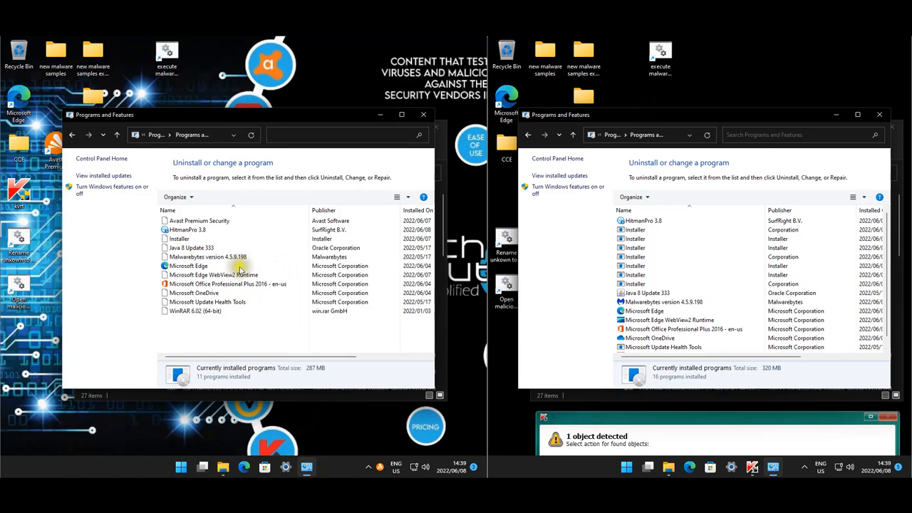
Step: Check Installer and Edge entries' publisher and version on both machines, then close both lists
left_click(199, 238)
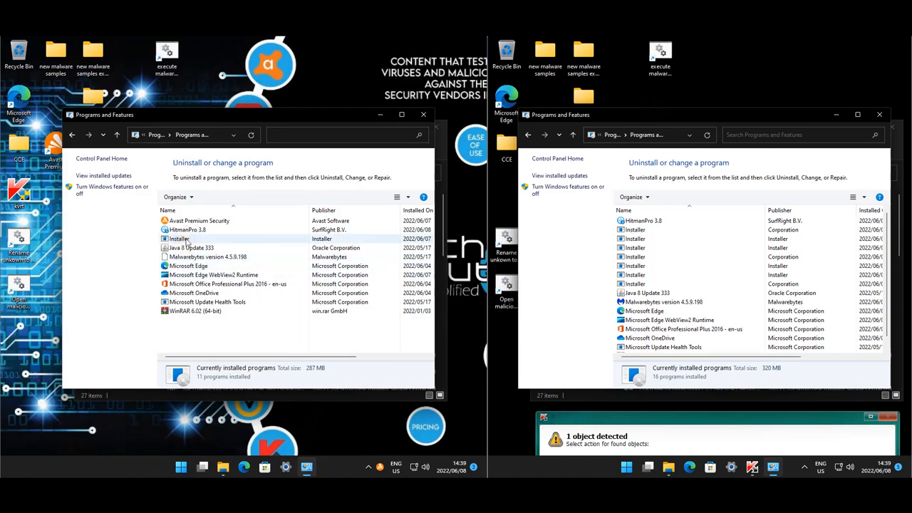
left_click(178, 239)
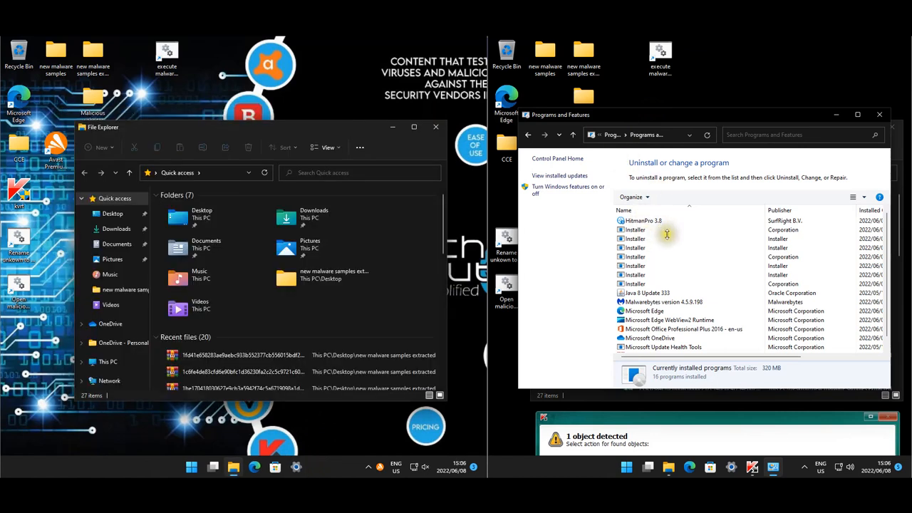
left_click(638, 229)
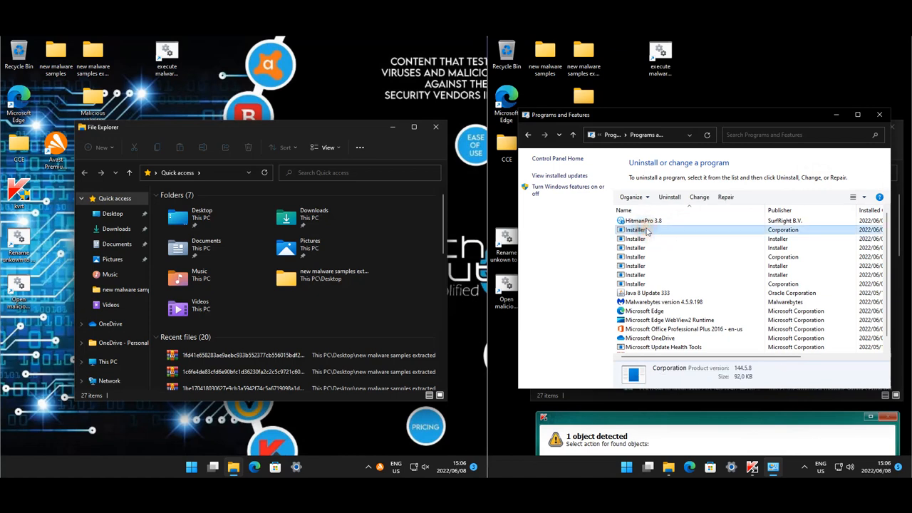
left_click(645, 301)
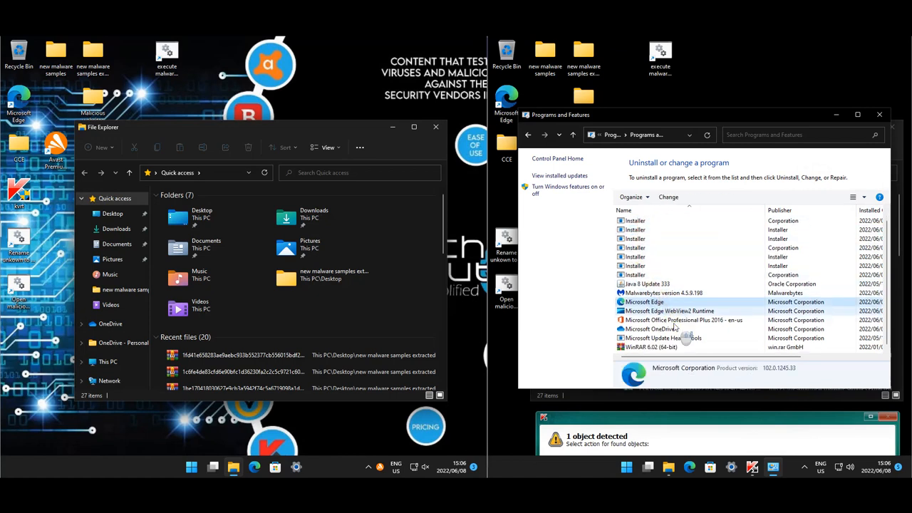
left_click(637, 266)
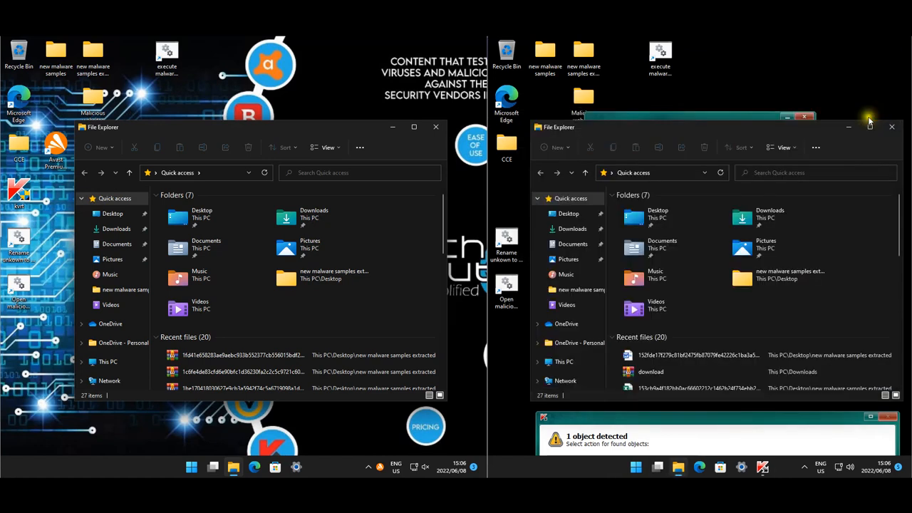
Step: Open Downloads on both machines and dismiss the riskware blocked notification
left_click(869, 117)
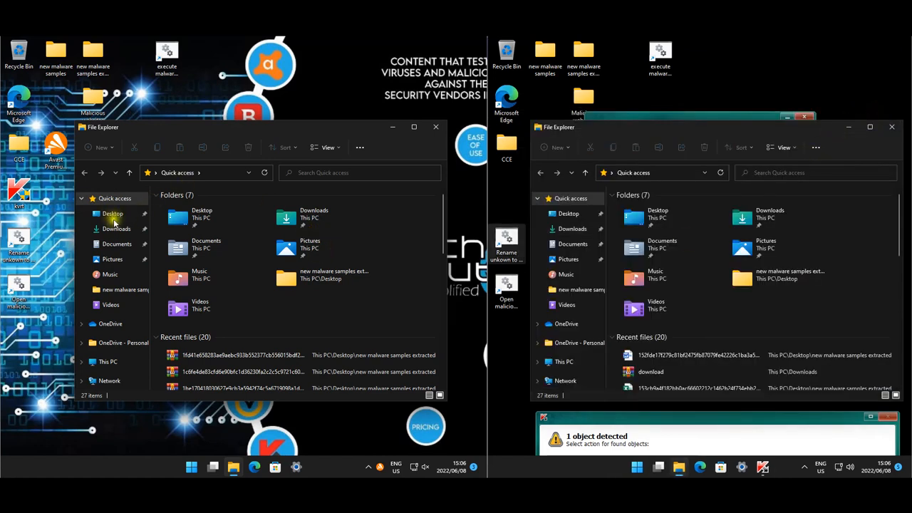
left_click(116, 228)
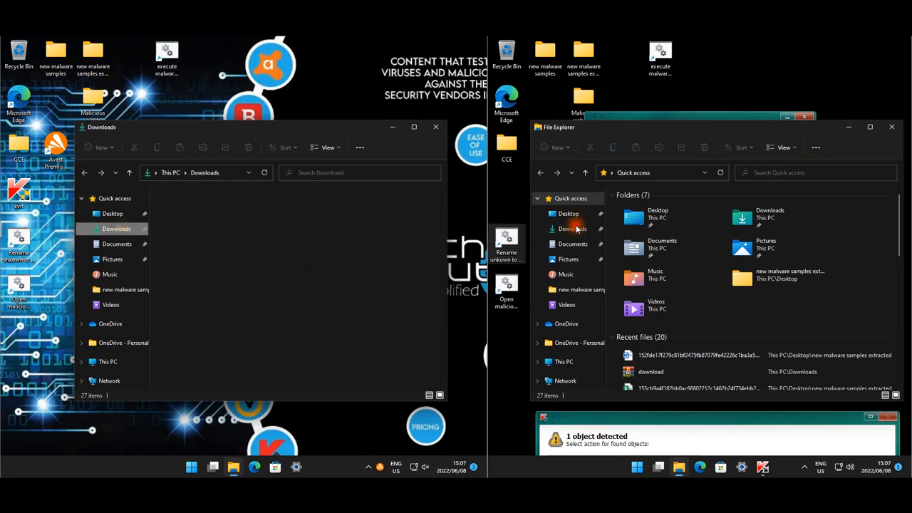
left_click(576, 229)
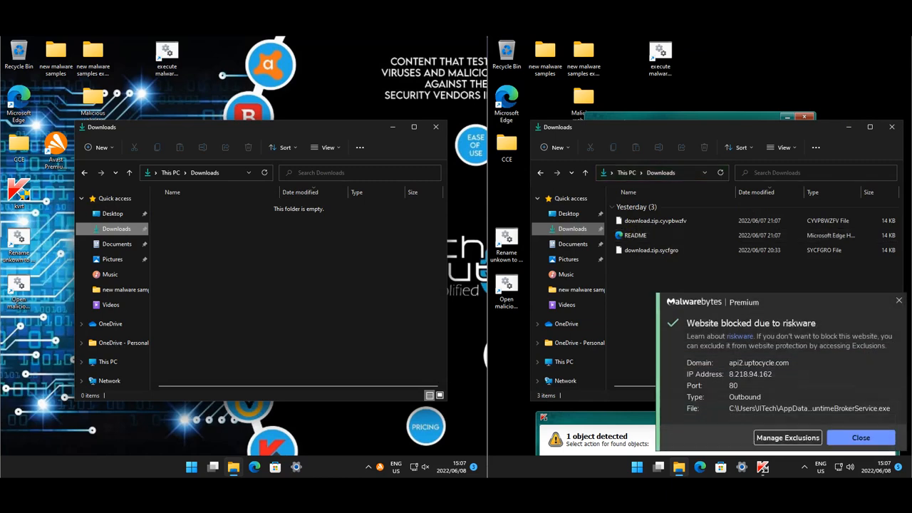
left_click(116, 244)
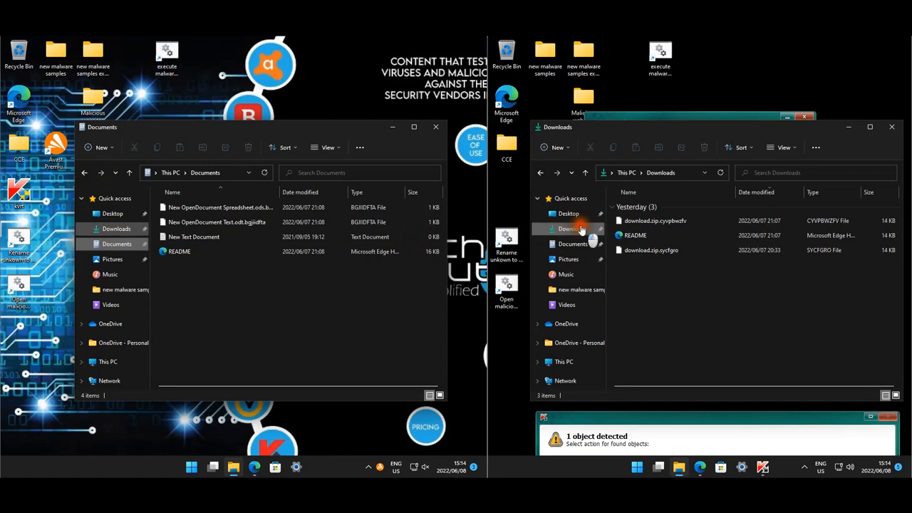
left_click(116, 229)
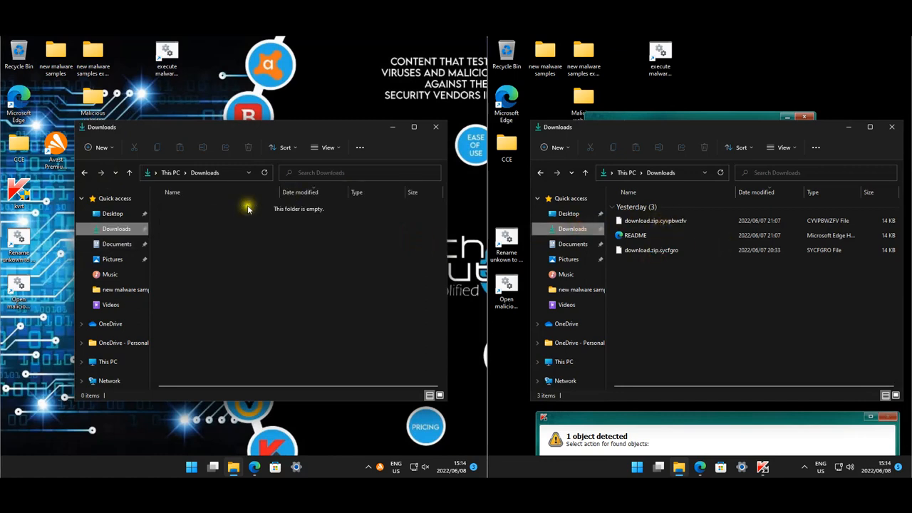
mouse_move(650, 250)
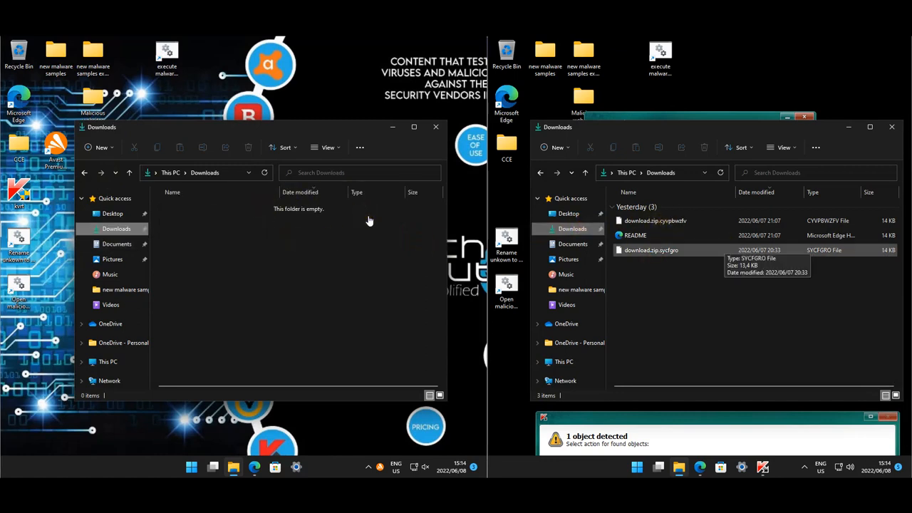
mouse_move(656, 220)
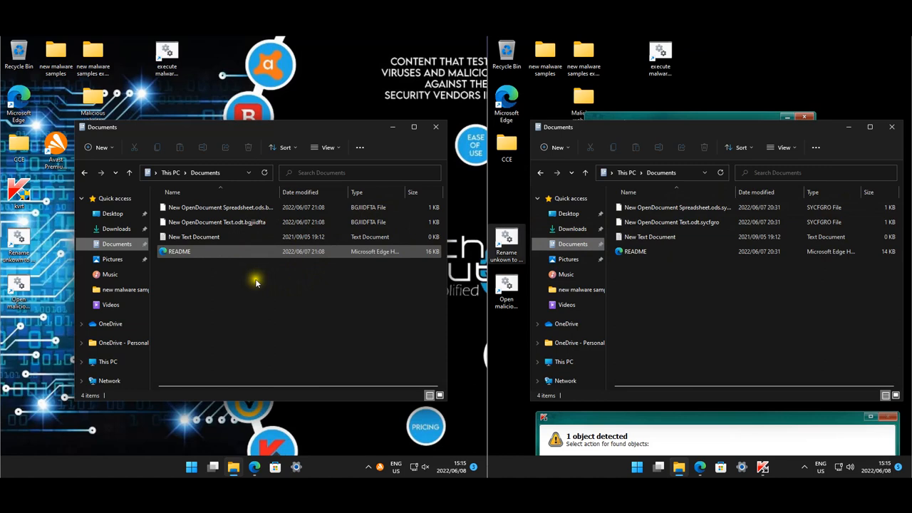
Step: Open both machines' Pictures folders showing files encrypted as .bgjiidfta and .sycfgro
left_click(112, 259)
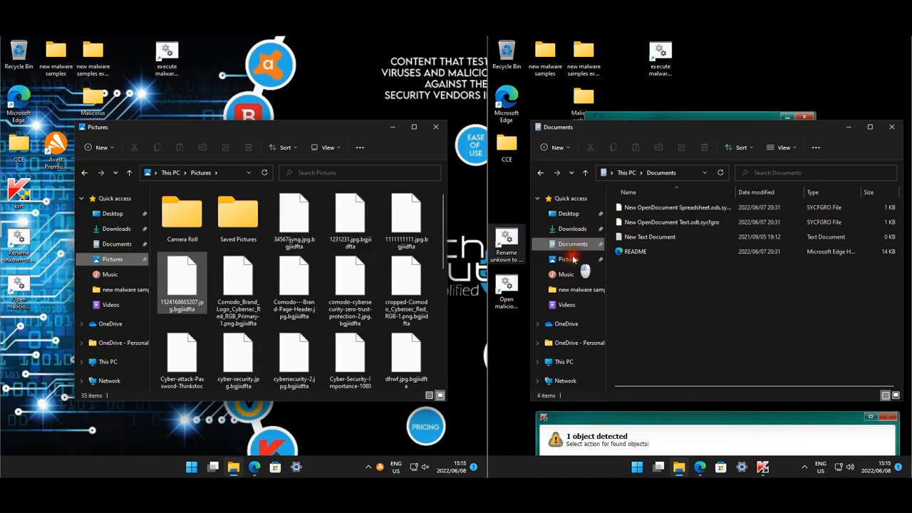
left_click(568, 259)
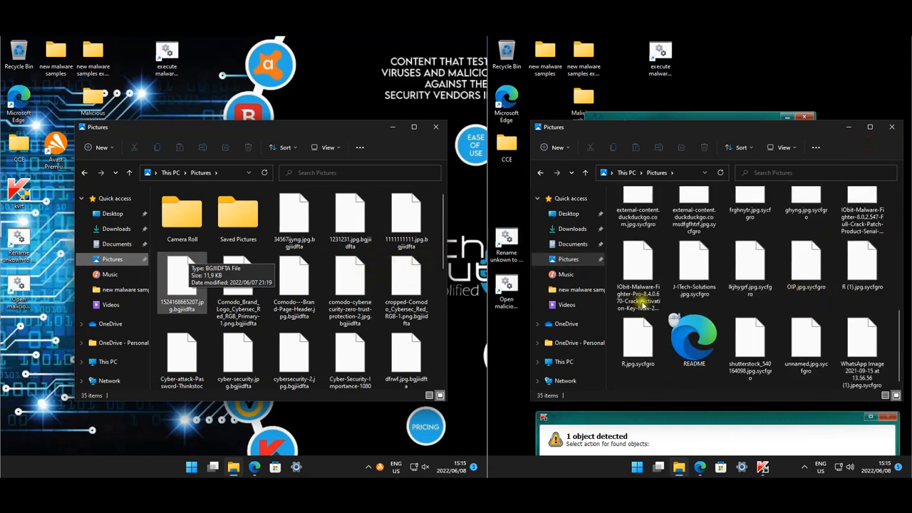
left_click(406, 278)
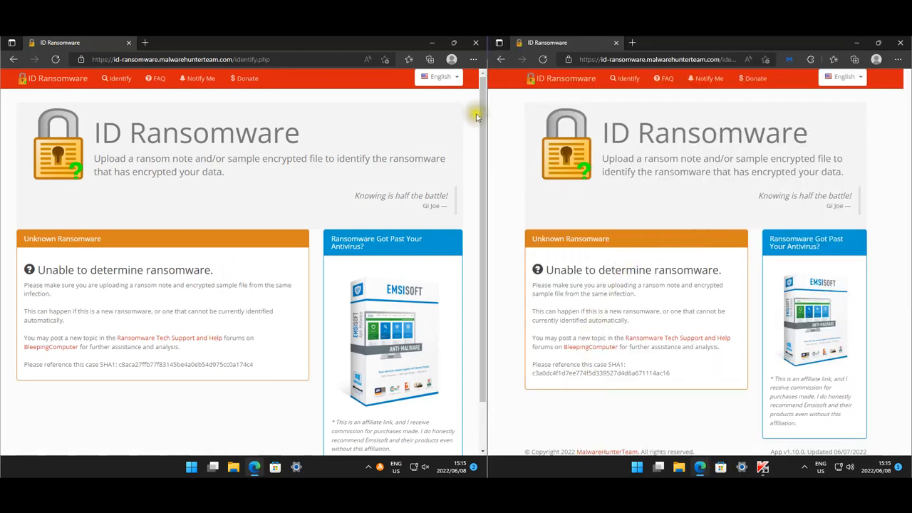
Step: Close the Edge window showing ID Ransomware's 'Unable to determine ransomware' result
left_click(454, 42)
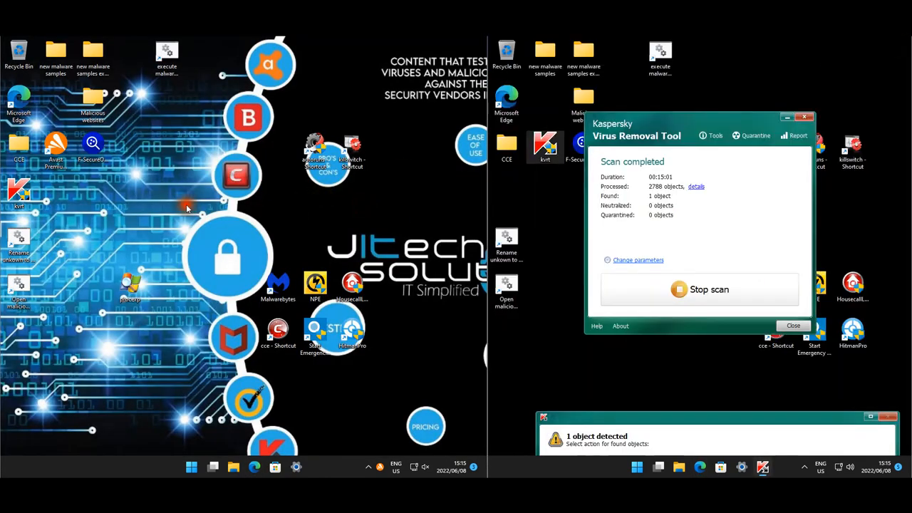
mouse_move(187, 211)
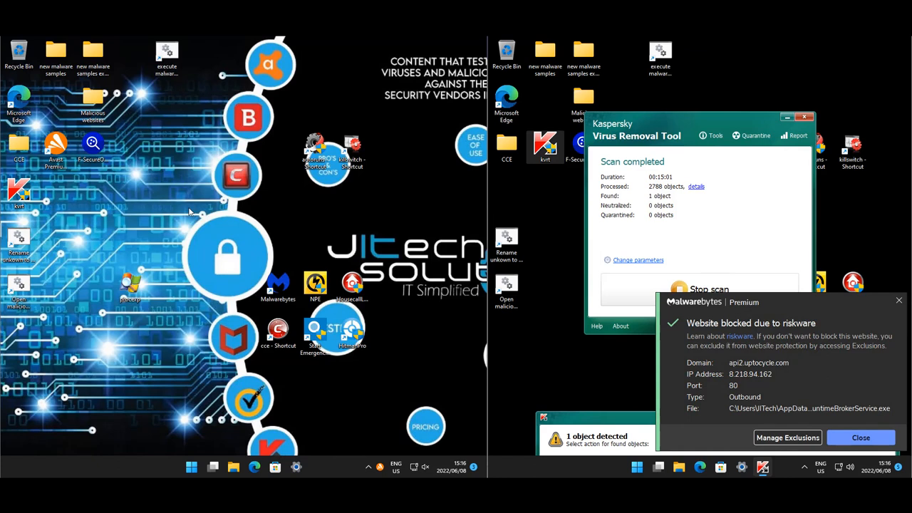
left_click(859, 437)
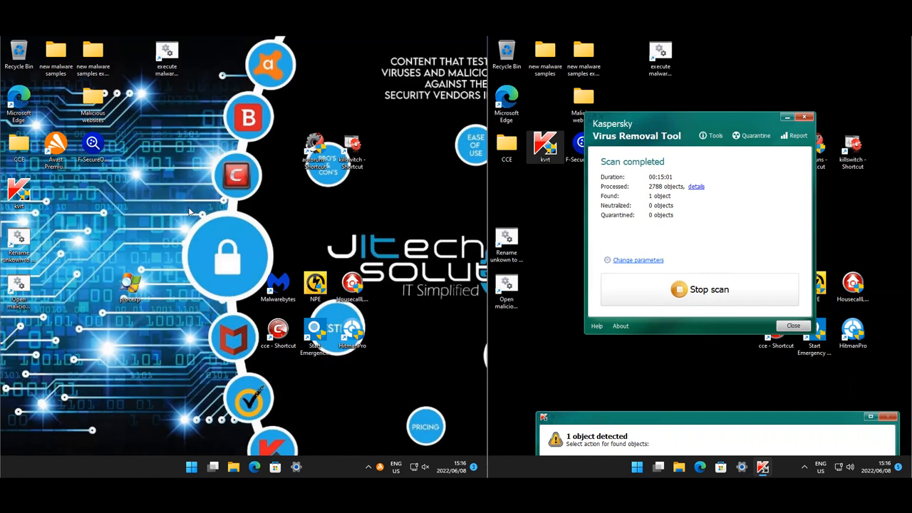
mouse_move(652, 240)
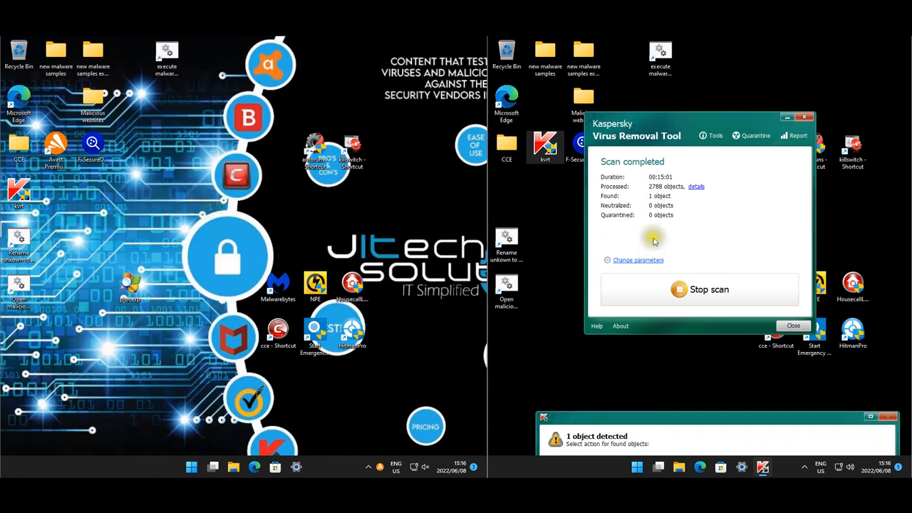
mouse_move(566, 309)
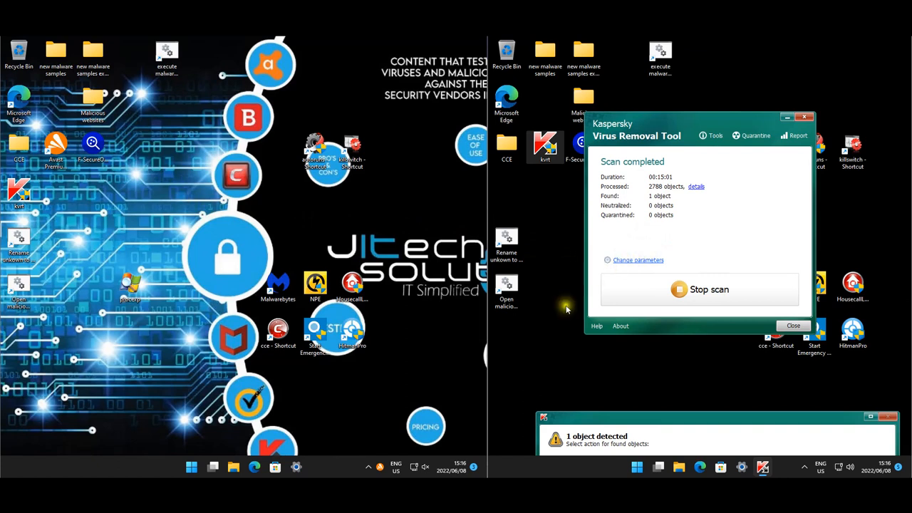
mouse_move(566, 308)
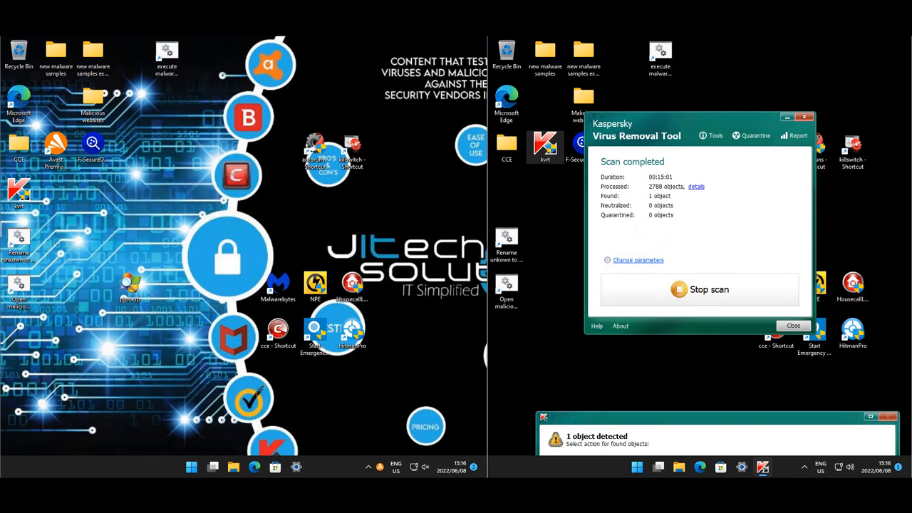